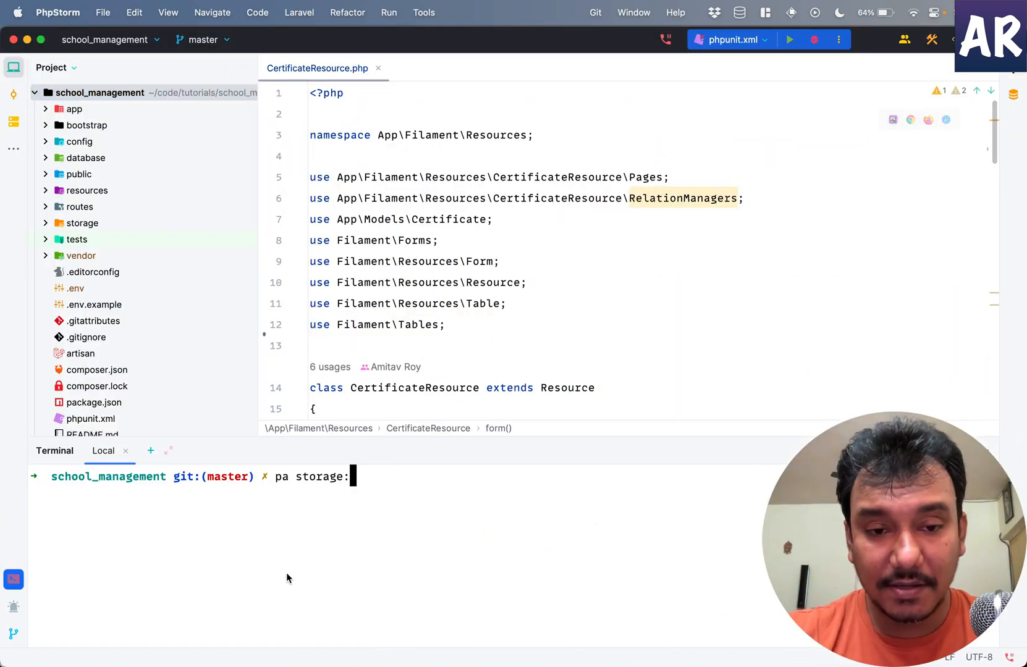
- Run 'pa make:filament-widget StudentAttendanceWidget --resource=StudentResource' in the terminal
key("Backspace")
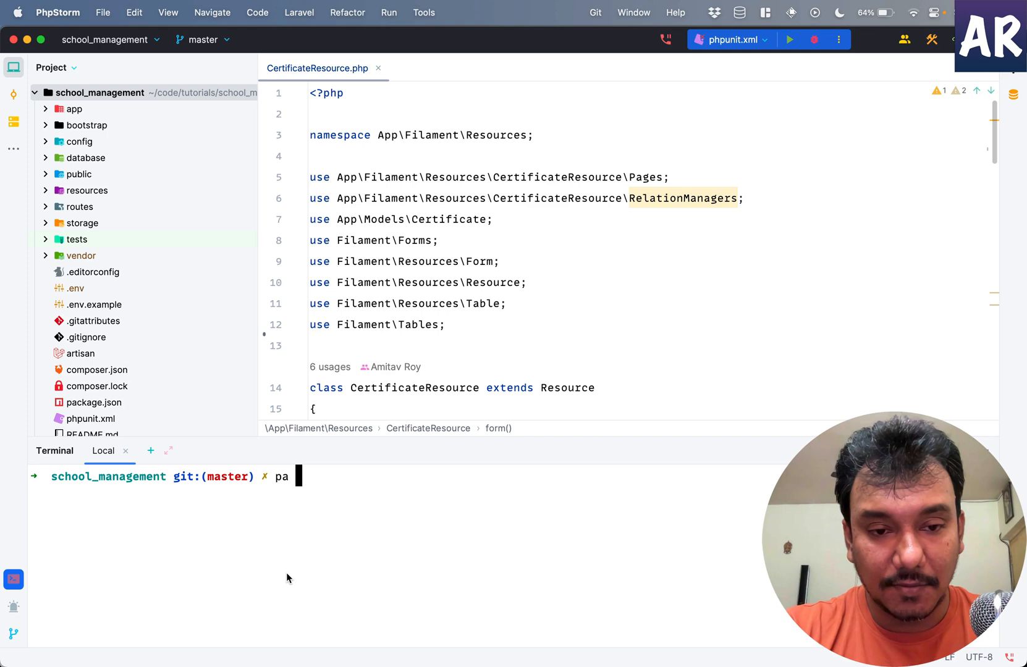
type("make:filament-widget")
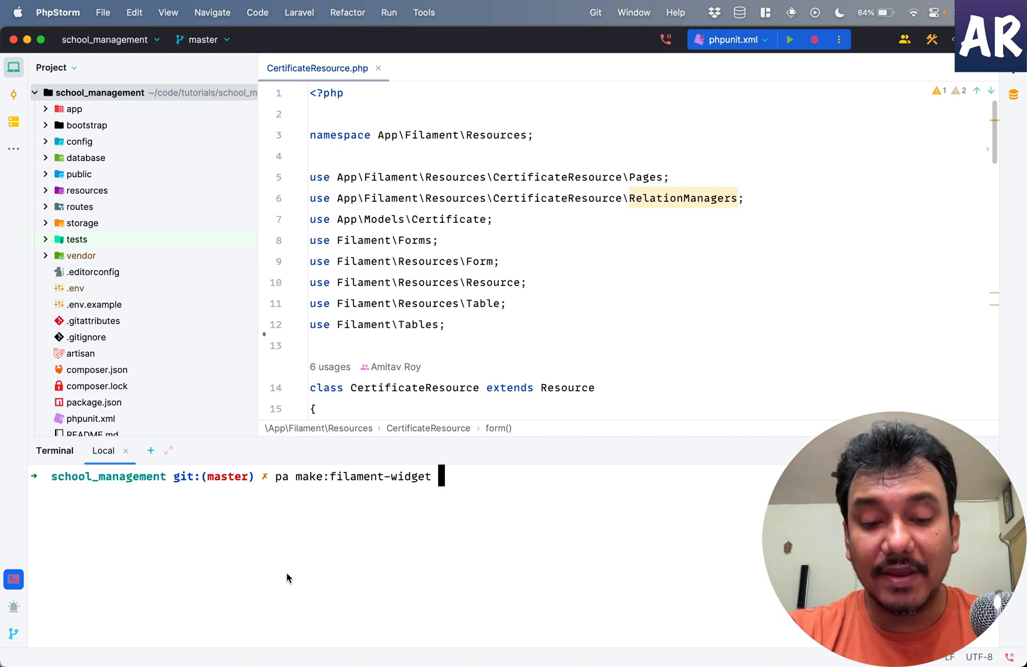
type("Student")
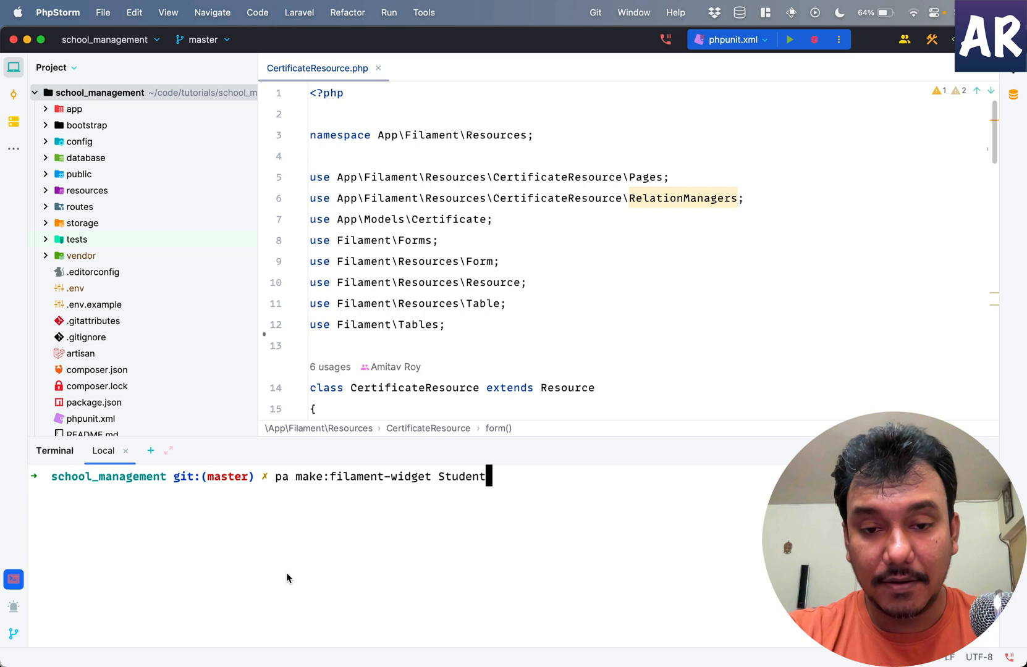
type("AttendanceWidget --r")
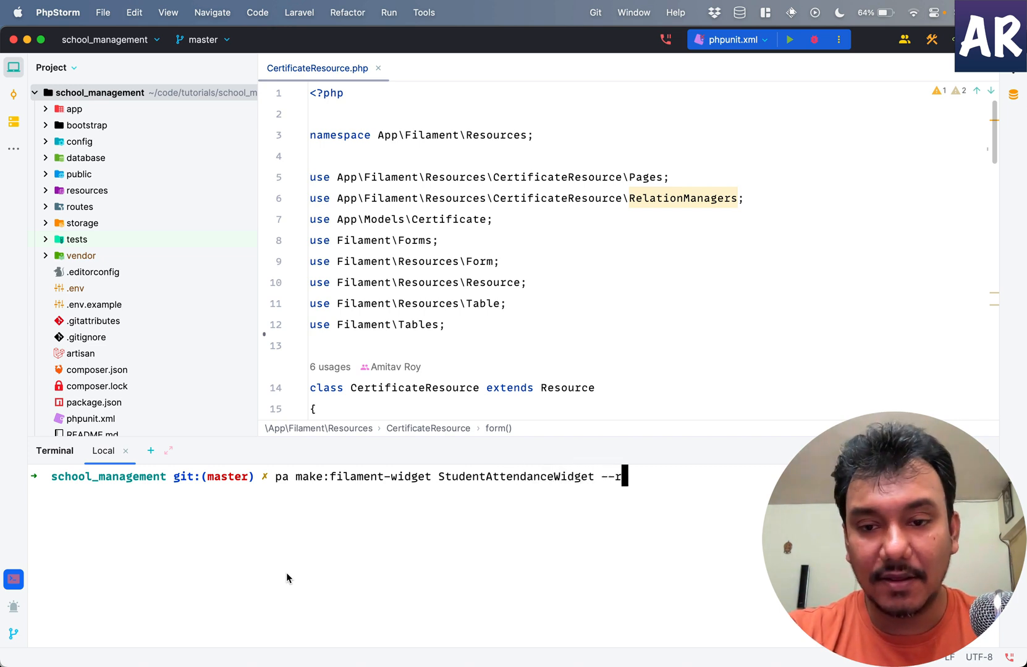
type("esource=")
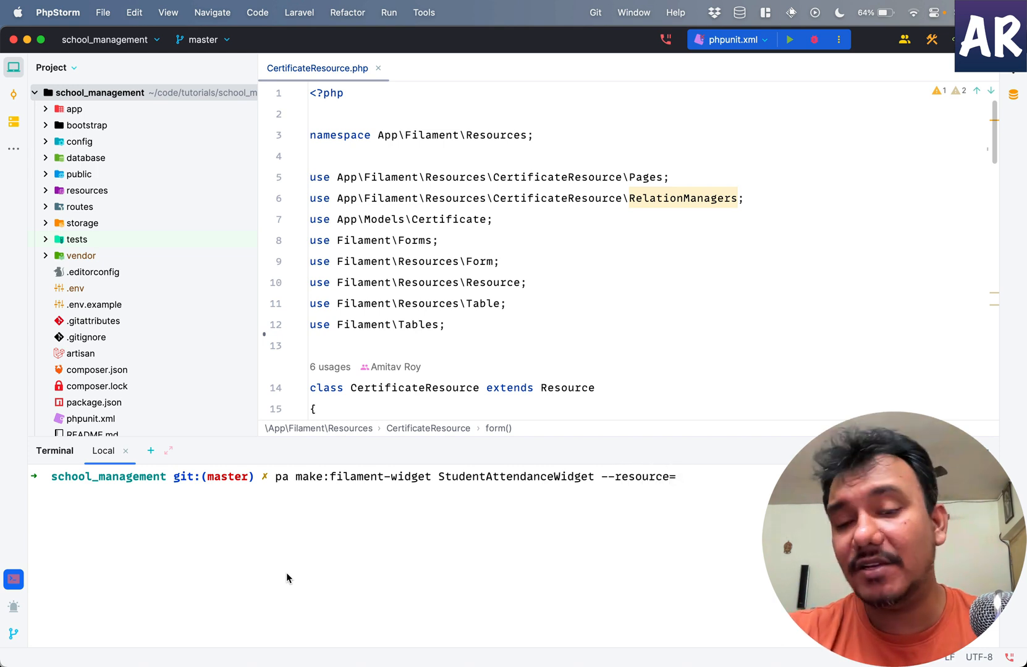
type("S")
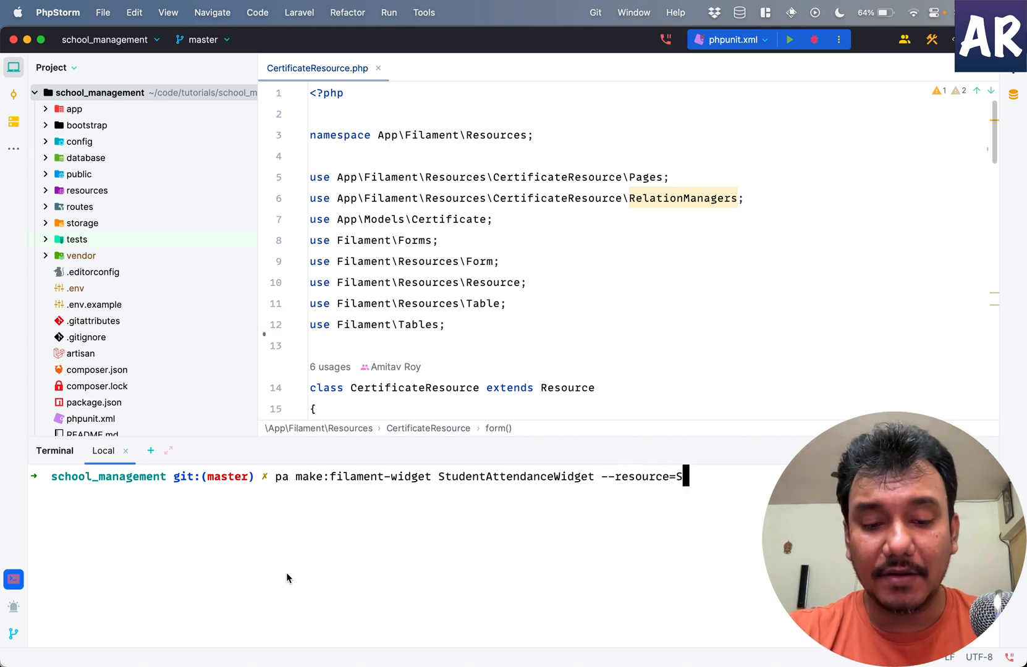
type("tudentResource")
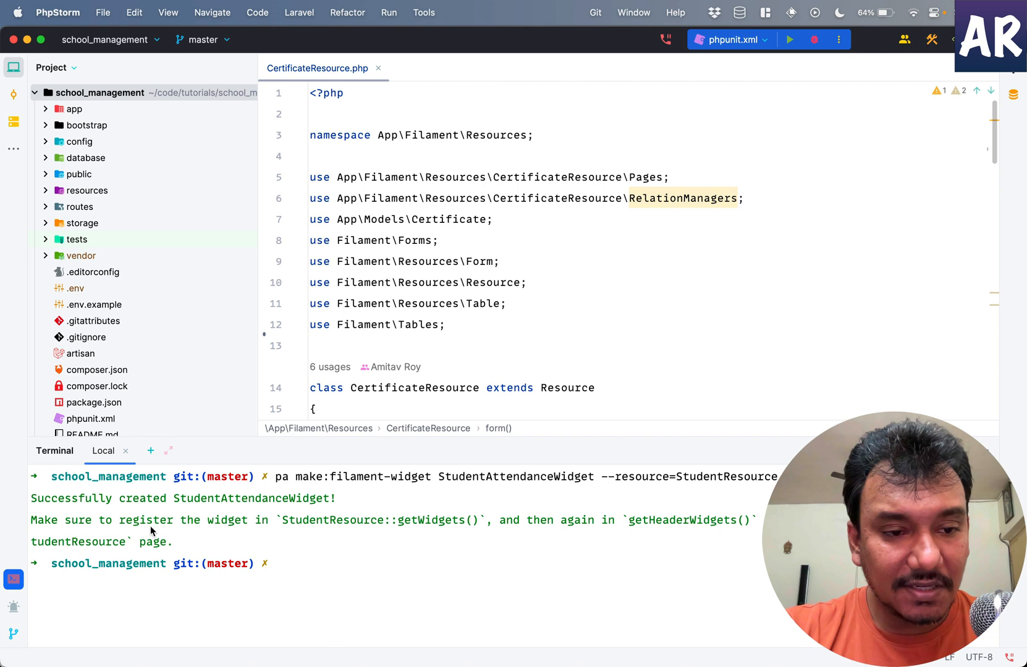
mouse_move(249, 512)
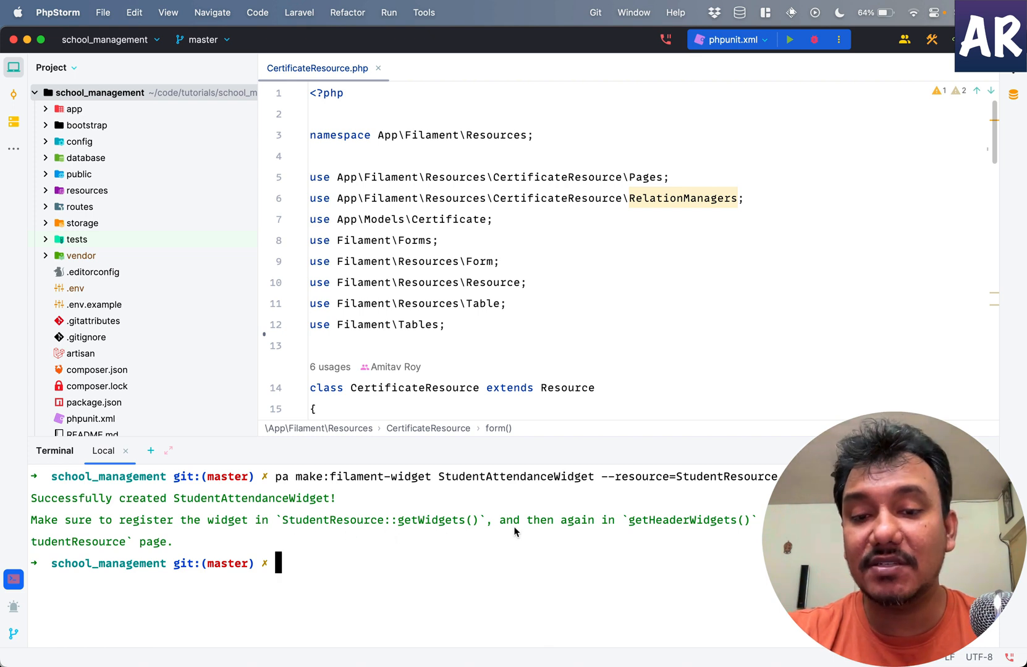
mouse_move(759, 542)
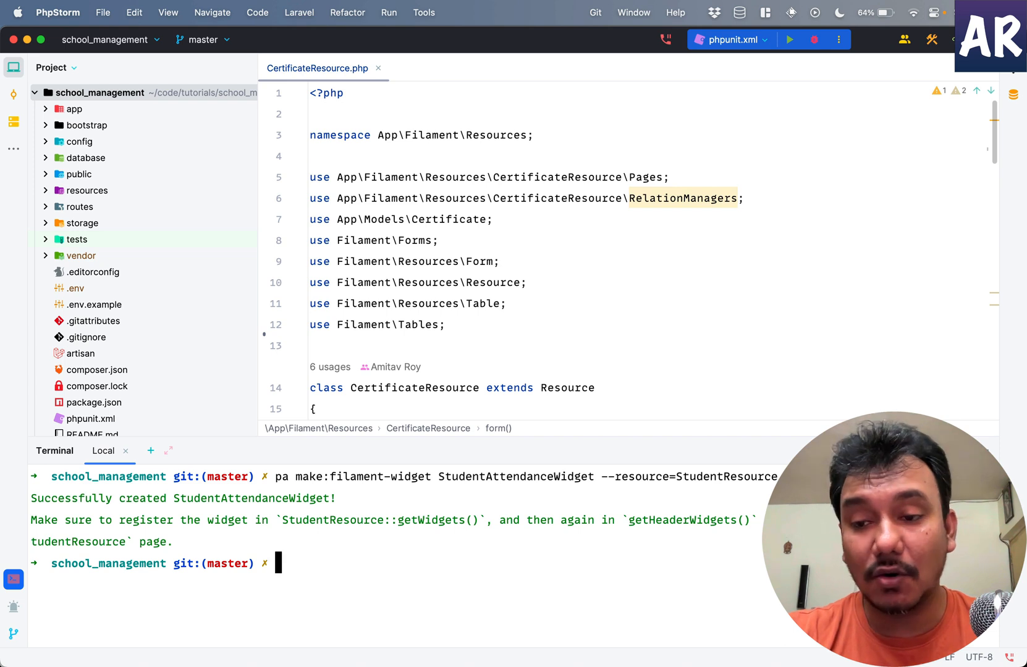
mouse_move(13, 580)
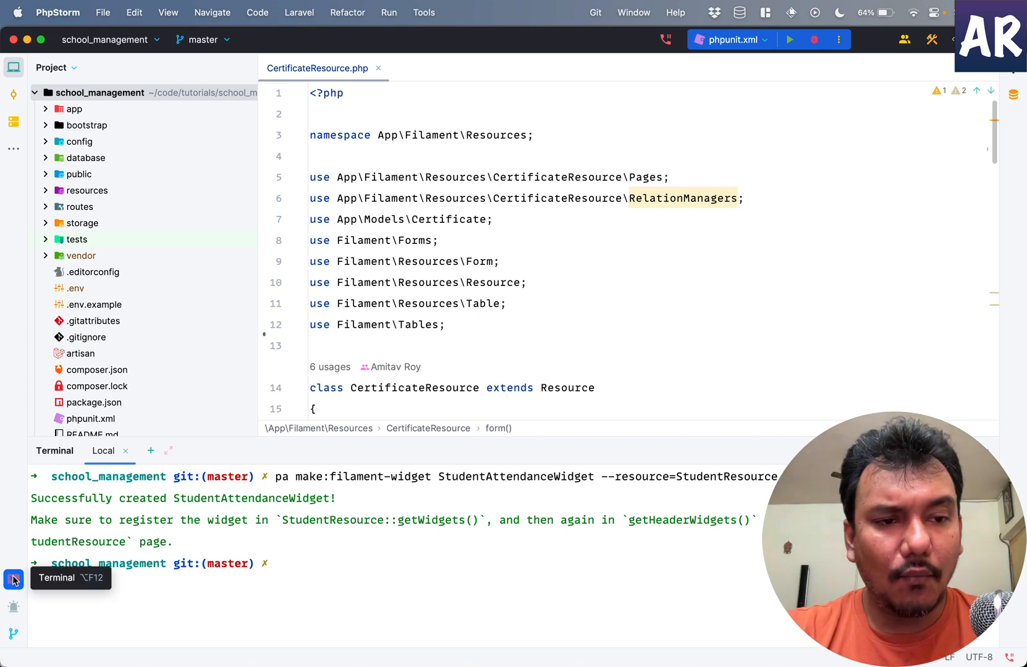
- Hide the terminal and open StudentAttendanceWidget.php from StudentResource/Widgets in the Project tree
left_click(14, 579)
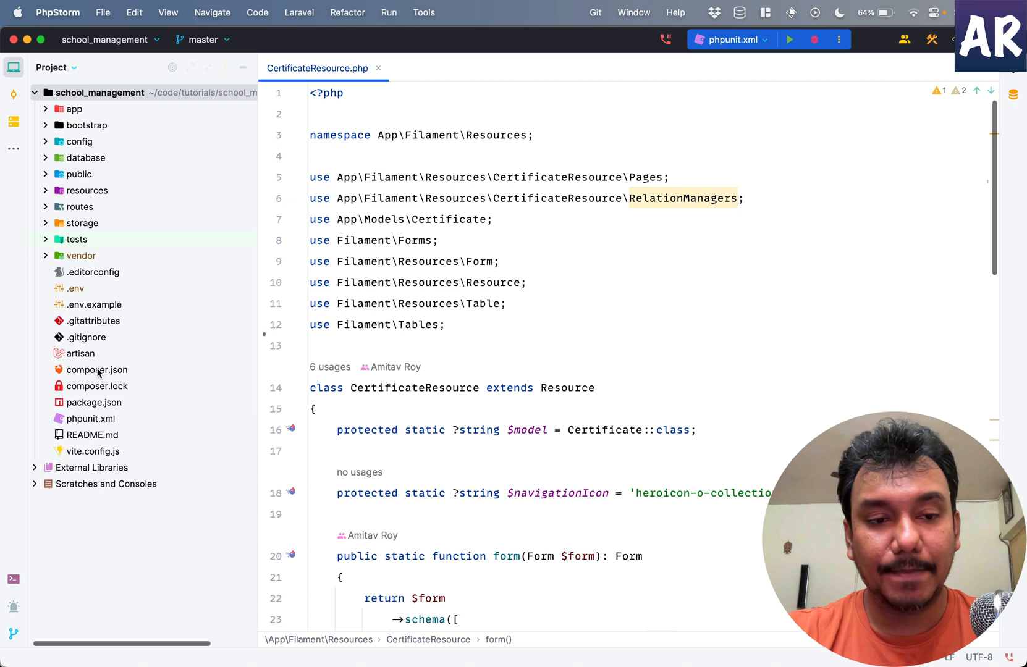
left_click(66, 109)
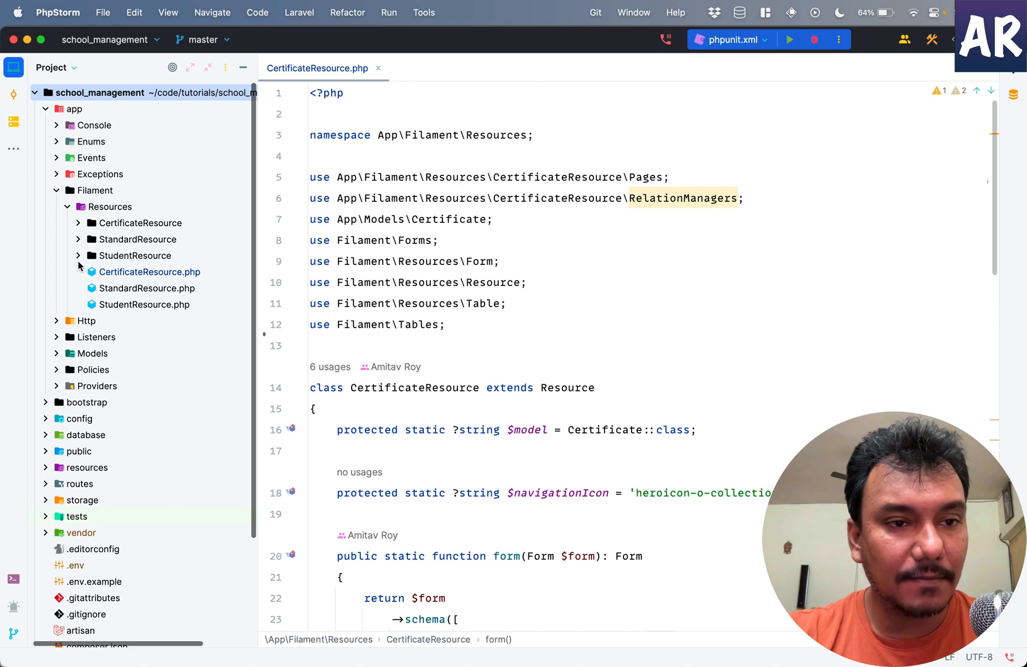
left_click(78, 256)
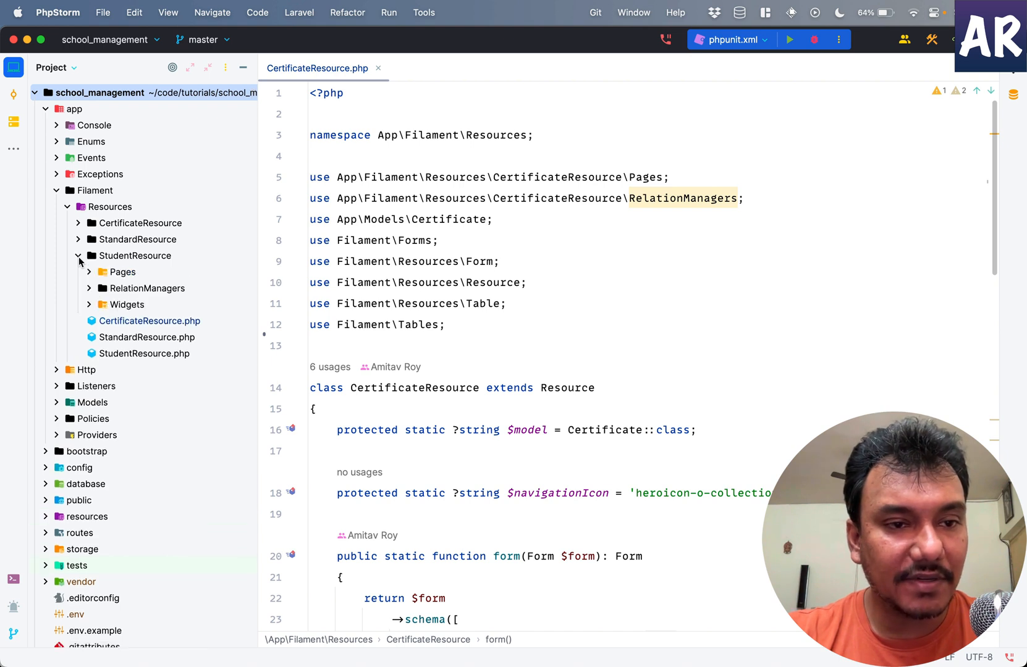
mouse_move(91, 310)
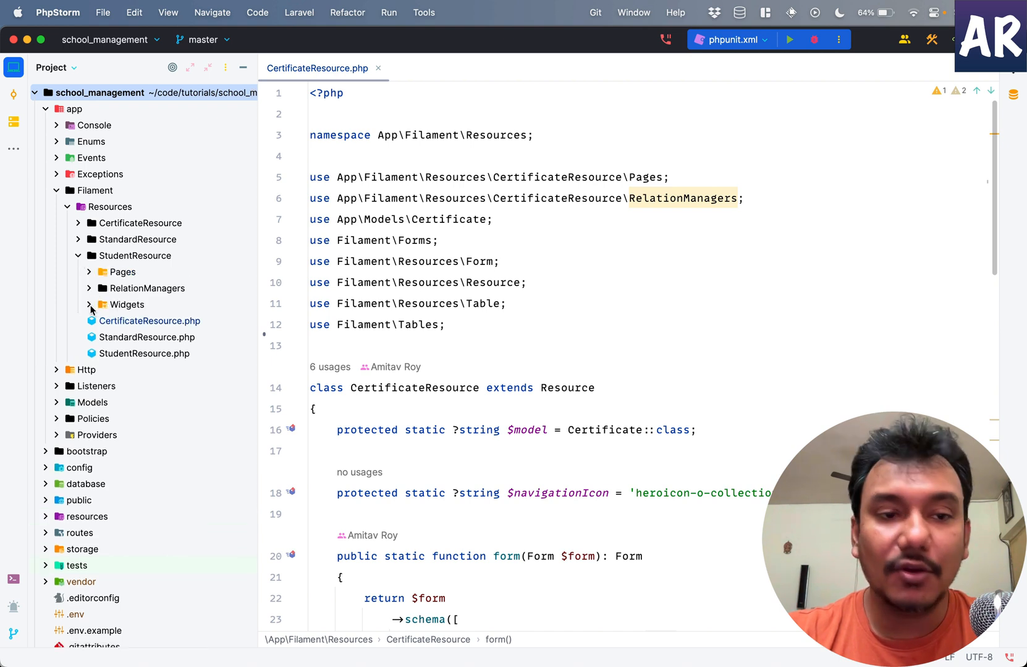
left_click(89, 304)
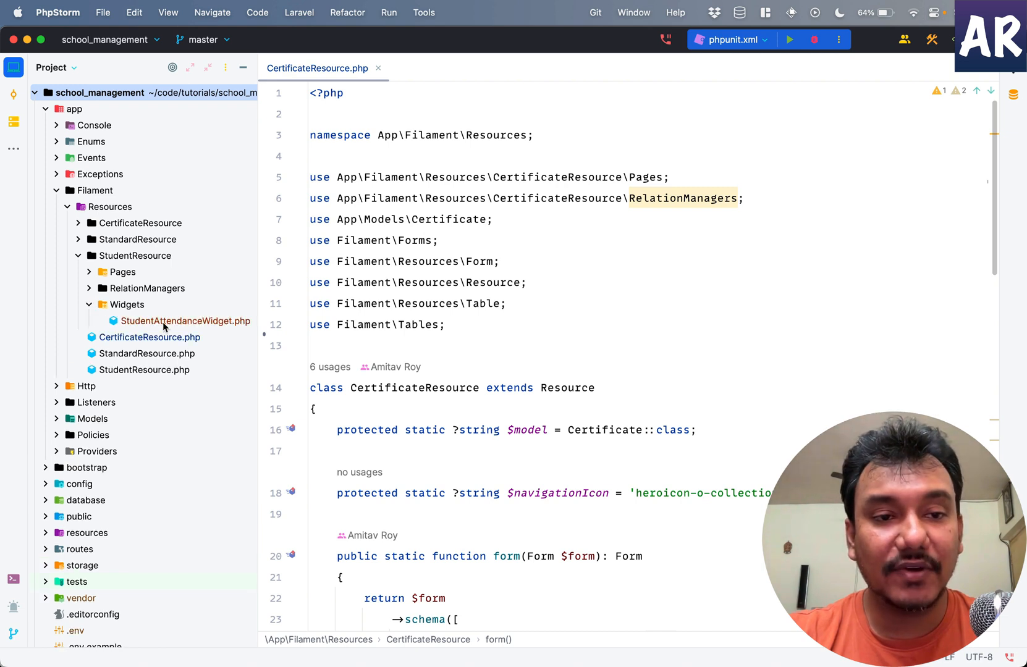
left_click(184, 321)
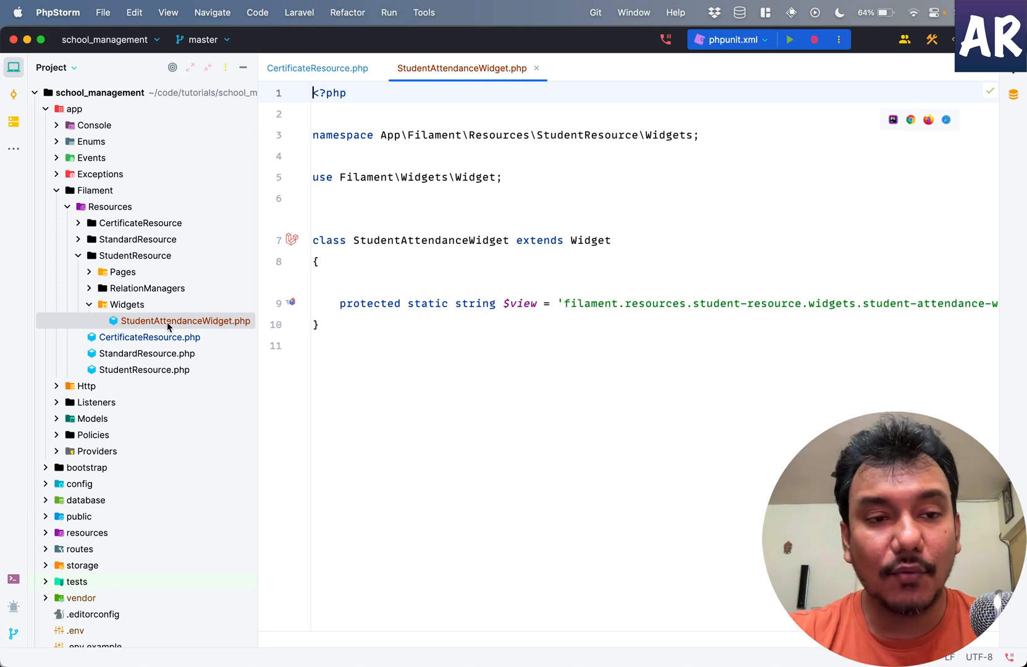
mouse_move(156, 358)
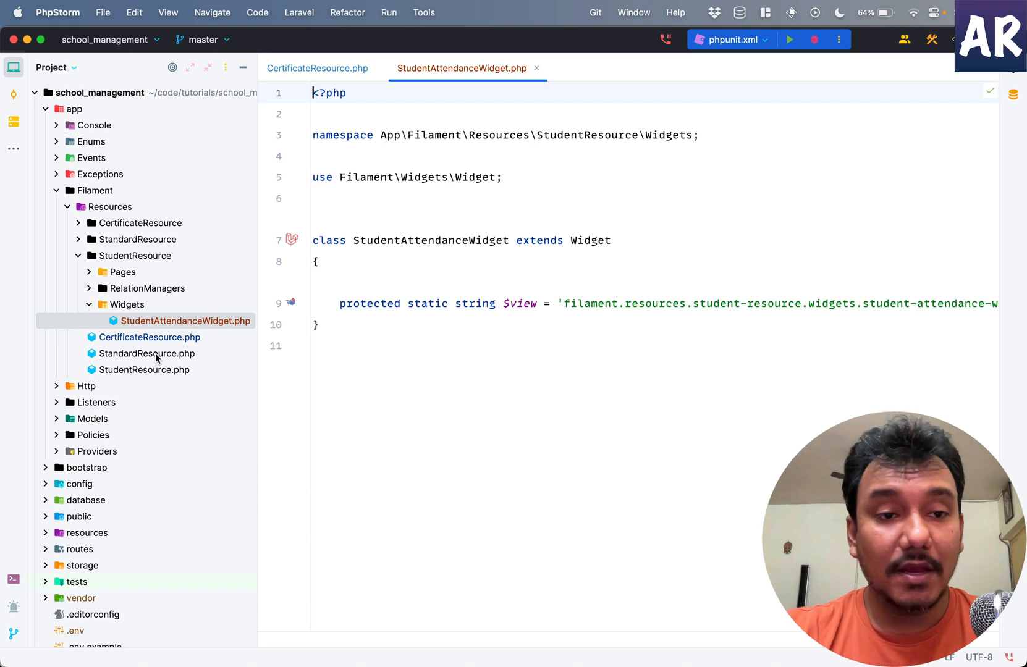
- Expand resources/views to reveal the matching student-attendance-widget Blade view
scroll("down", 3)
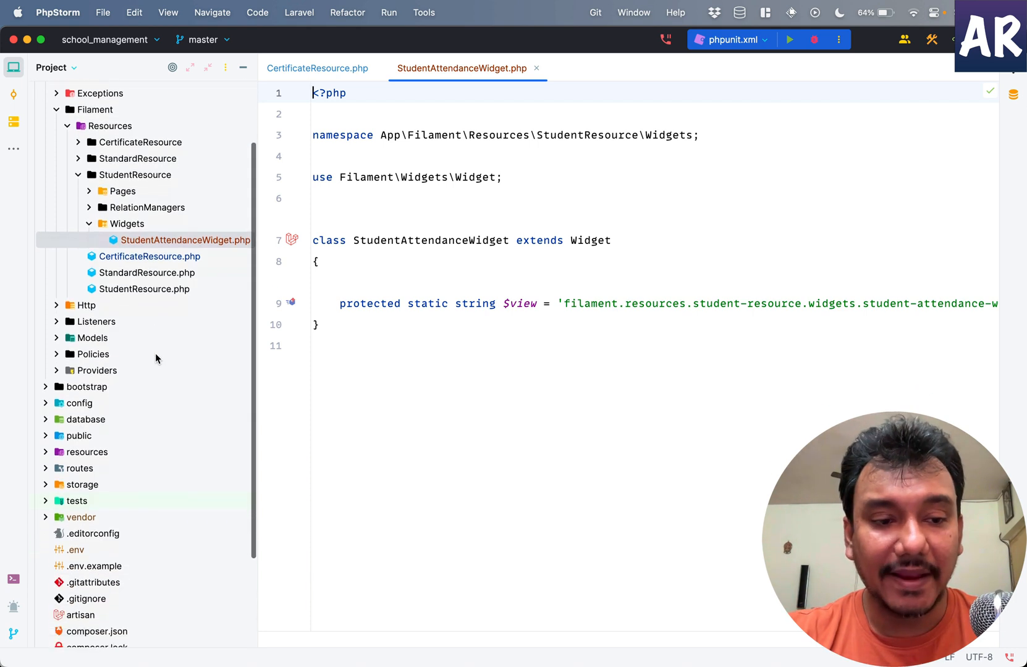
scroll("down", 3)
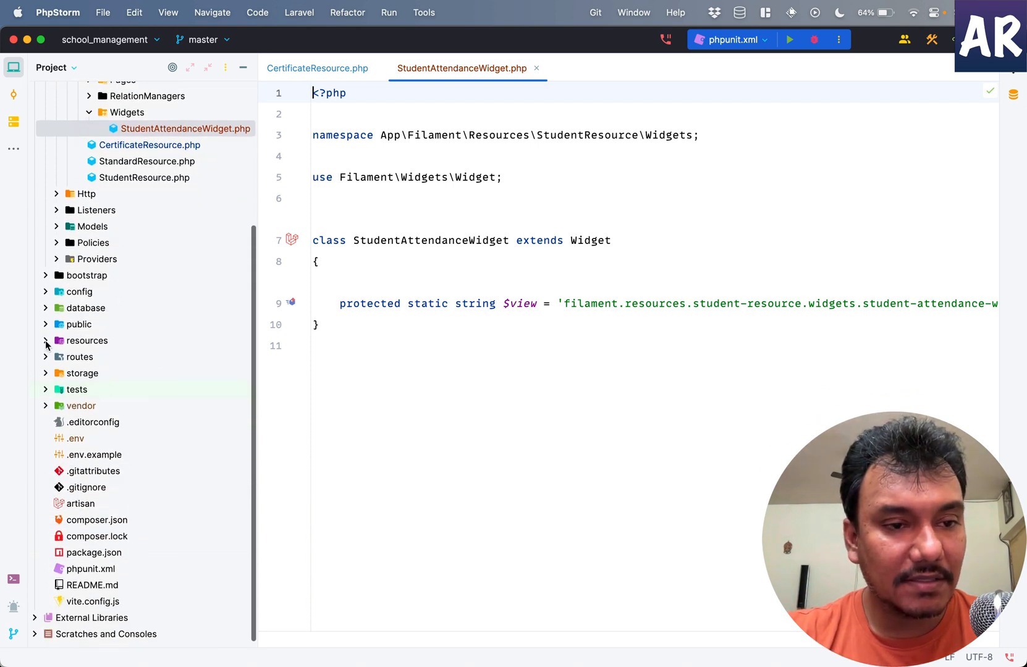
left_click(45, 341)
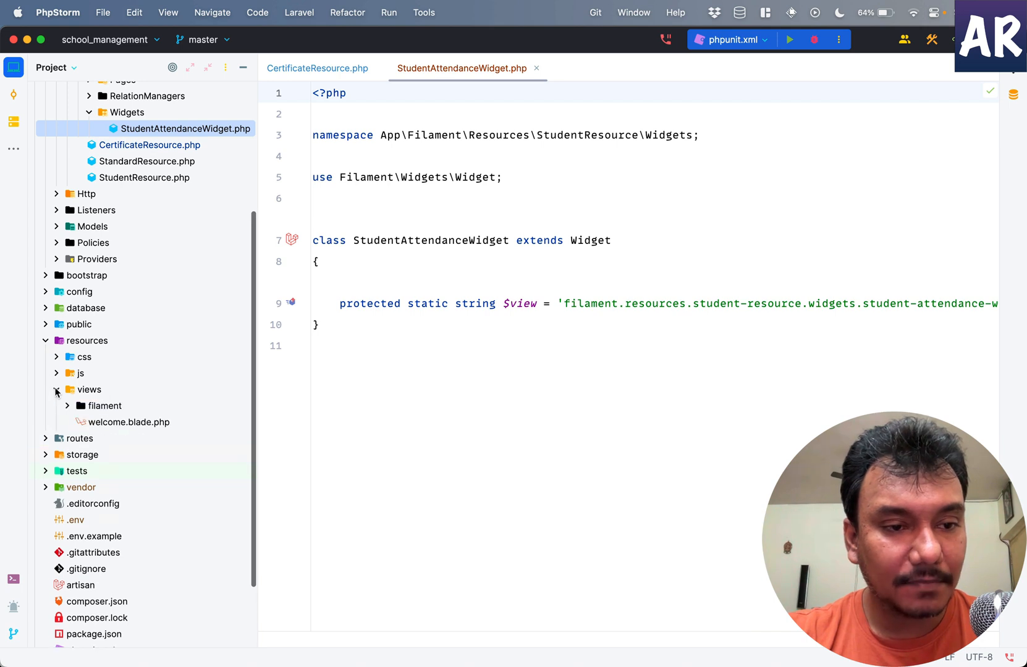
left_click(57, 389)
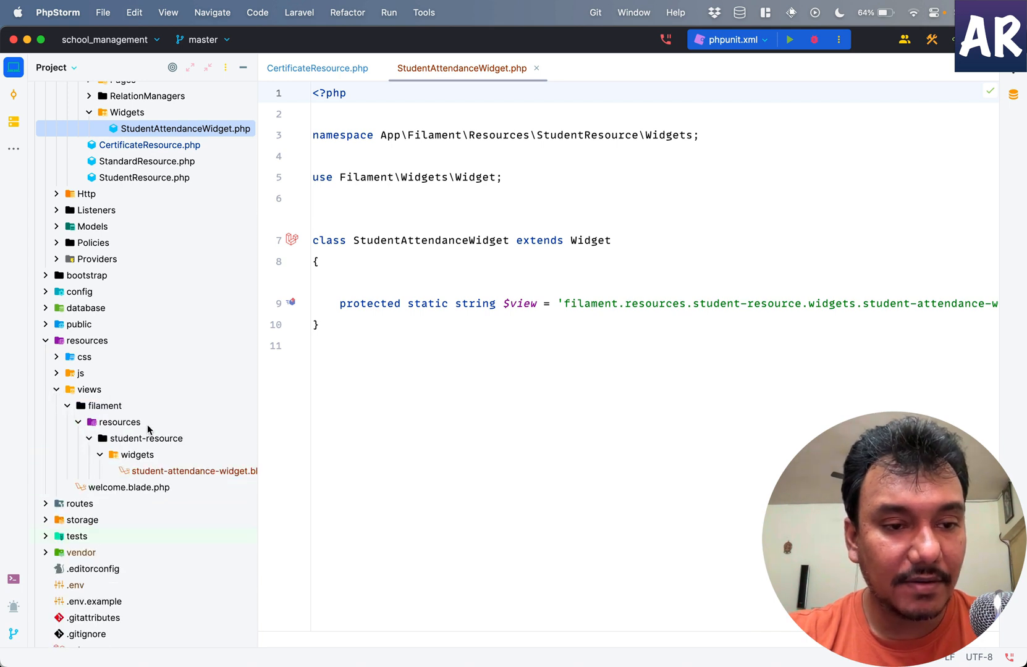
mouse_move(181, 452)
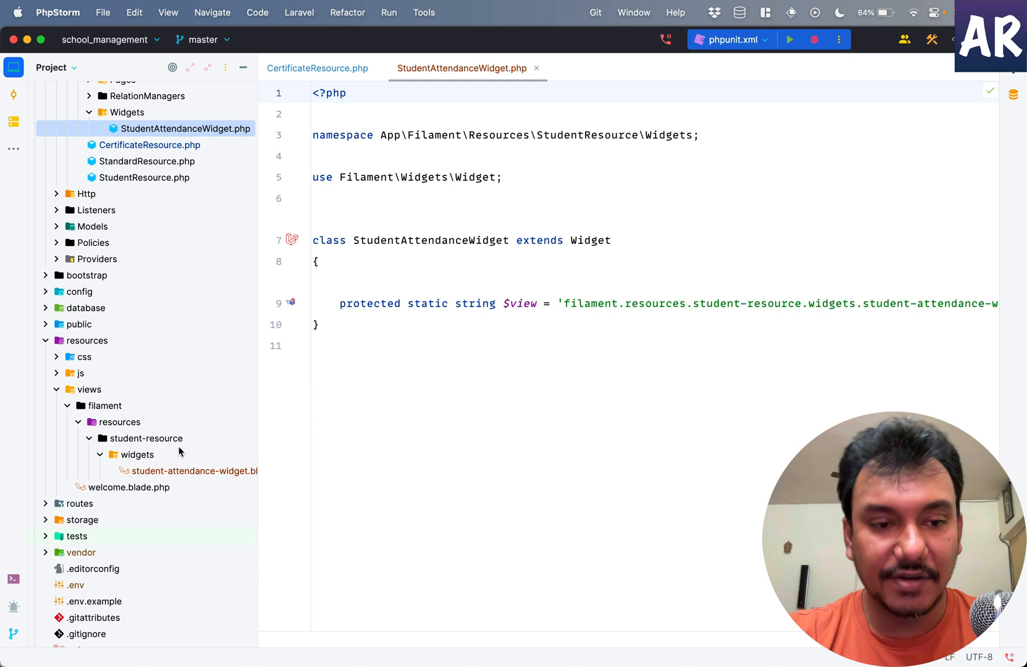
- Open the student-attendance-widget Blade view and compare it with the StudentAttendanceWidget class
double_click(191, 471)
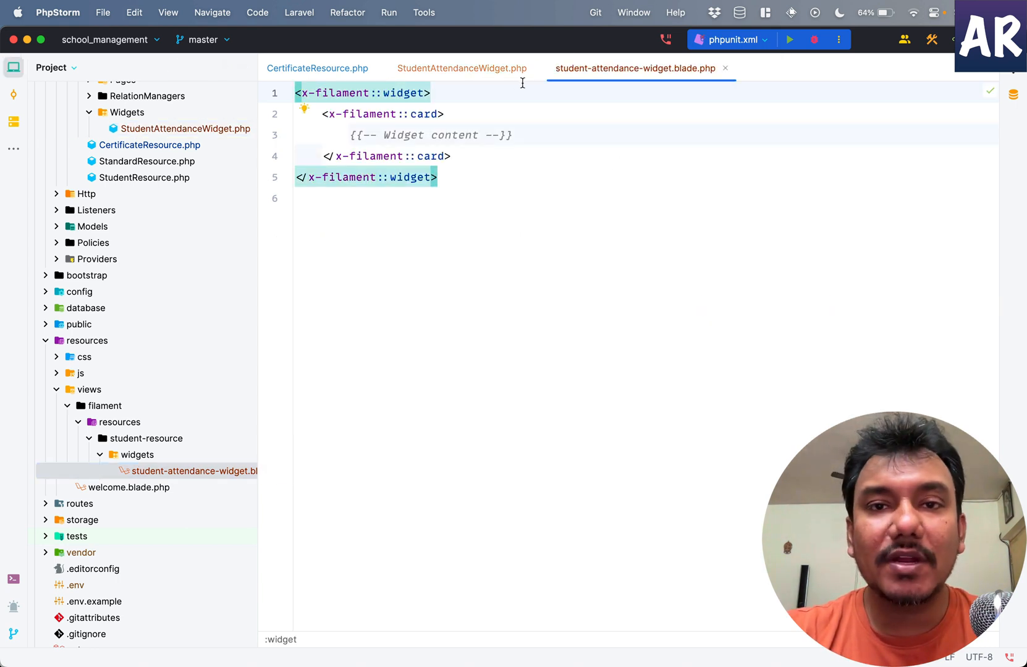
mouse_move(462, 68)
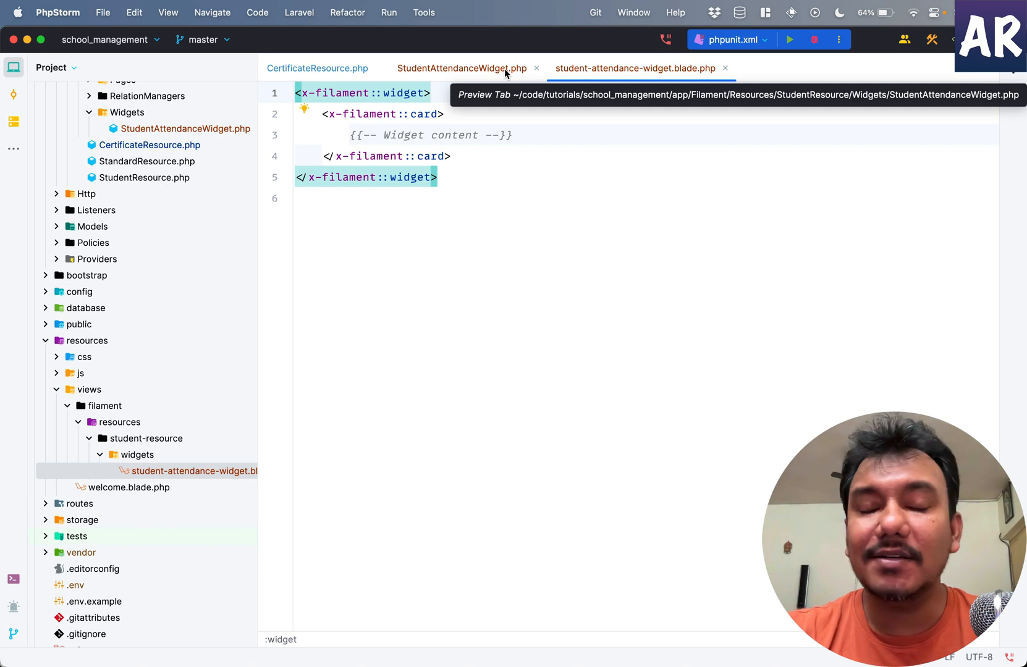
left_click(462, 68)
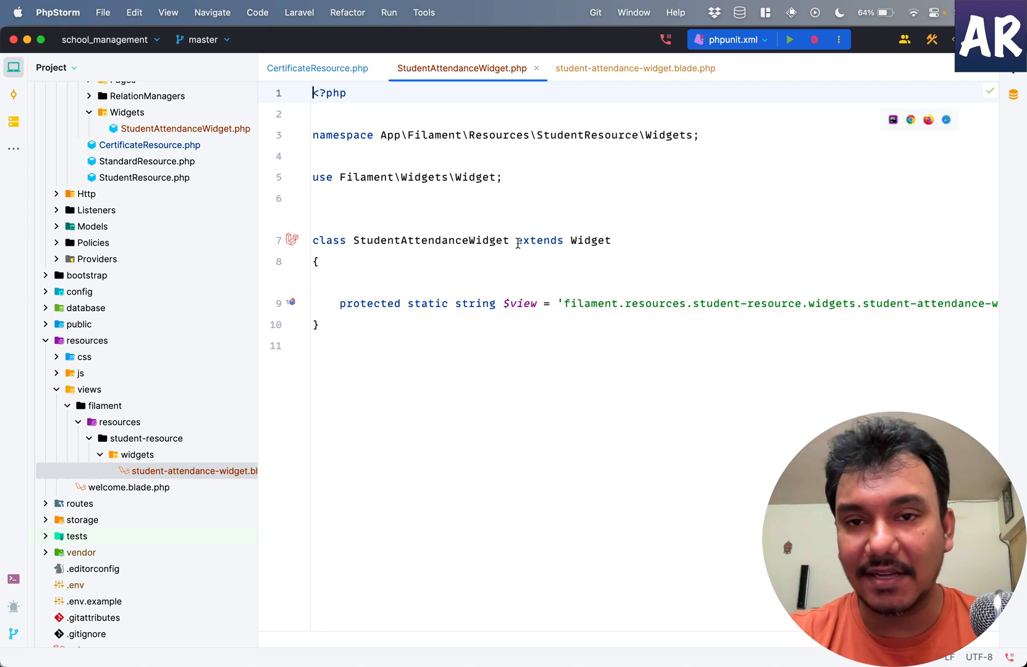
left_click(632, 68)
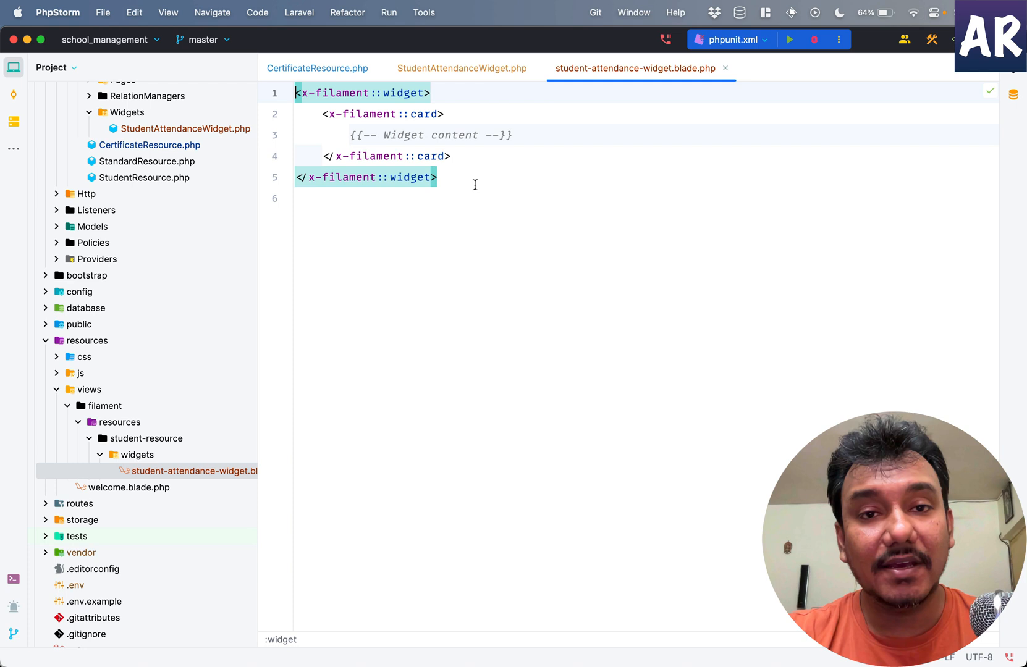
left_click(461, 68)
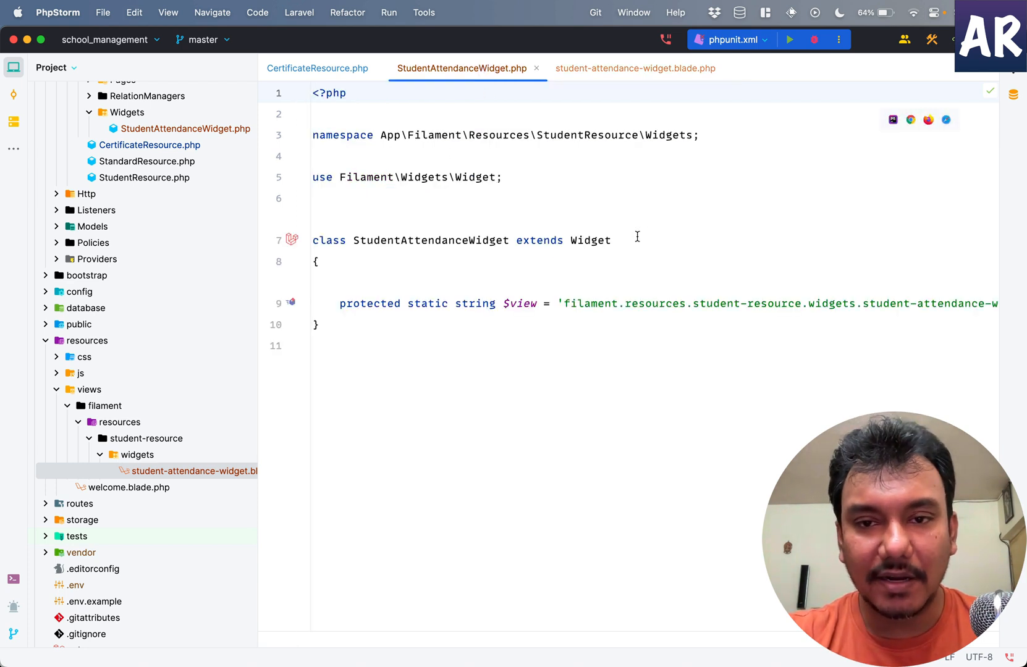
mouse_move(590, 240)
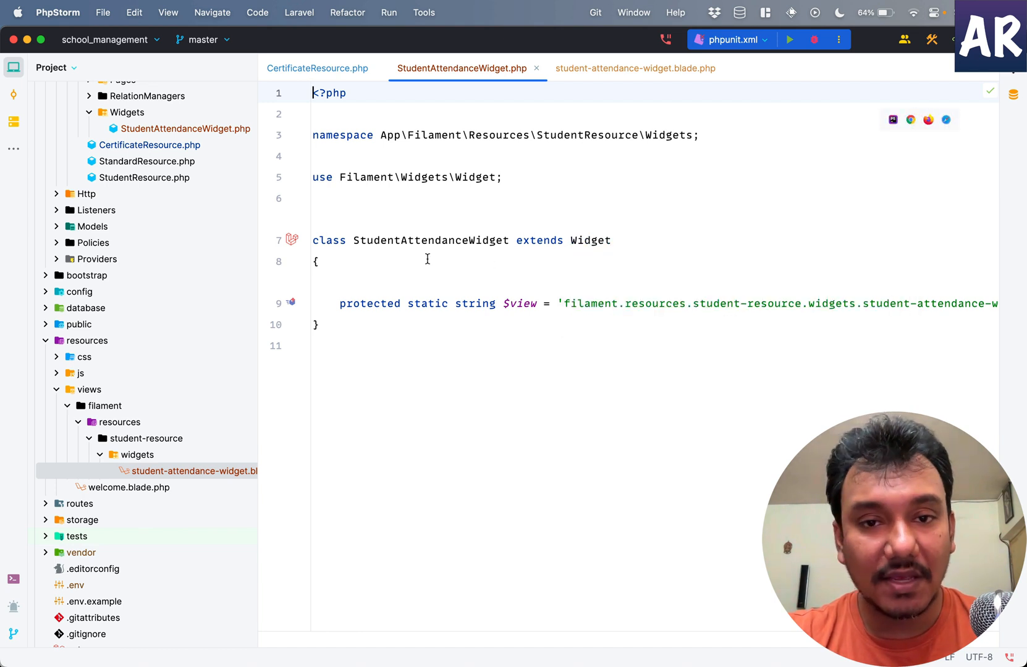
mouse_move(590, 240)
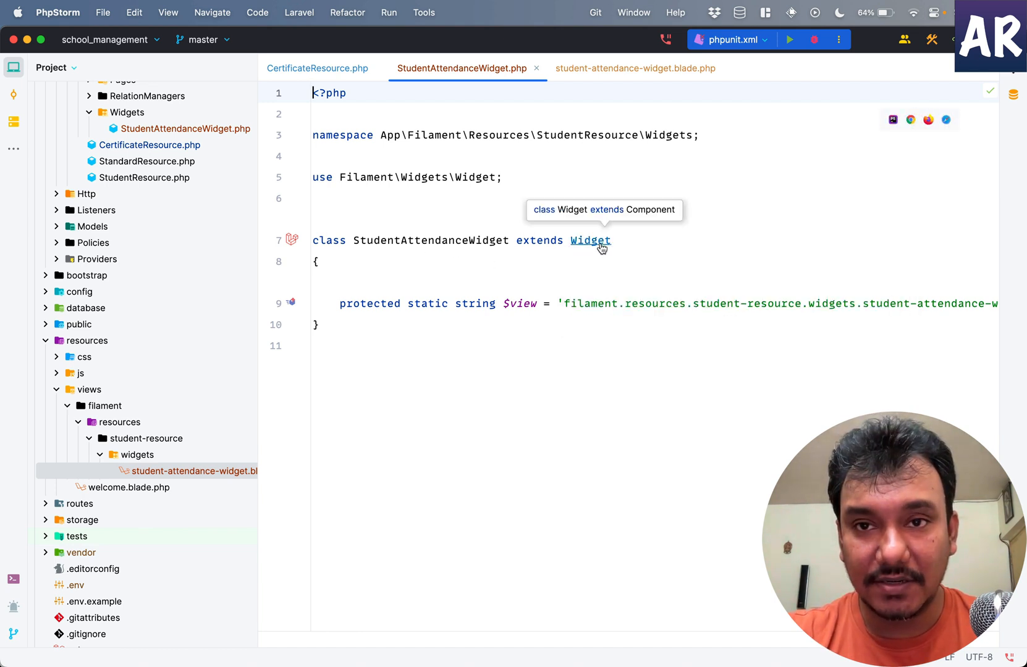
- Navigate into Filament's Widget.php source and then into its parent Livewire Component class
left_click(589, 240)
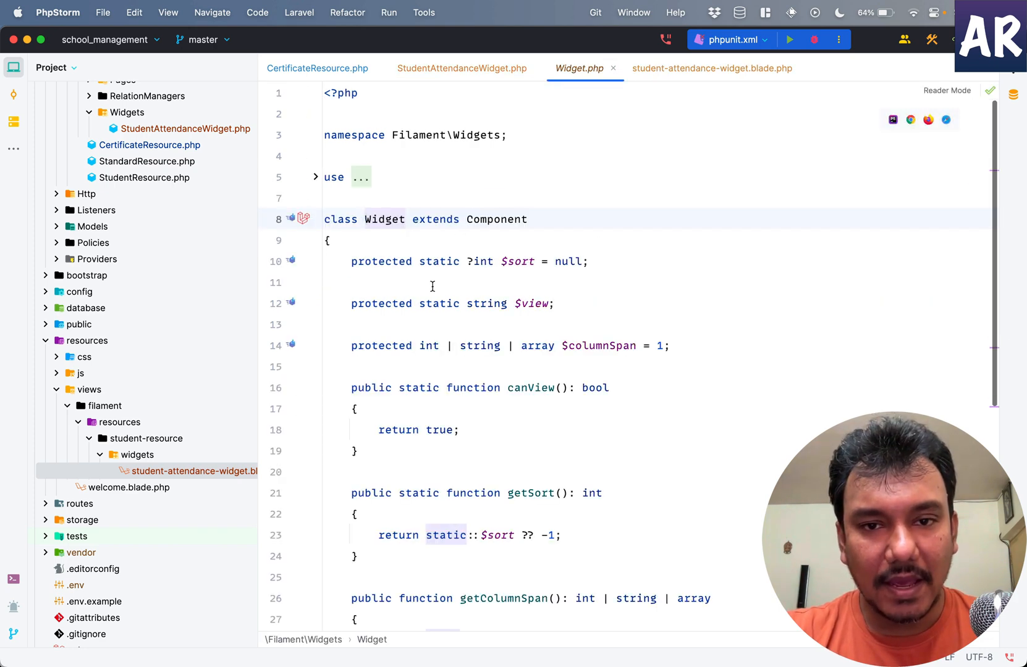
scroll("down", 3)
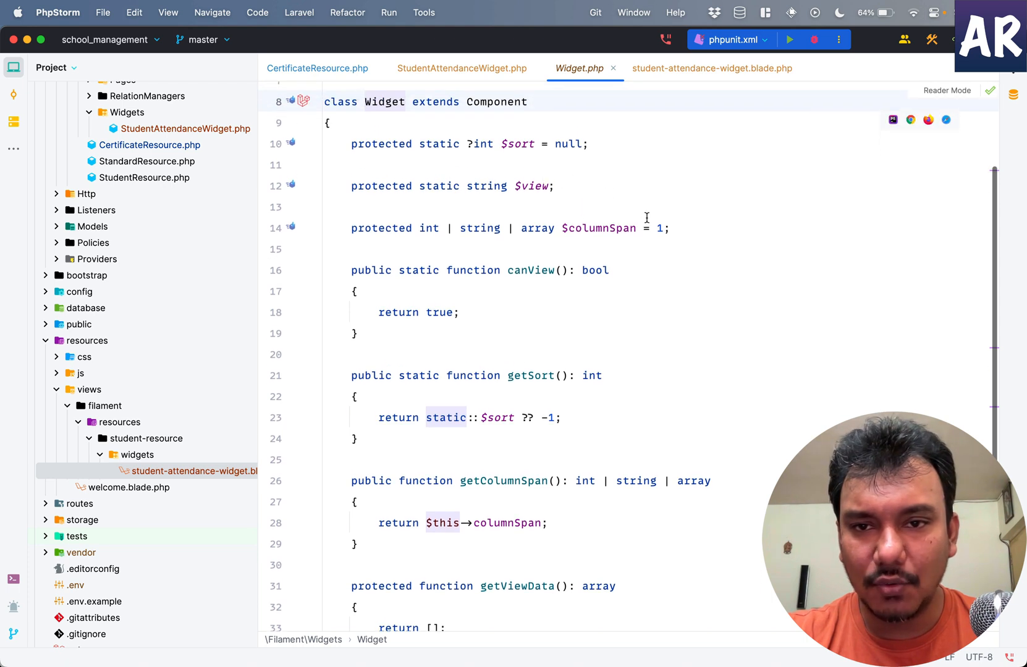
scroll("down", 3)
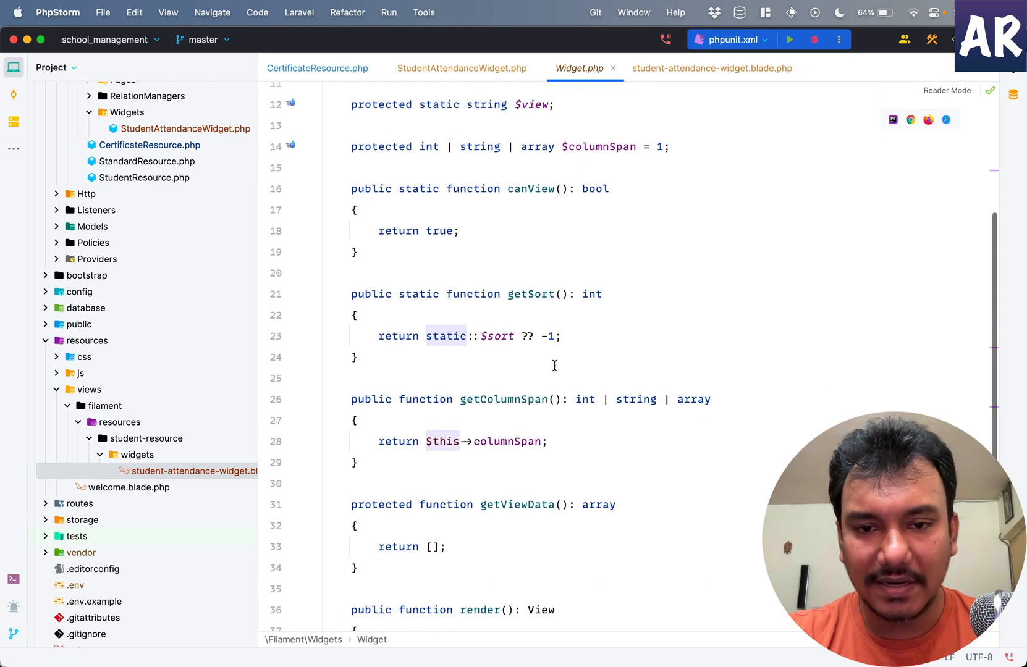
scroll("down", 3)
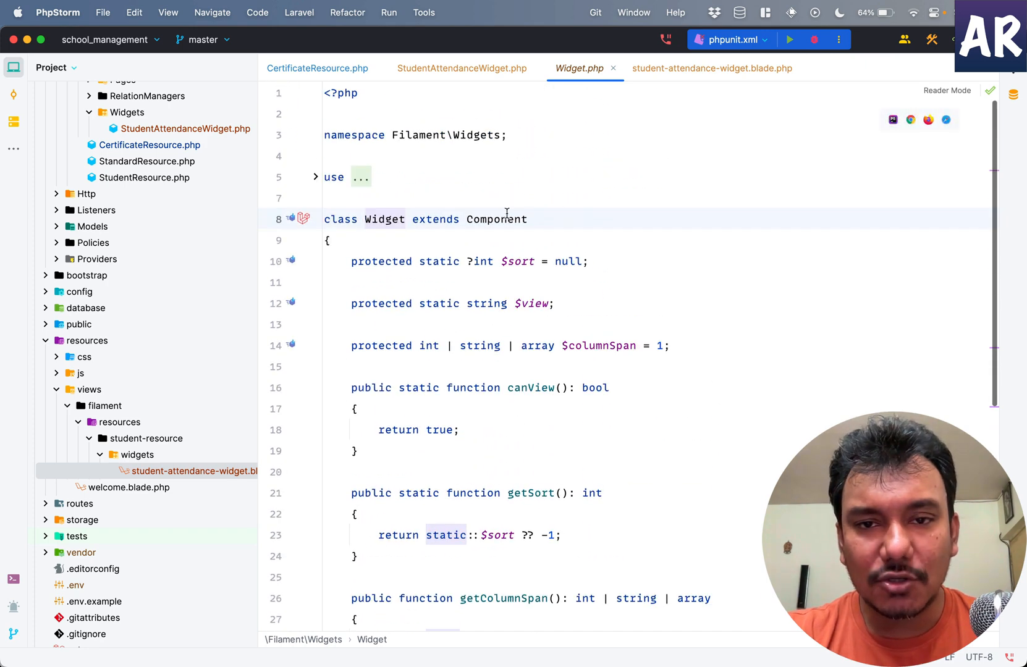
left_click(495, 218)
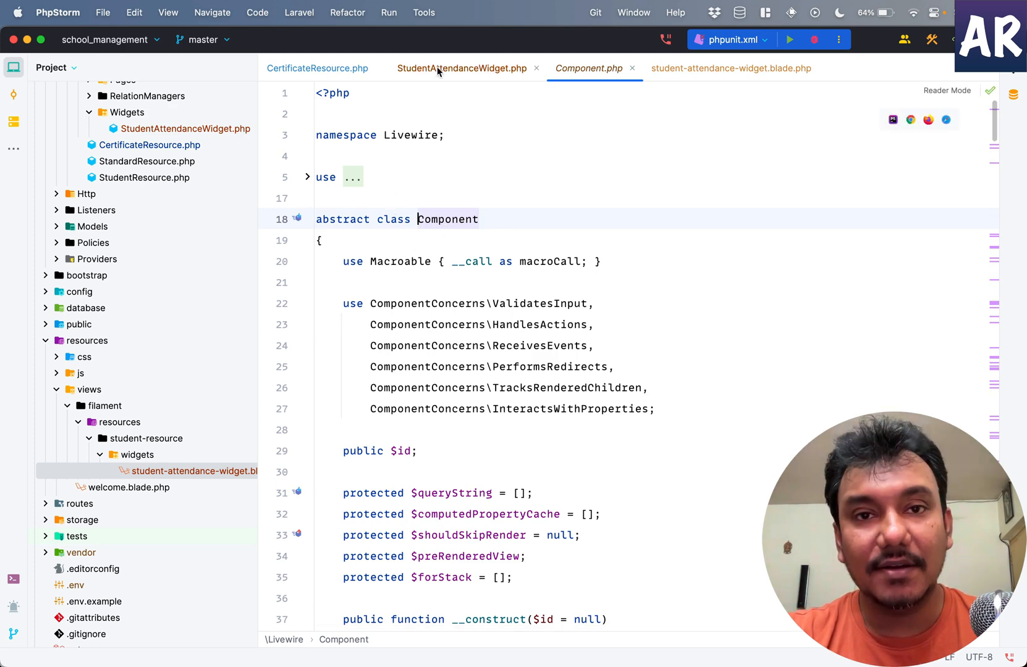
- Look through Component.php, then close the library sources to return to StudentAttendanceWidget.php
left_click(462, 68)
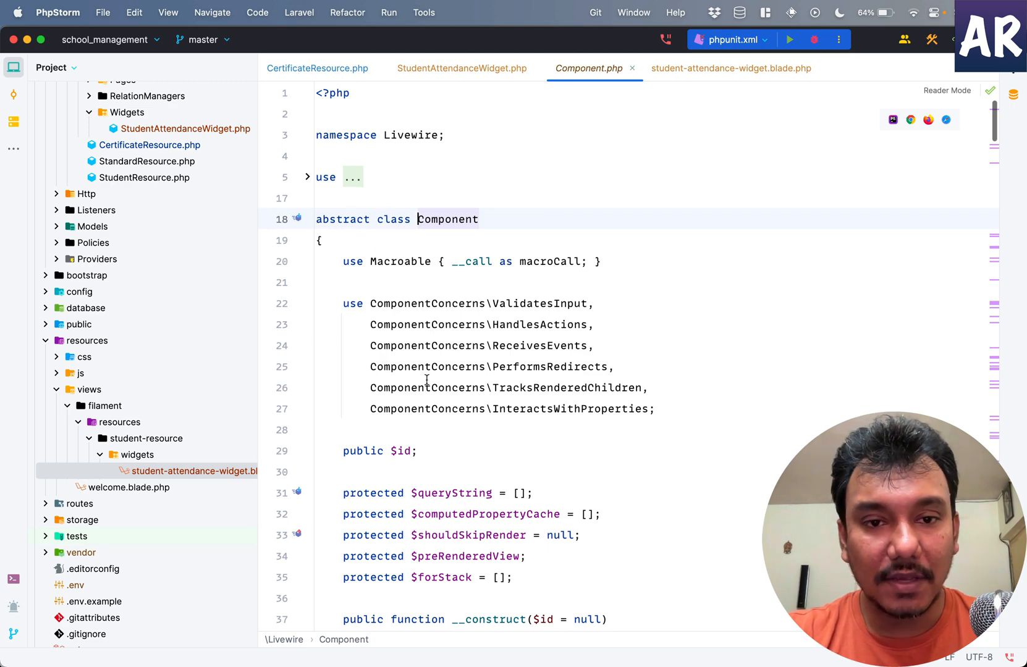
scroll("down", 3)
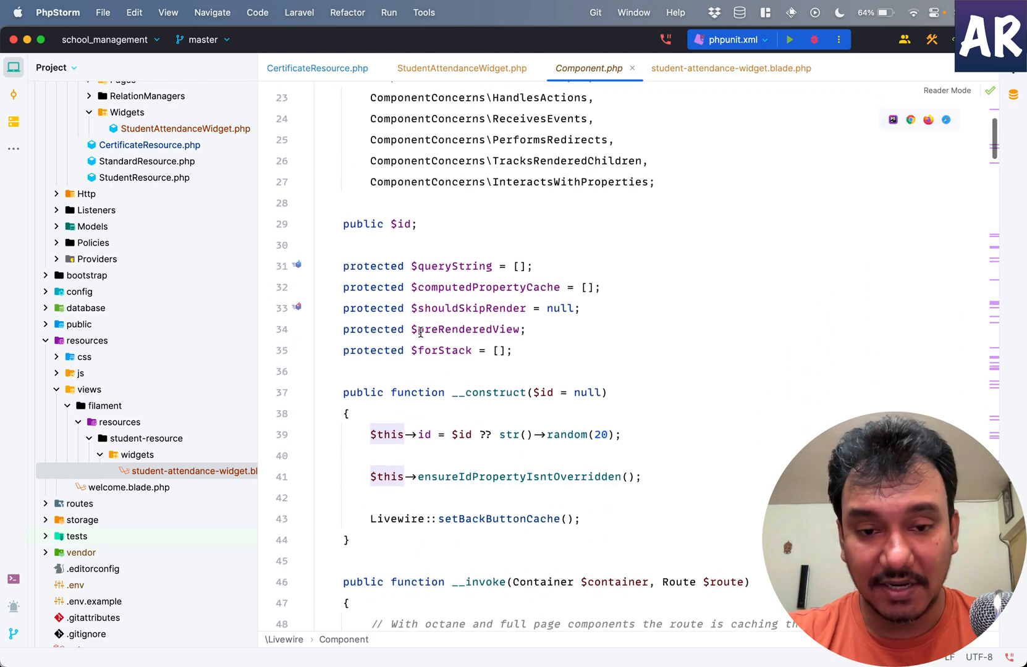
scroll("down", 3)
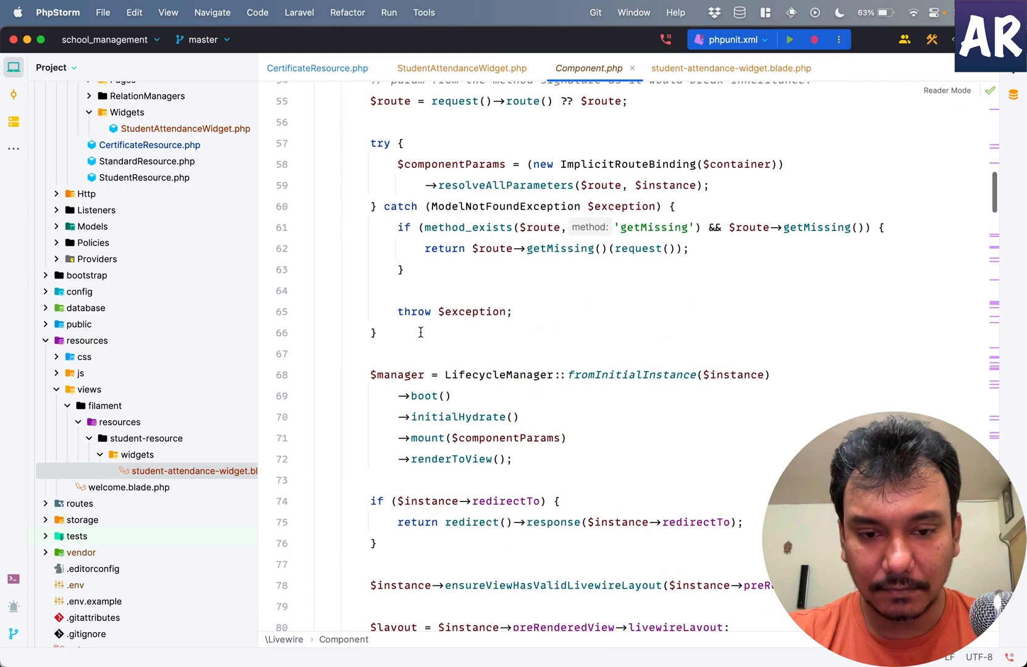
scroll("down", 3)
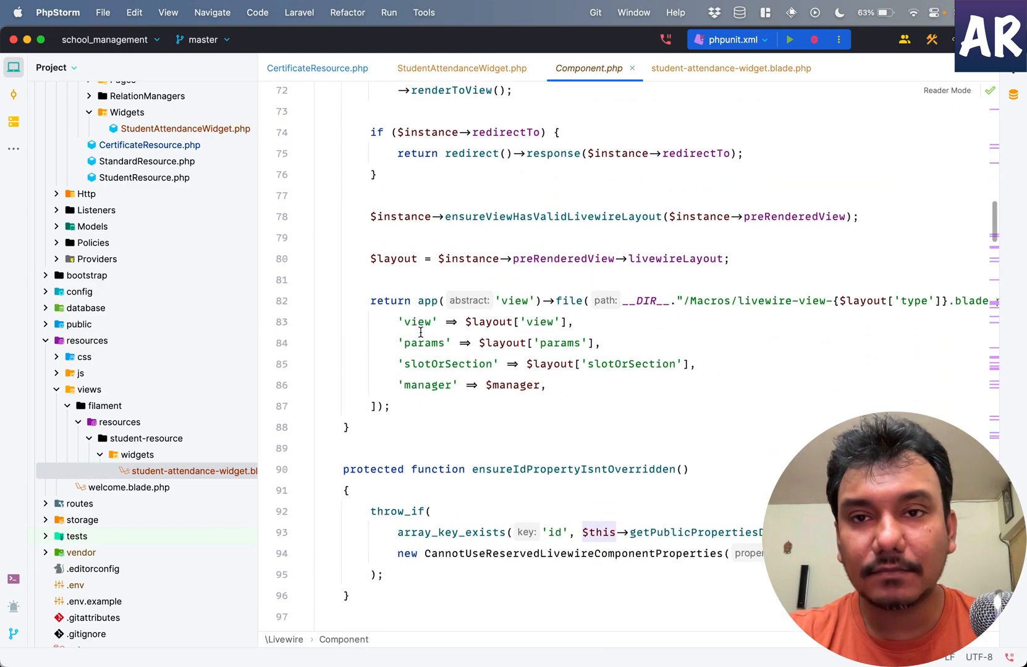
left_click(461, 68)
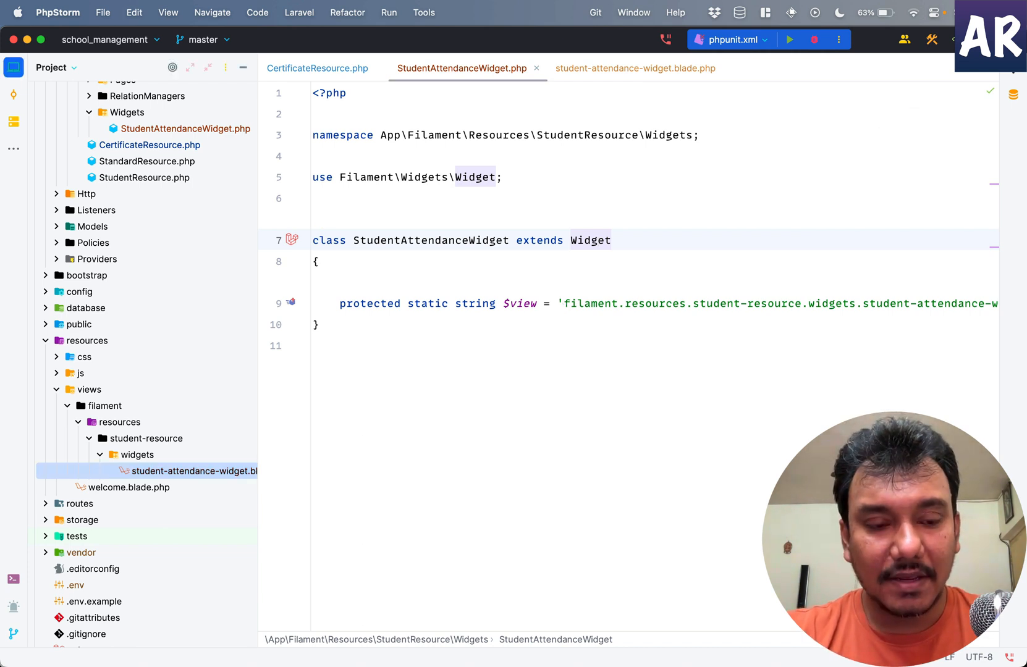
- In StudentResource.php, fold methods and start a new override after getGlobalSearchResultActions, filtered to getW
left_click(14, 578)
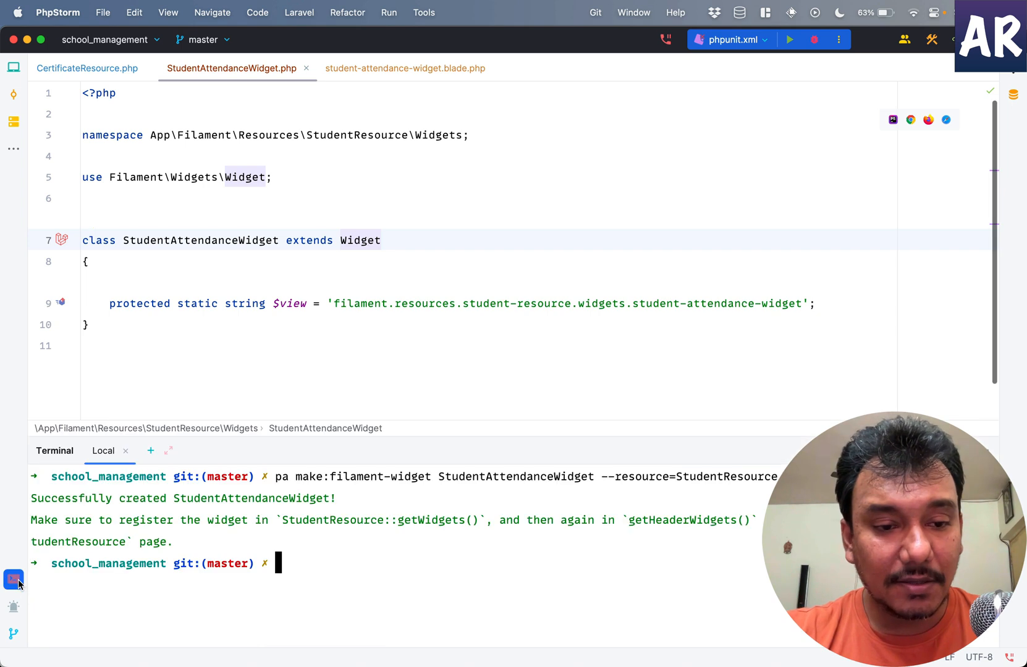
mouse_move(13, 581)
type("OS")
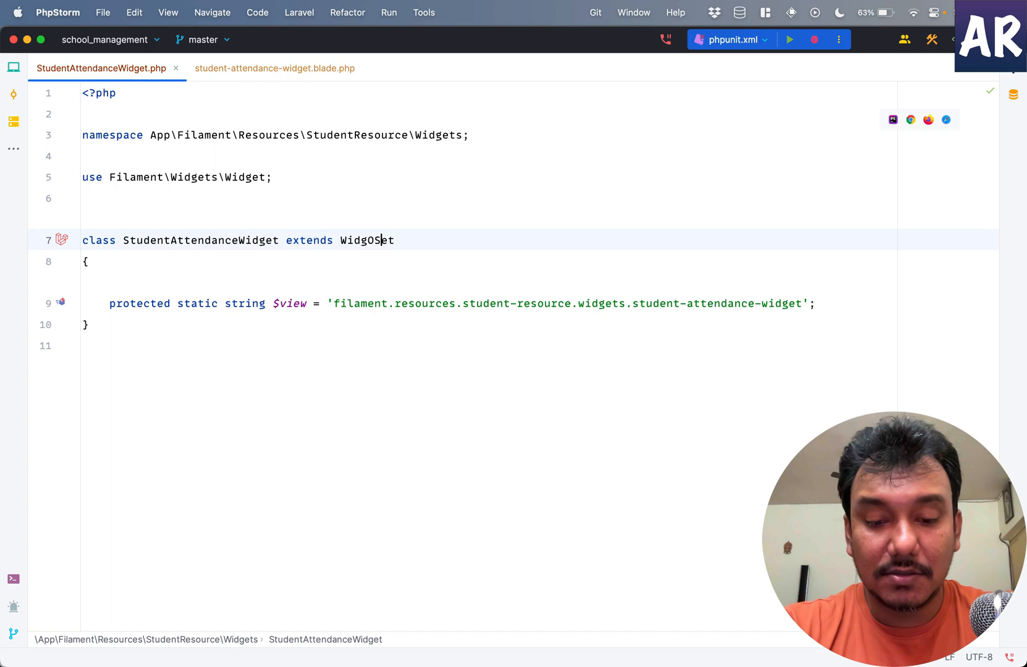
type("Widget")
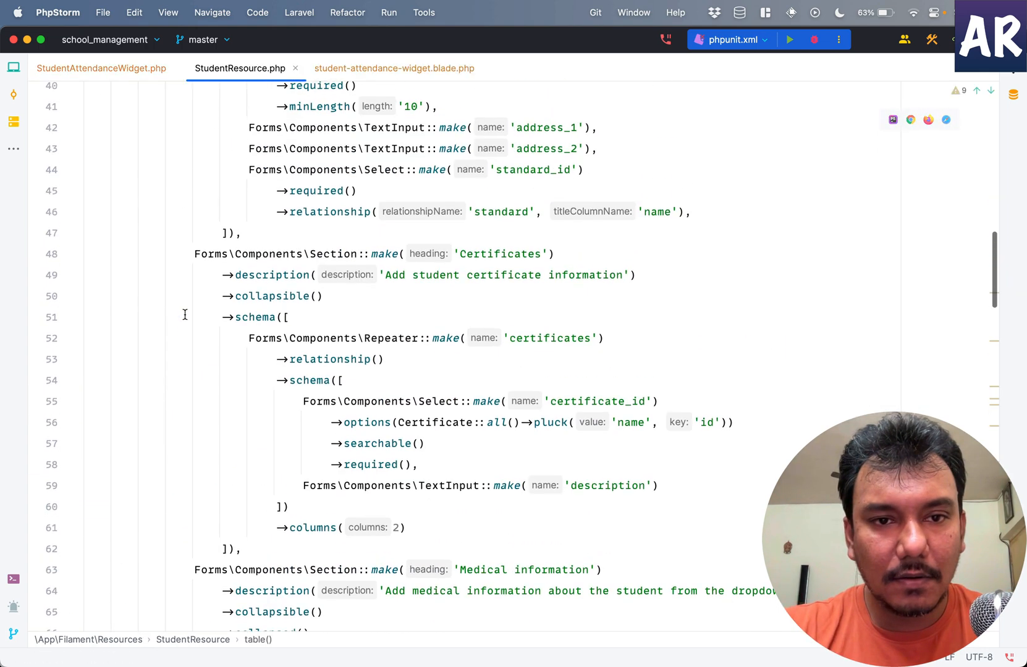
scroll("up", 3)
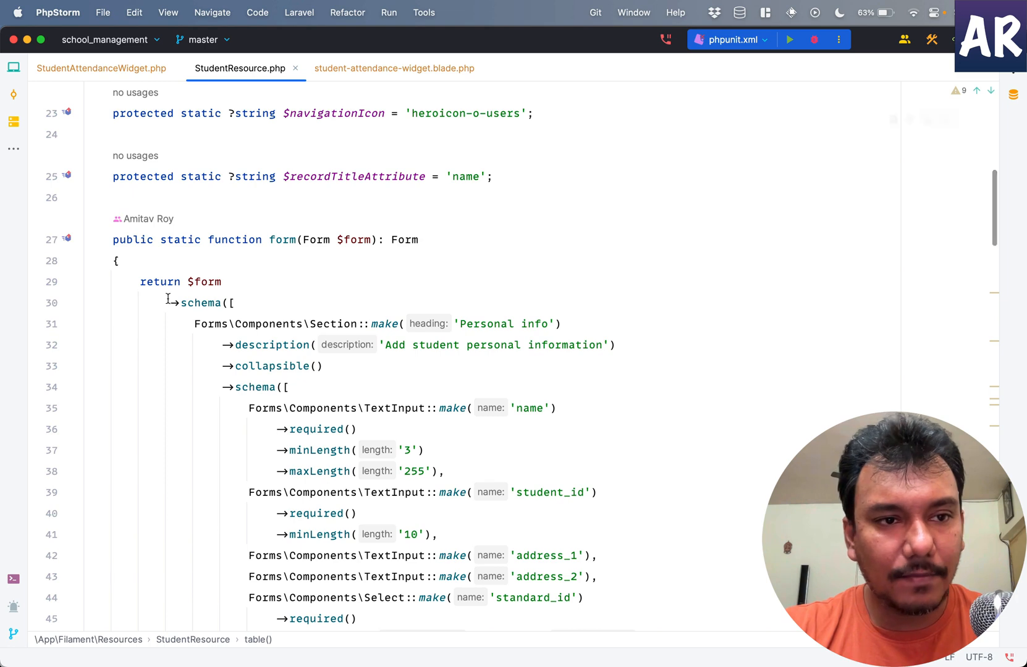
left_click(77, 239)
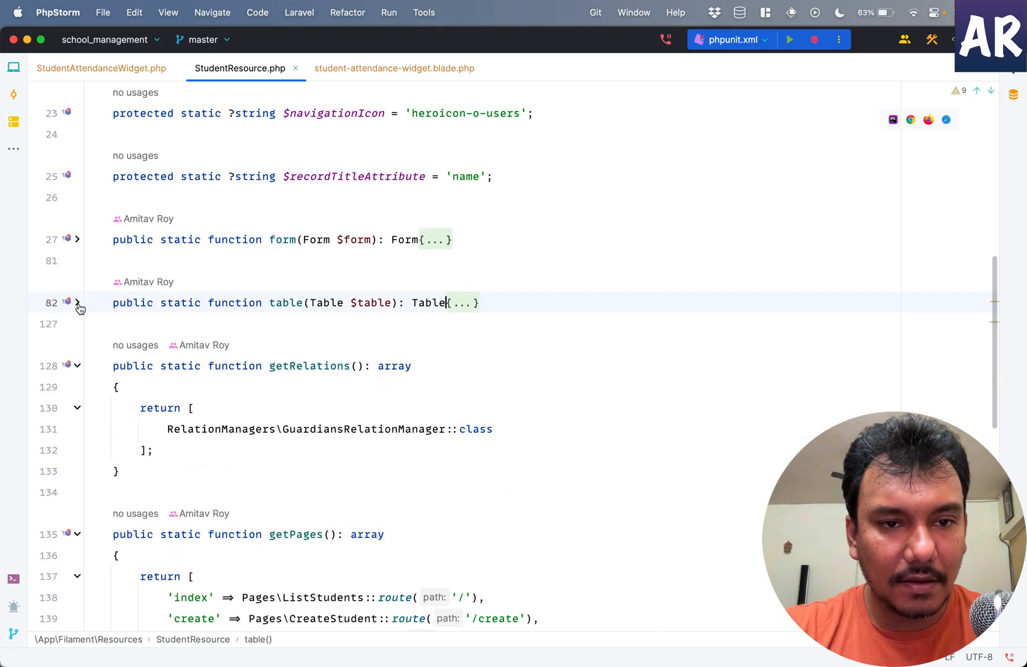
scroll("down", 3)
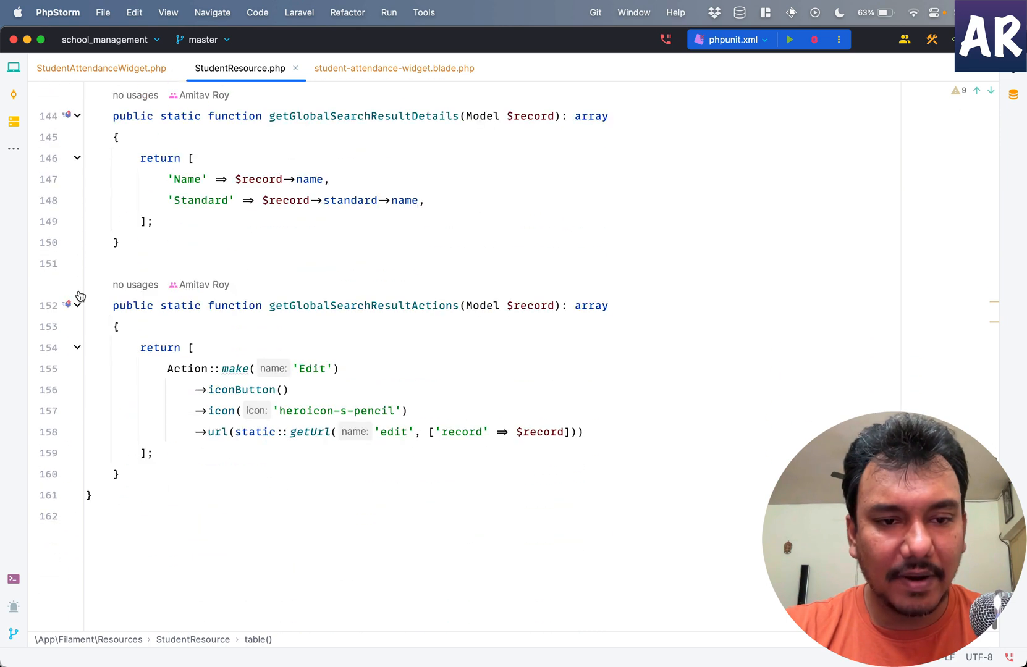
left_click(117, 473)
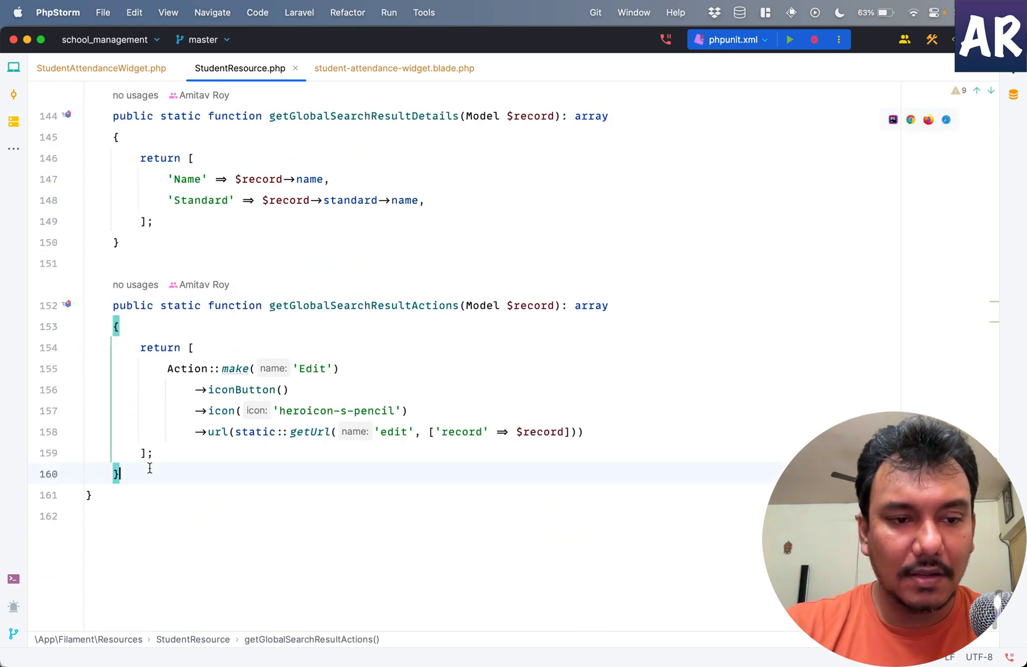
key("Enter")
type("getW")
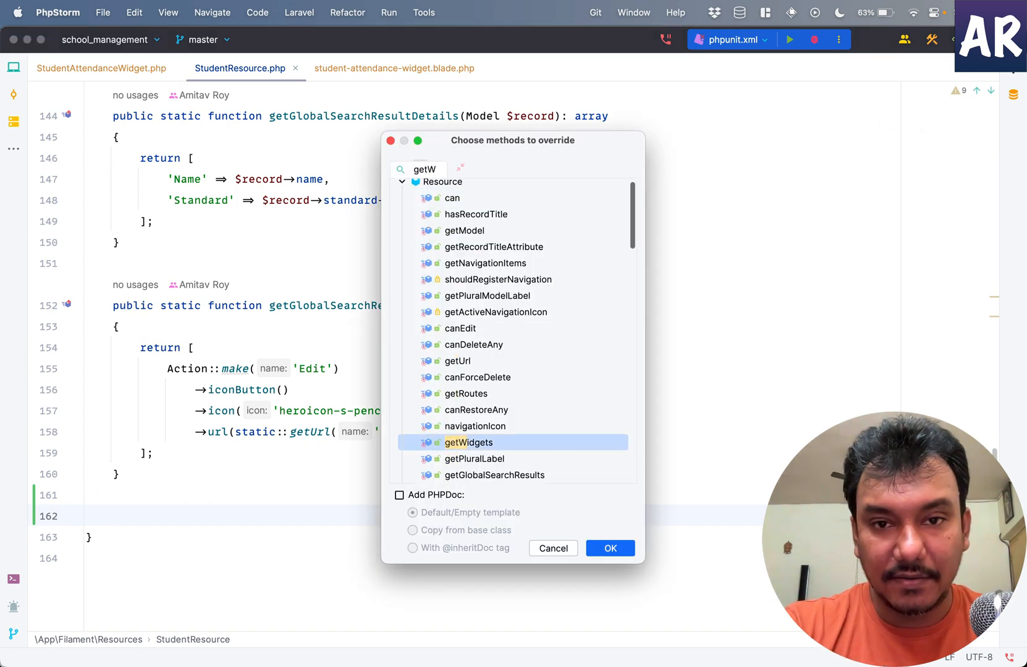
- Add getWidgets returning StudentAttendanceWidget::class, then check a student edit page in Brave
left_click(608, 548)
type("return [")
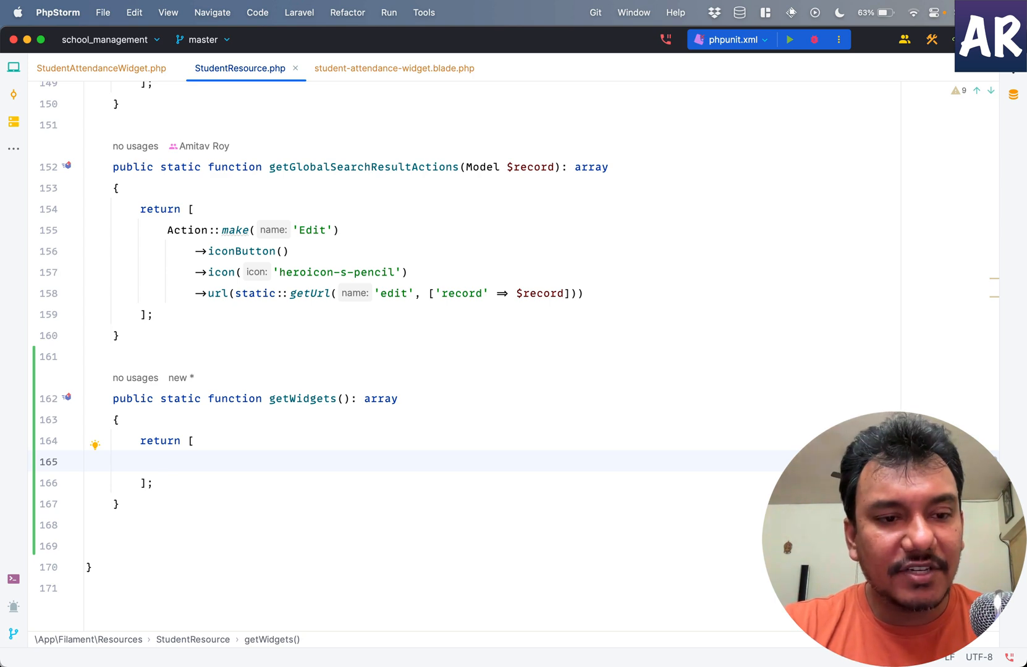
type("StudentAttendanceWidget::class")
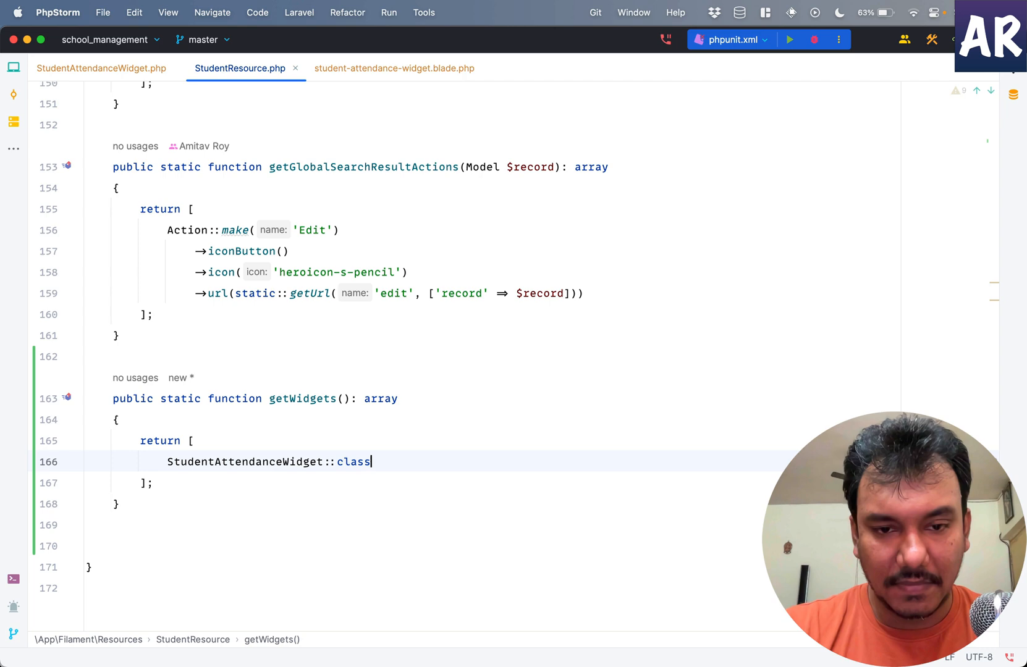
type(",")
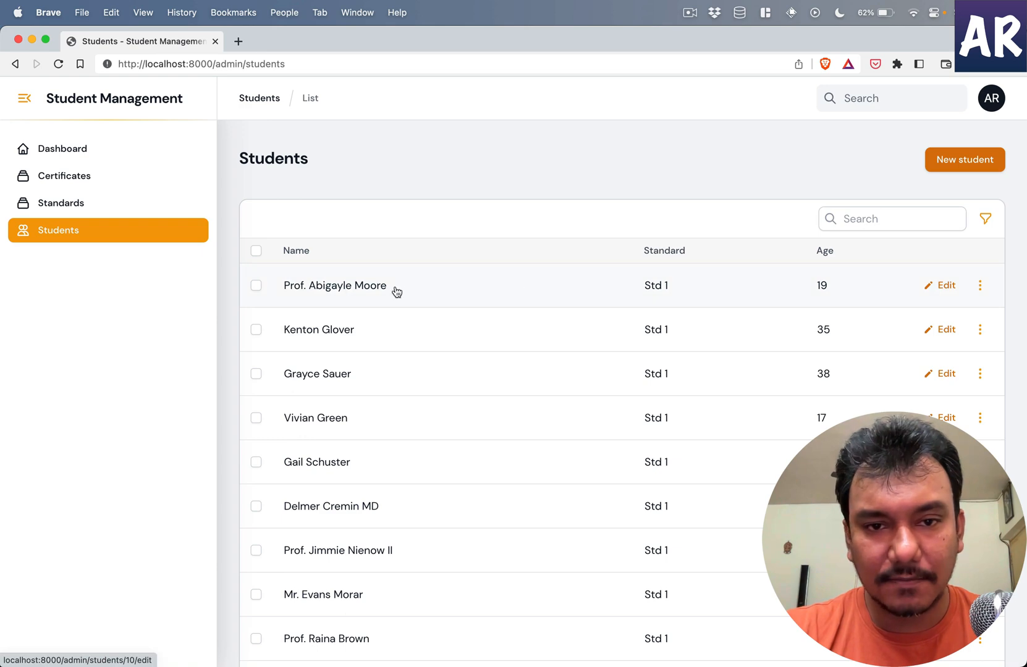
left_click(335, 286)
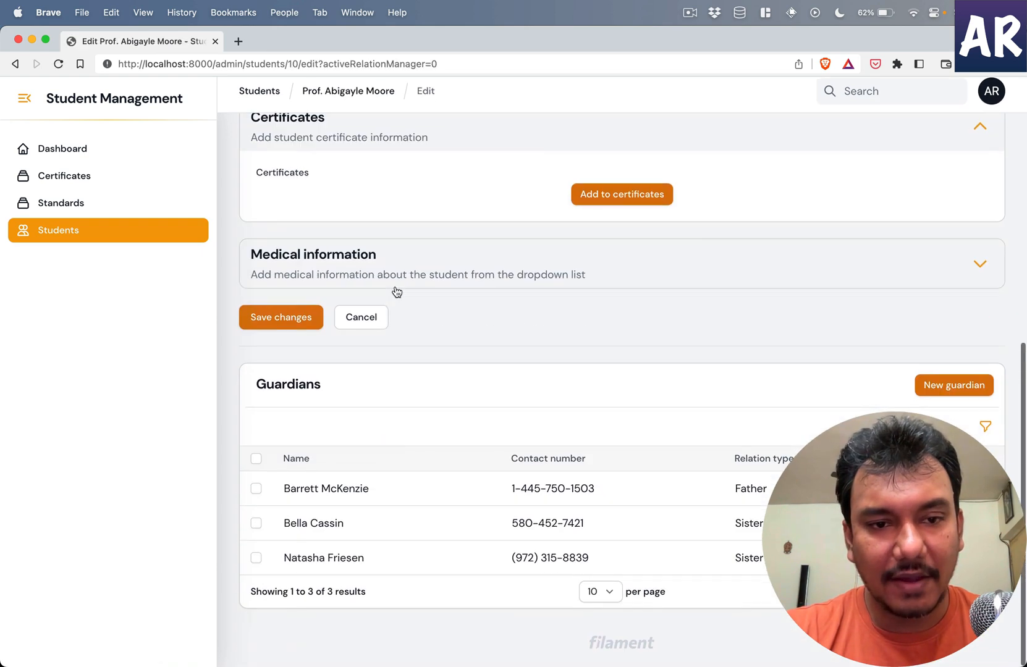
scroll("up", 3)
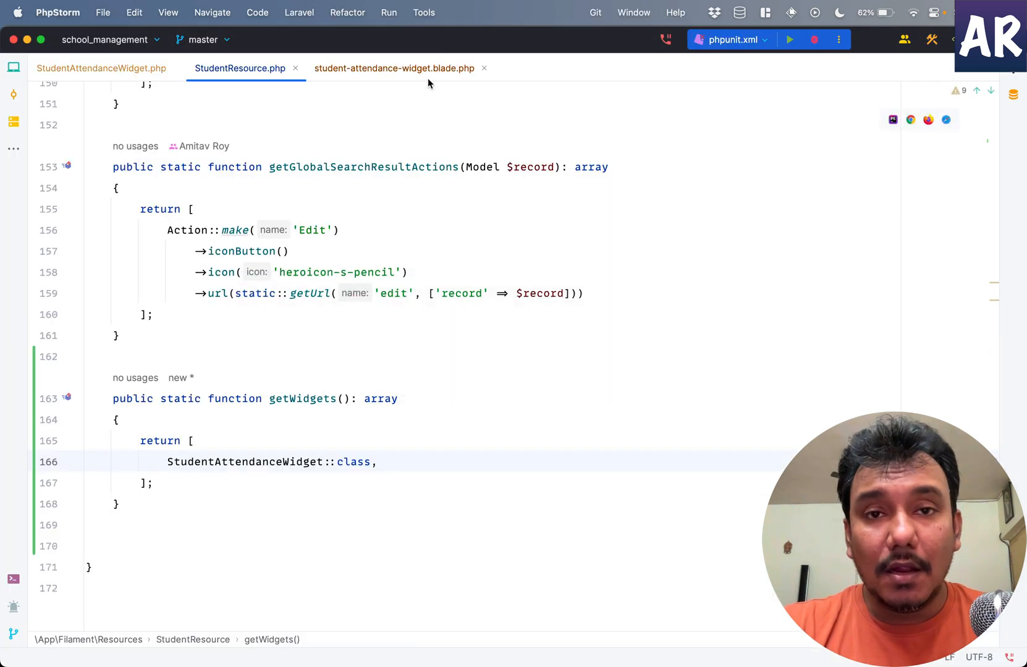
- Replace the Blade card's default comment with a paragraph reading 'Attendance: 78%'
left_click(392, 67)
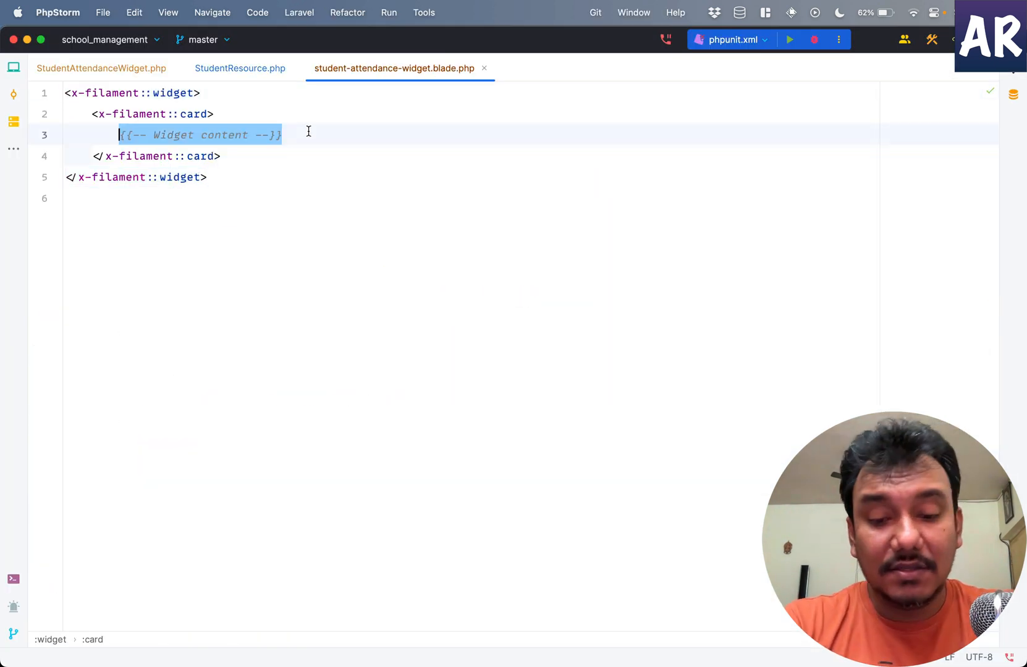
type("<p>S</p>")
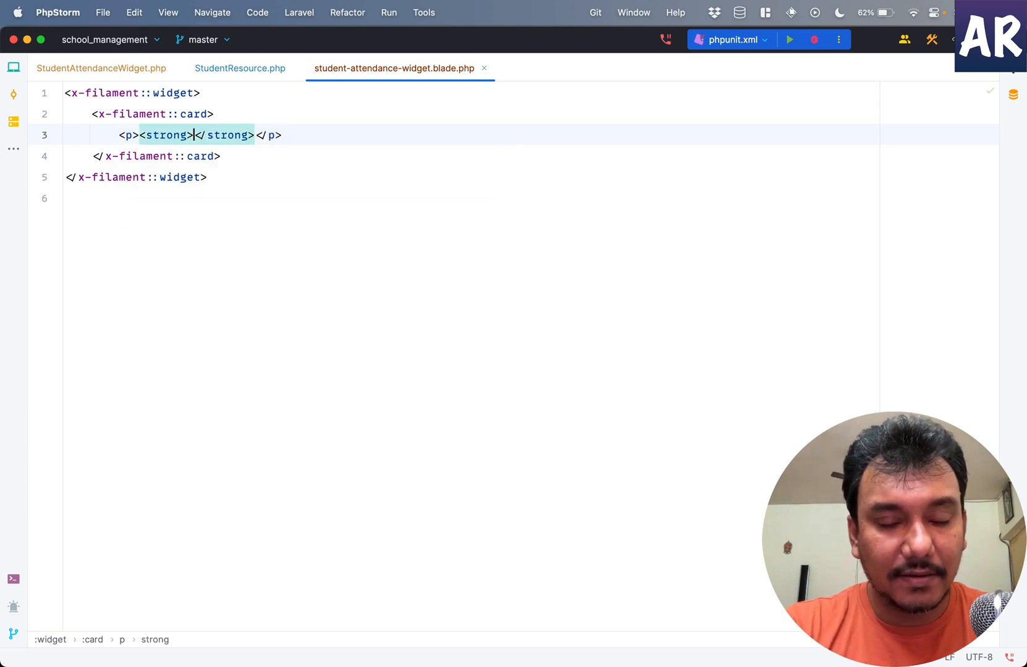
type("Name:")
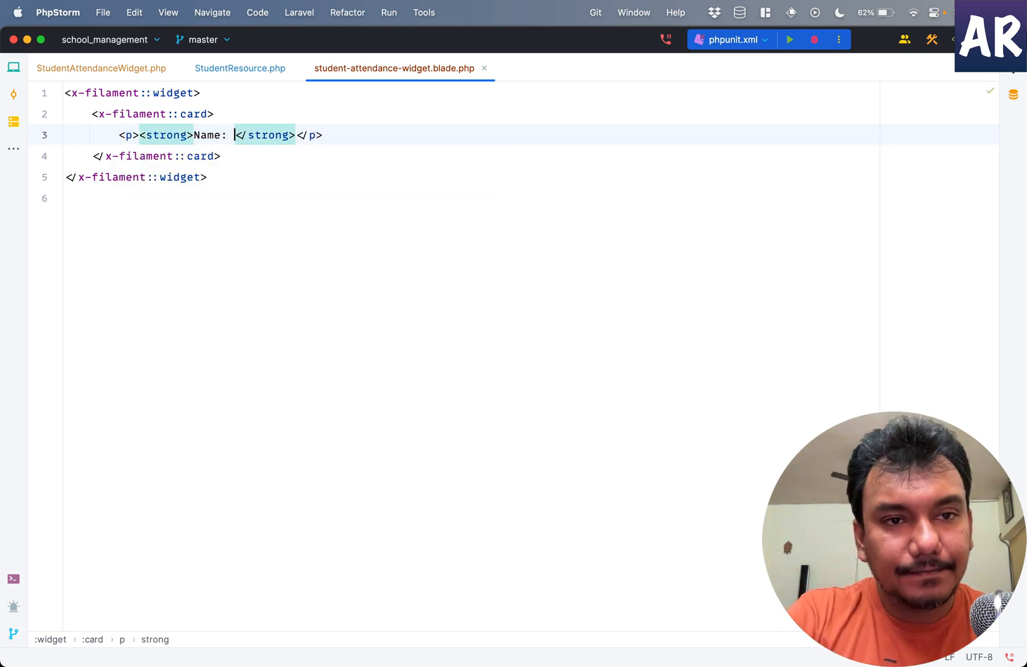
type("A")
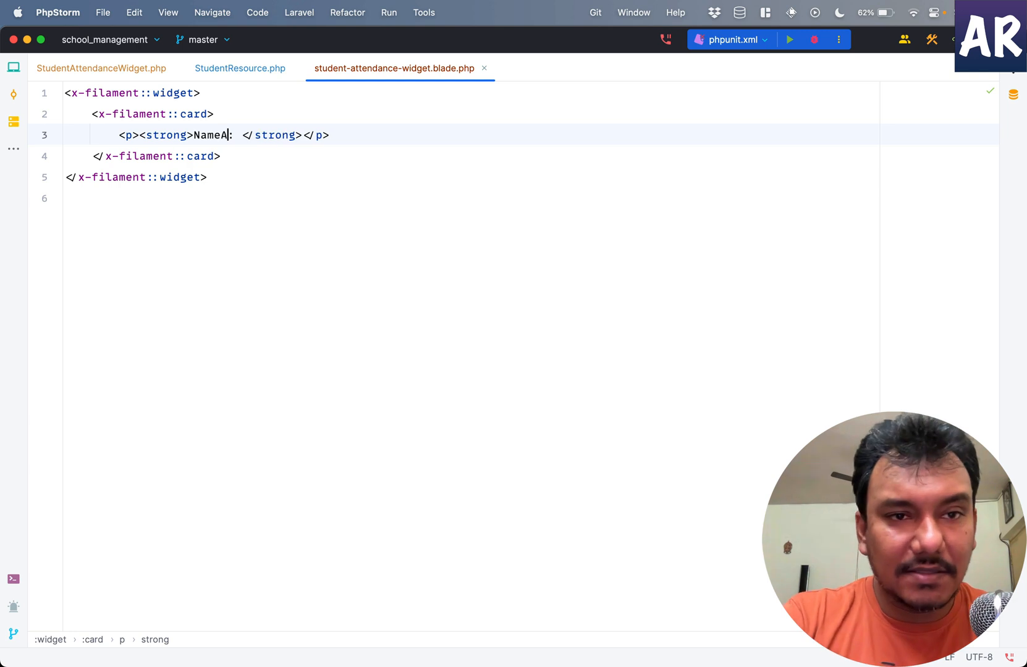
type("Attendence")
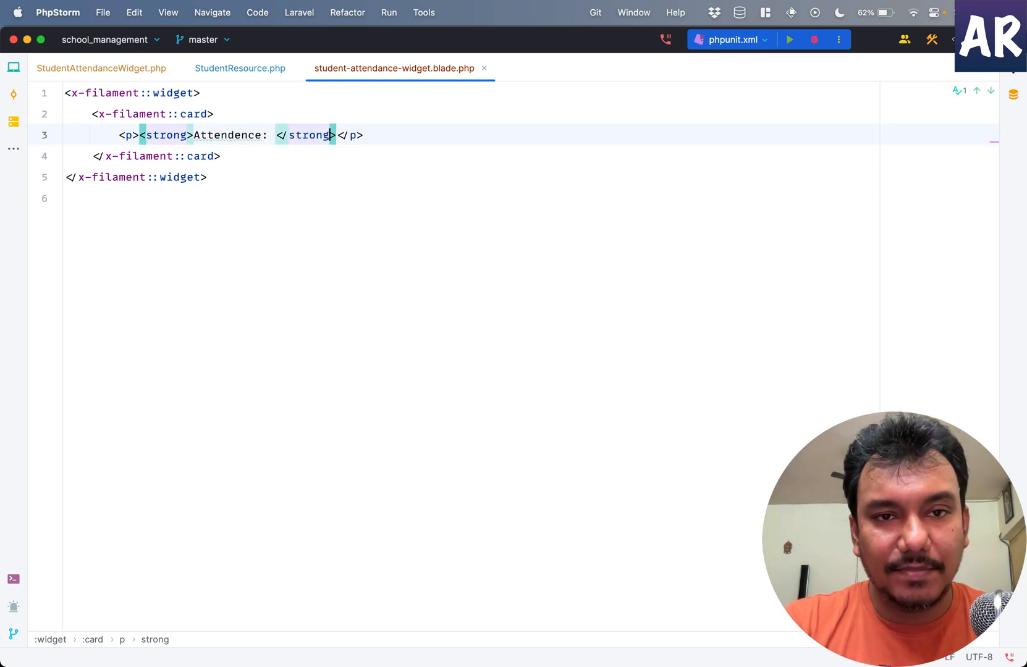
type("78")
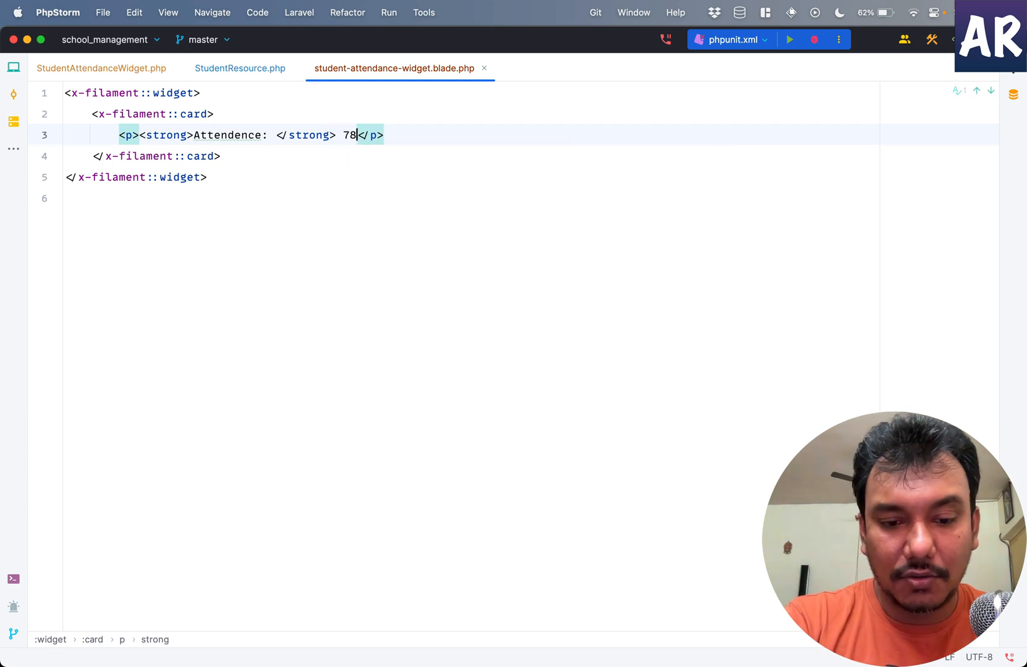
type("%")
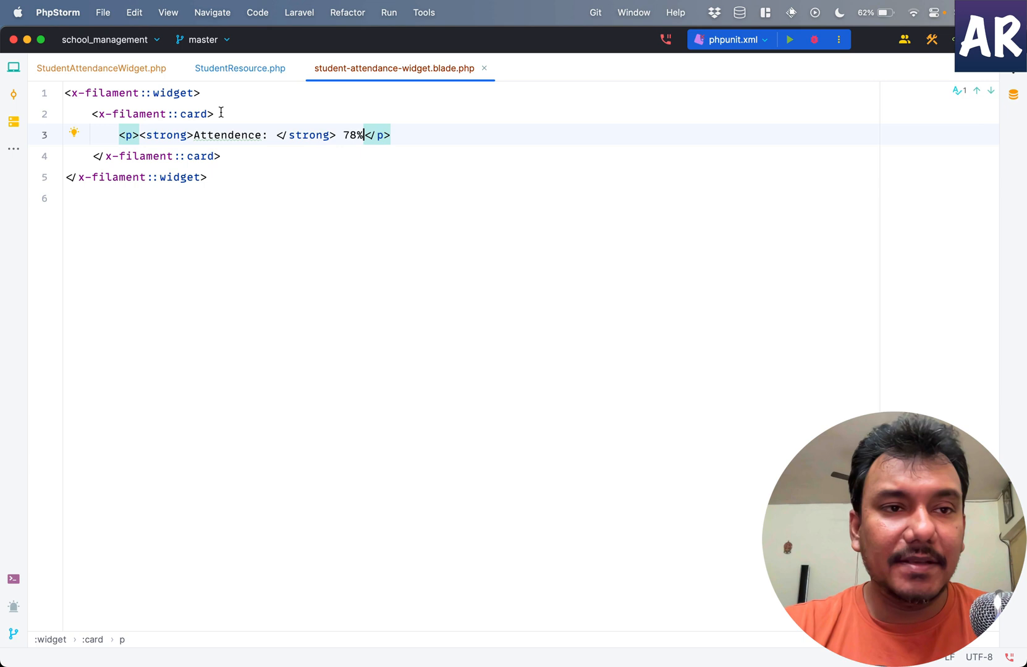
mouse_move(224, 183)
type("a")
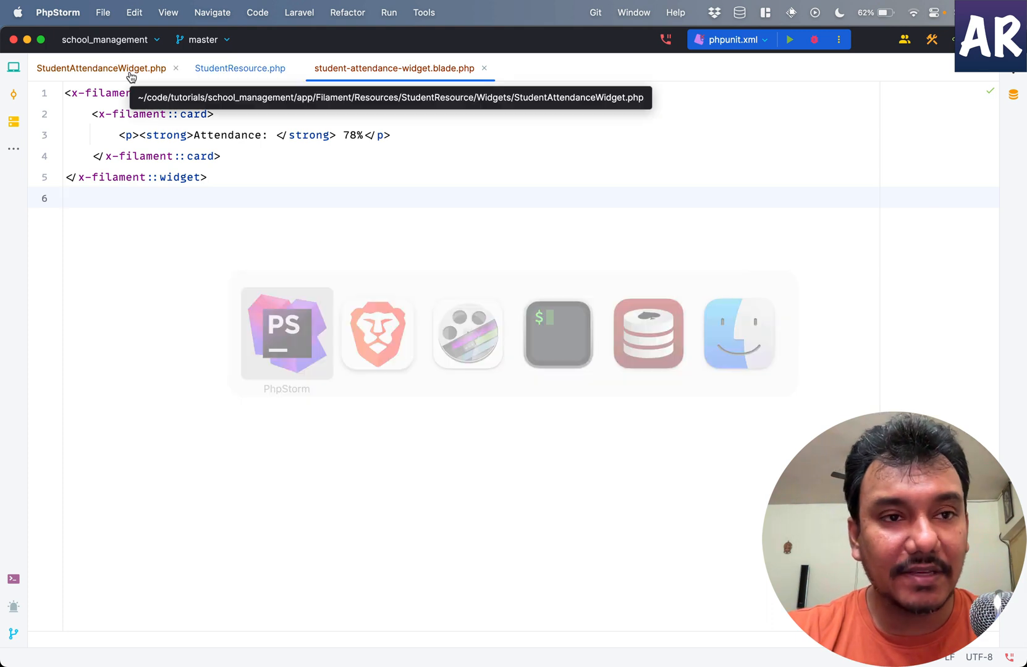
- Refresh the student edit page in Brave to see the widget, then return to StudentResource.php
left_click(239, 68)
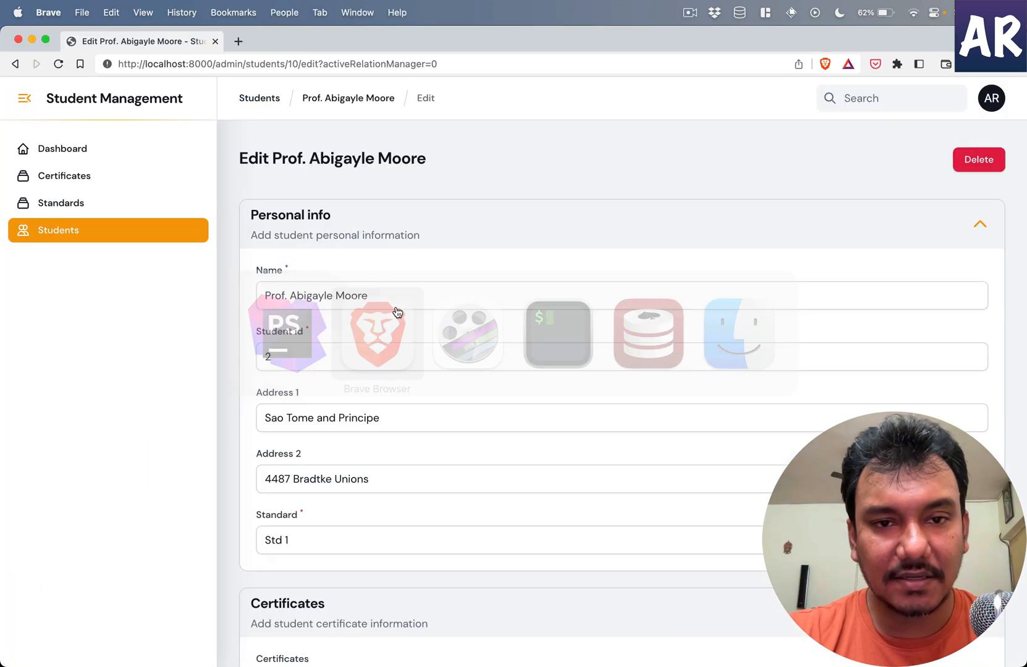
scroll("down", 3)
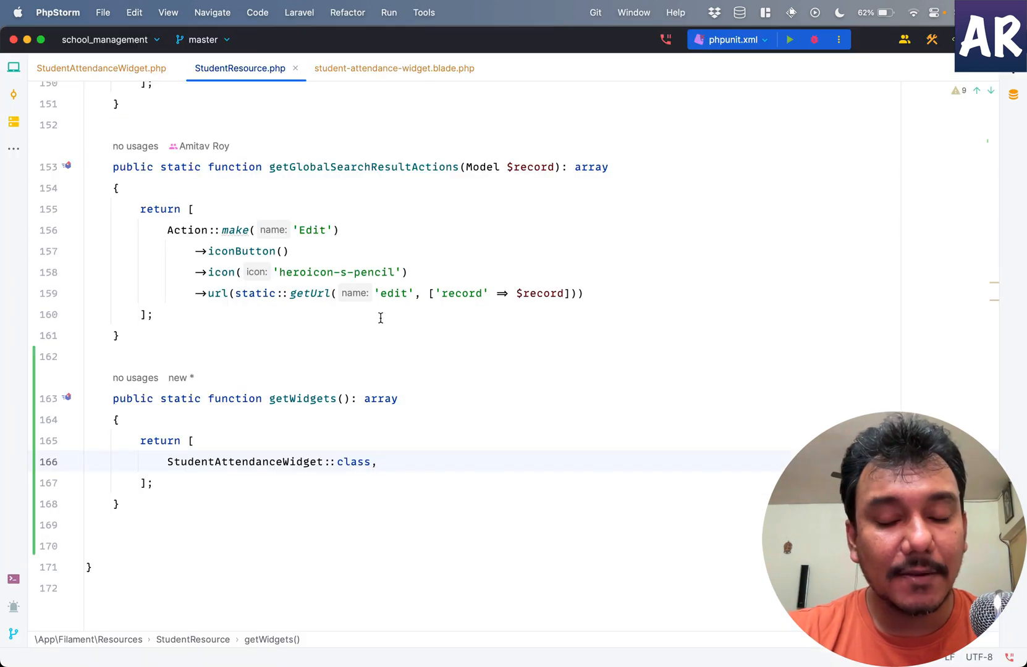
- Open EditStudent.php from StudentResource/Pages
left_click(14, 68)
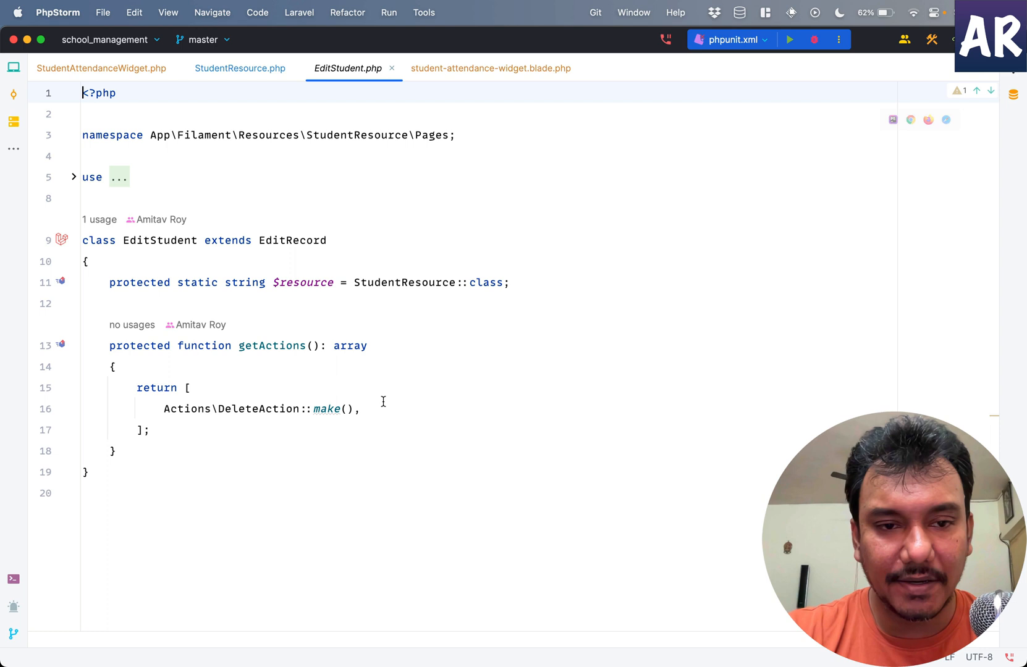
- Override getHeaderWidgets in EditStudent via the override dialog filtered by 'wid'
left_click(114, 450)
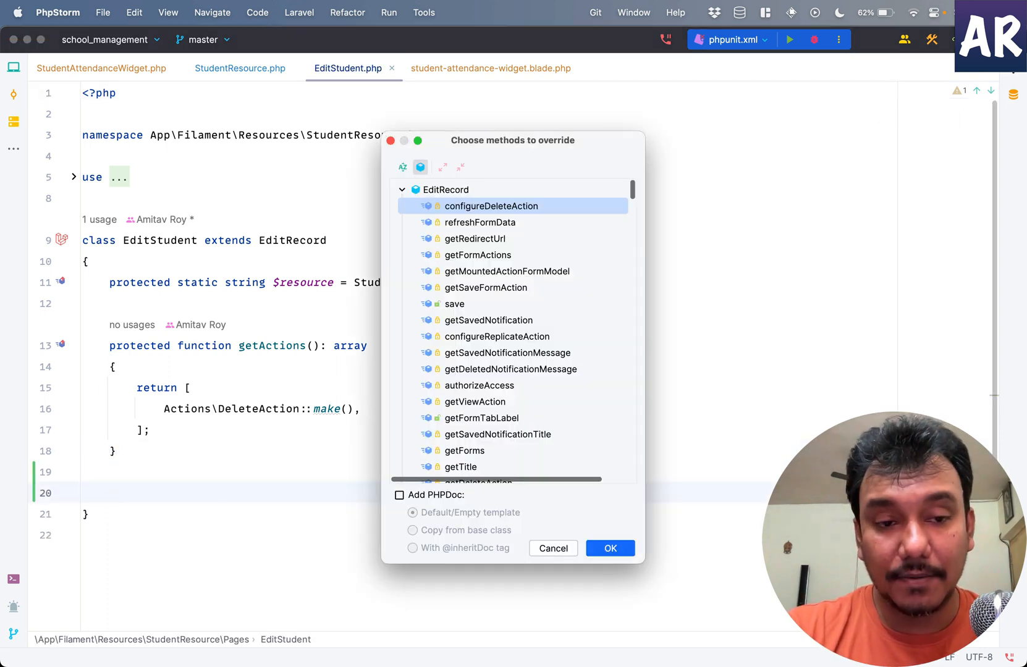
type("widget")
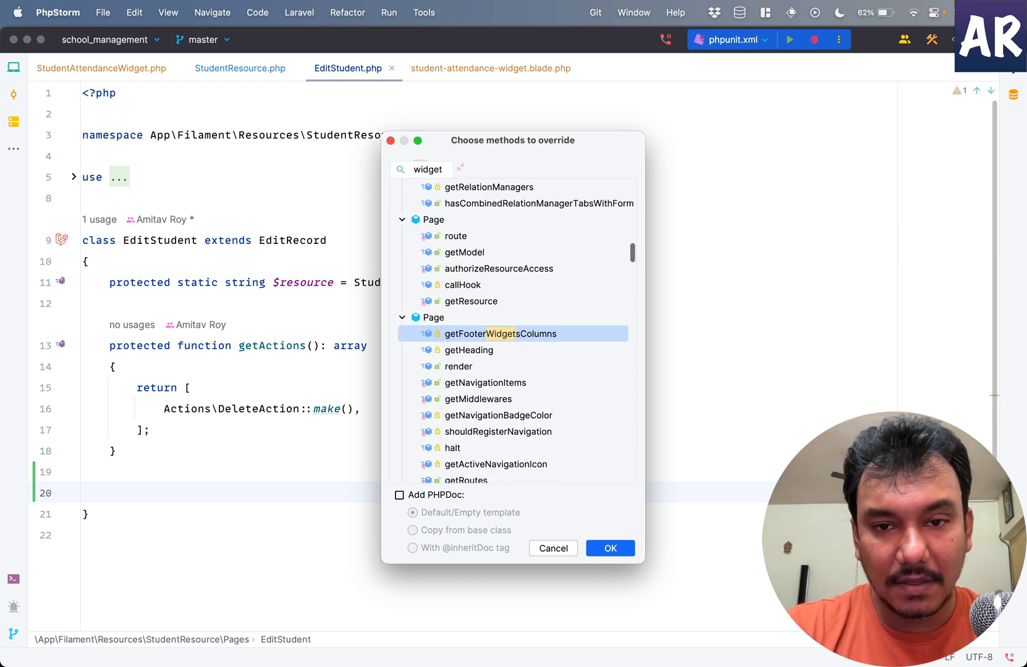
mouse_move(484, 377)
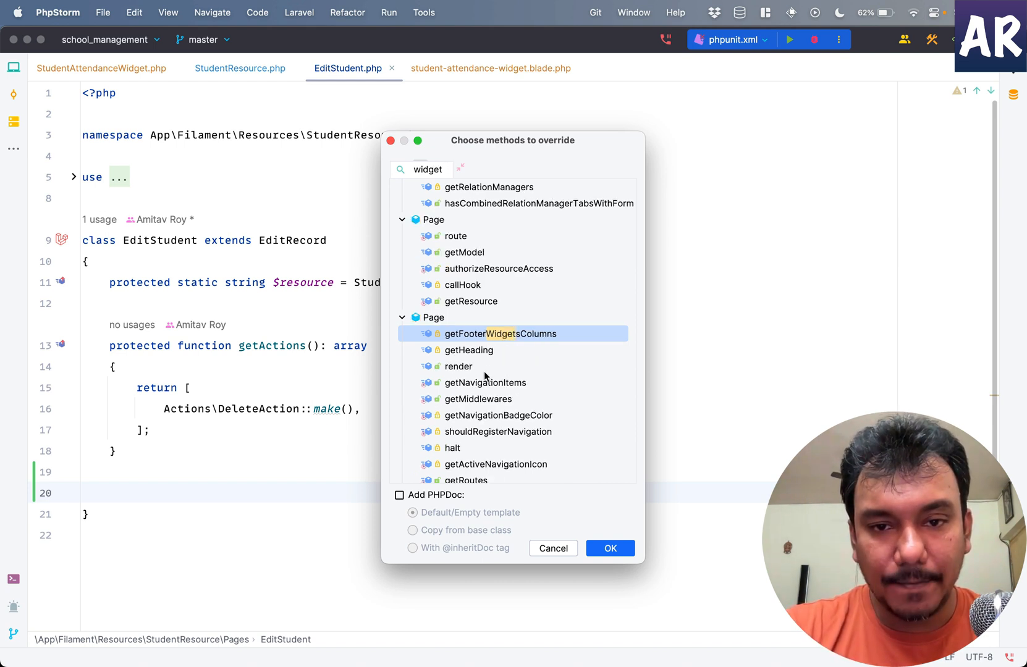
mouse_move(493, 354)
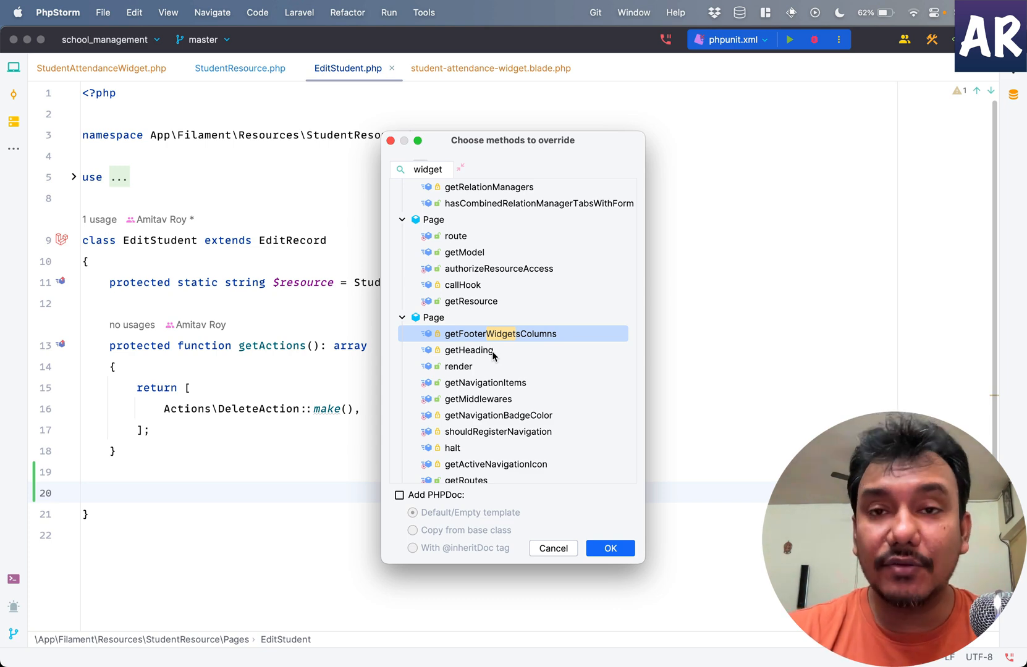
scroll("down", 3)
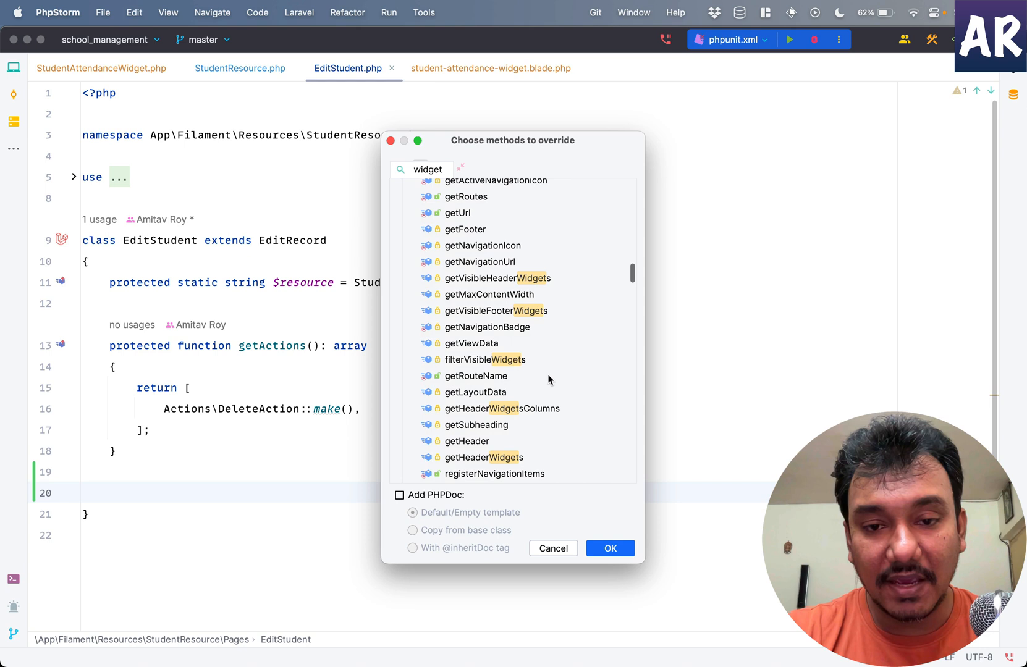
mouse_move(528, 411)
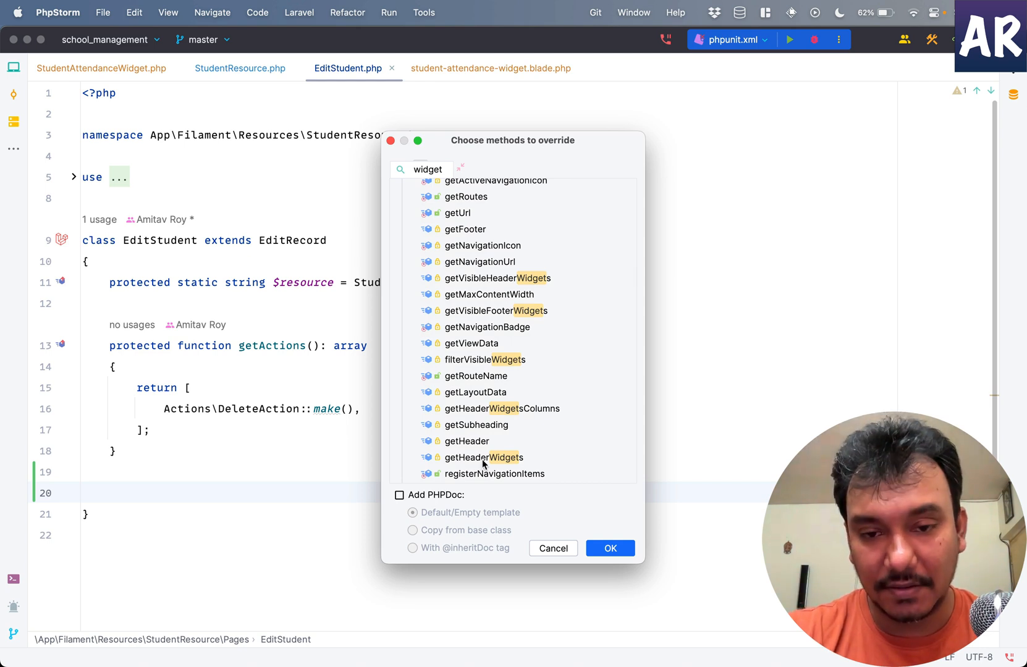
left_click(483, 457)
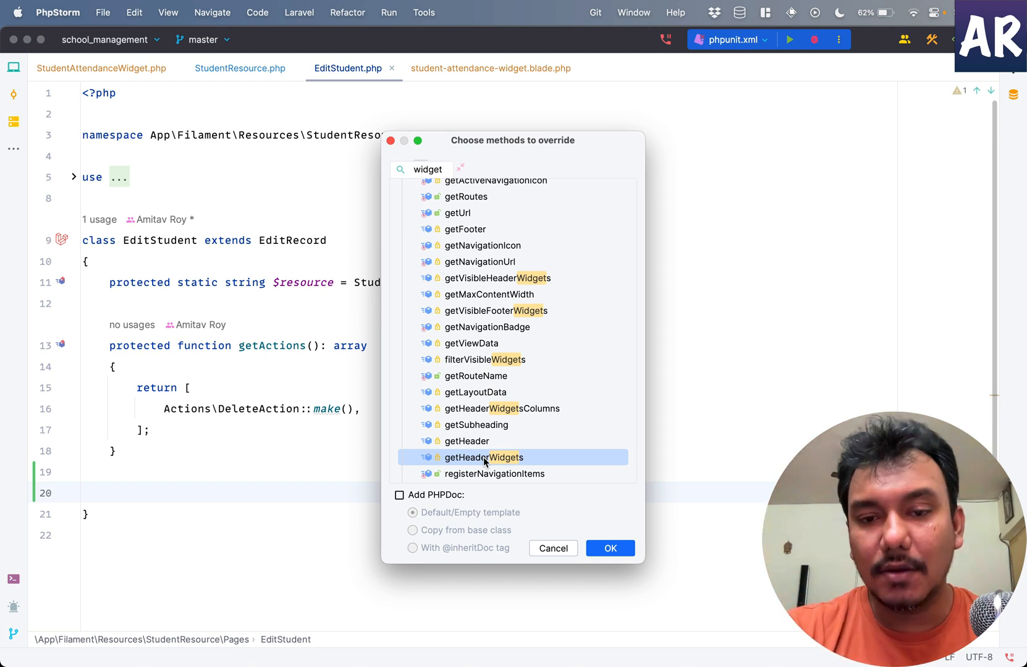
left_click(608, 549)
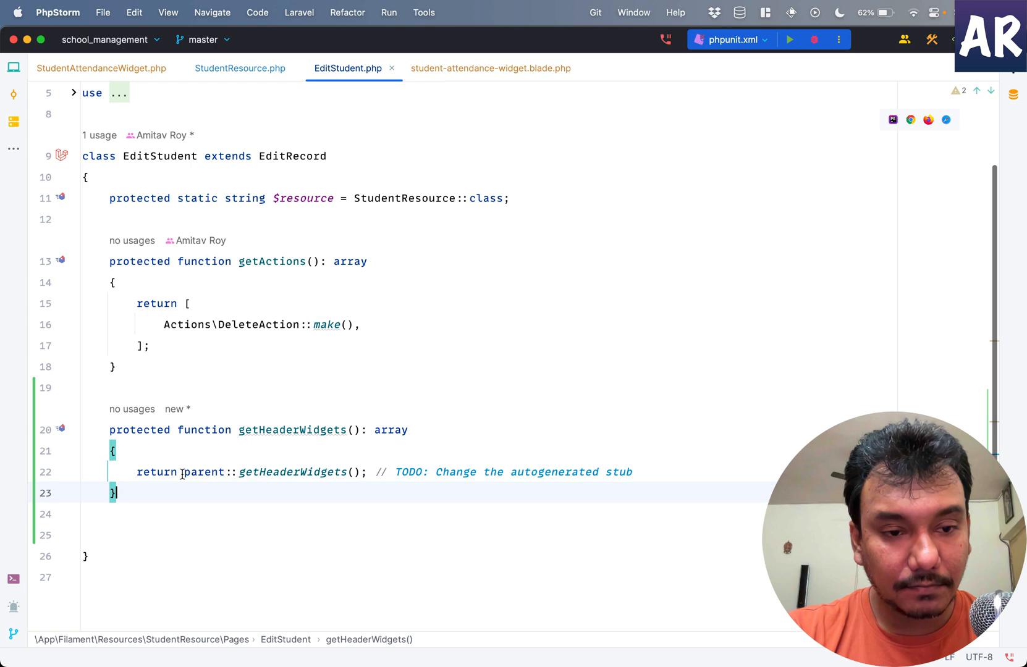
- Return [StudentResource\Widgets\StudentAttendanceWidget::class] from getHeaderWidgets
type("[]")
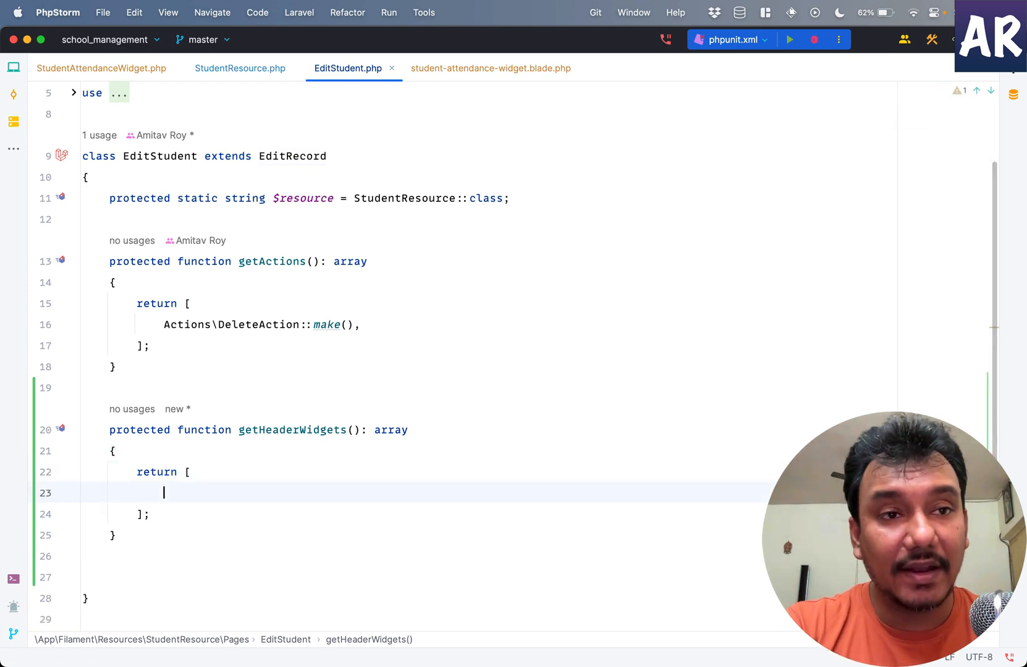
type("StudentResource\\Widgets\\StudentAttendanceWidget::class,")
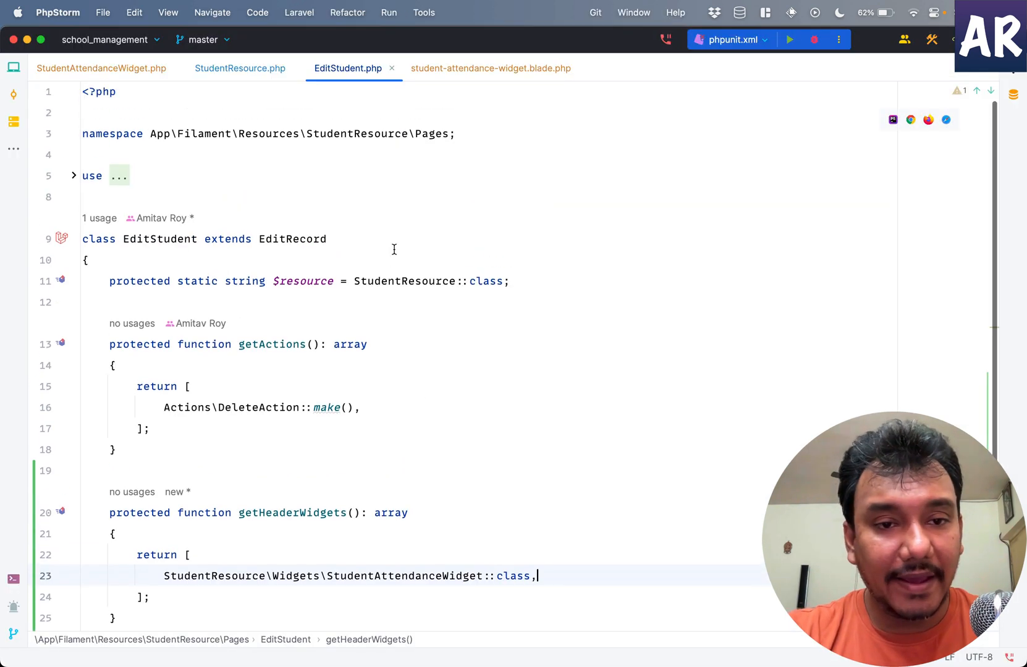
type("$sp")
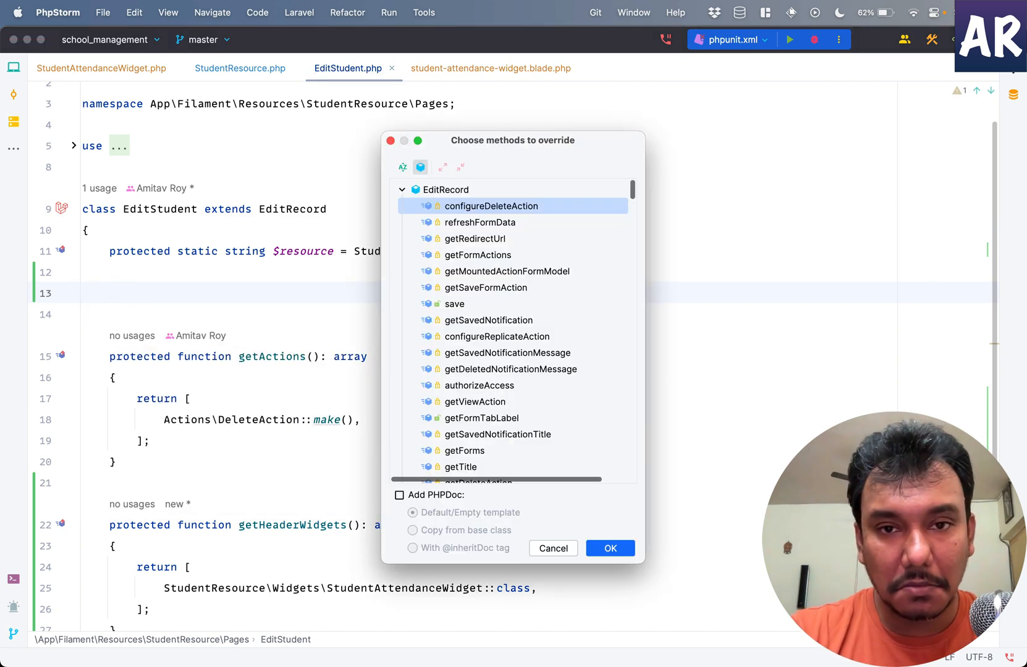
type("col")
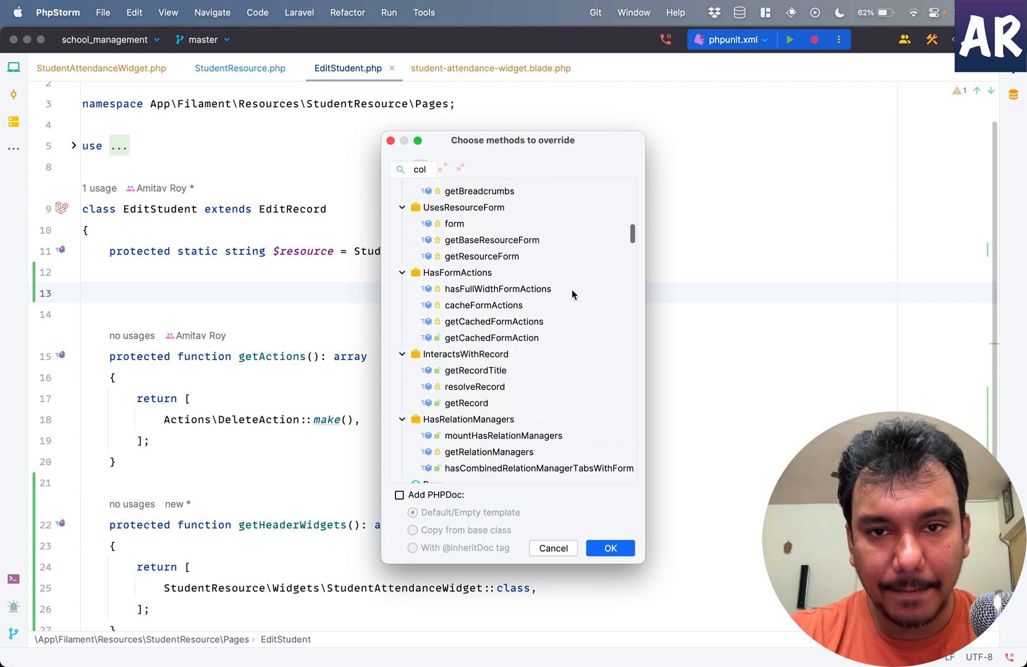
left_click(552, 548)
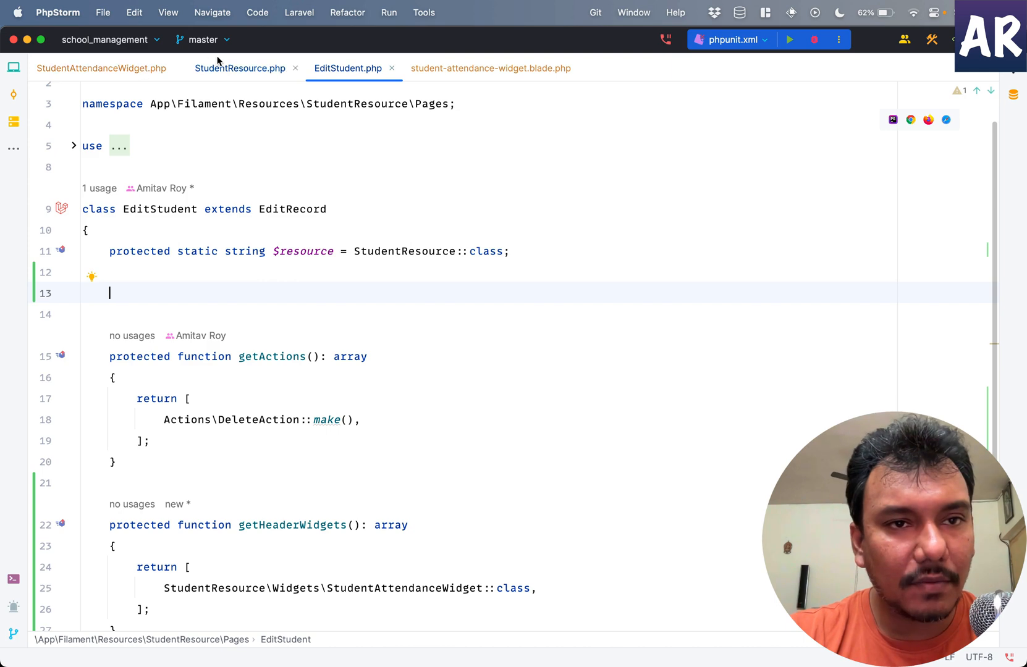
- Review the registered widgets in StudentResource alongside the EditStudent page class
left_click(240, 68)
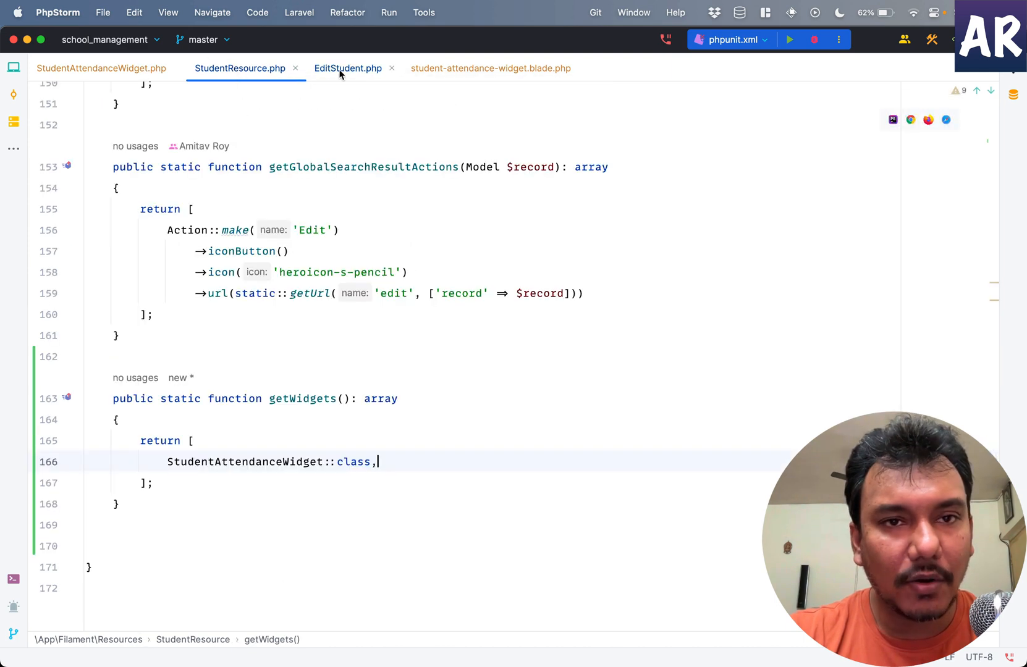
left_click(347, 68)
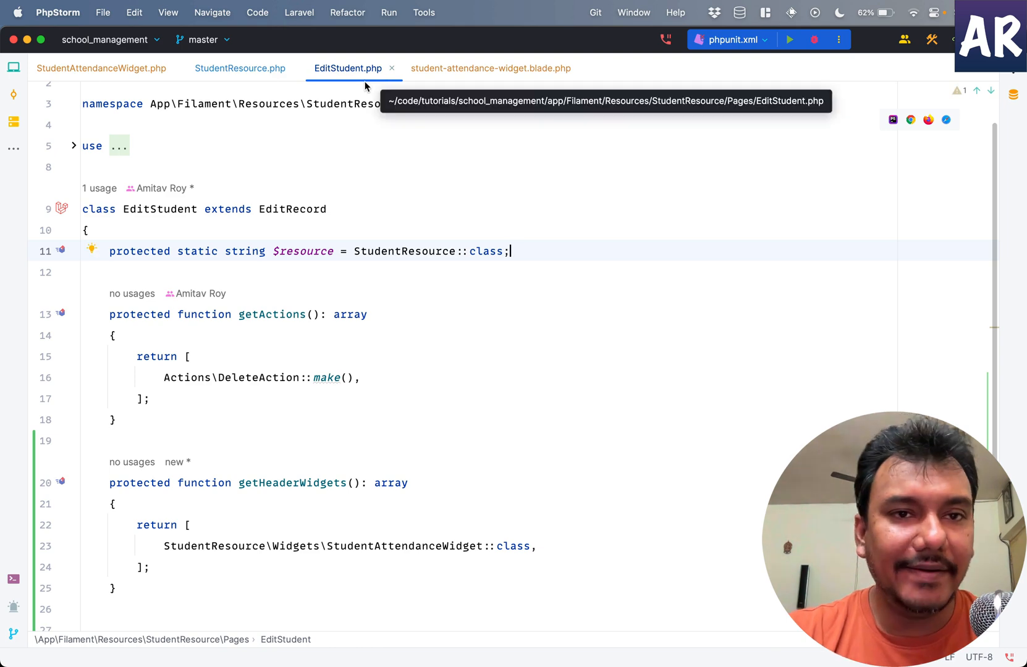
left_click(240, 68)
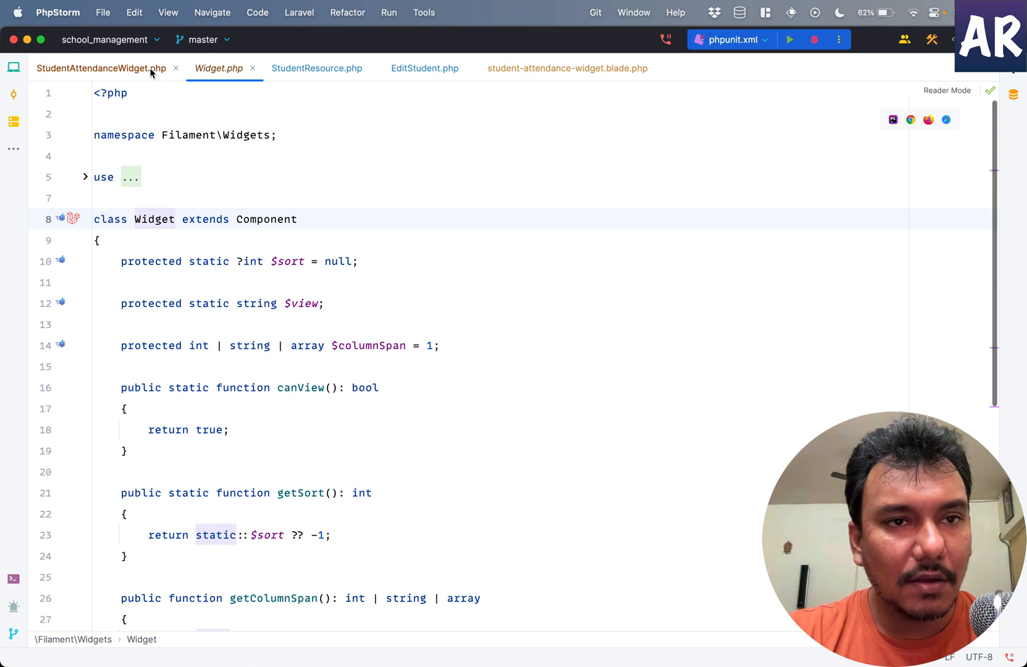
- Start a protected $columnSpan property on StudentAttendanceWidget and check the Attendance: 78% card in Brave
left_click(100, 68)
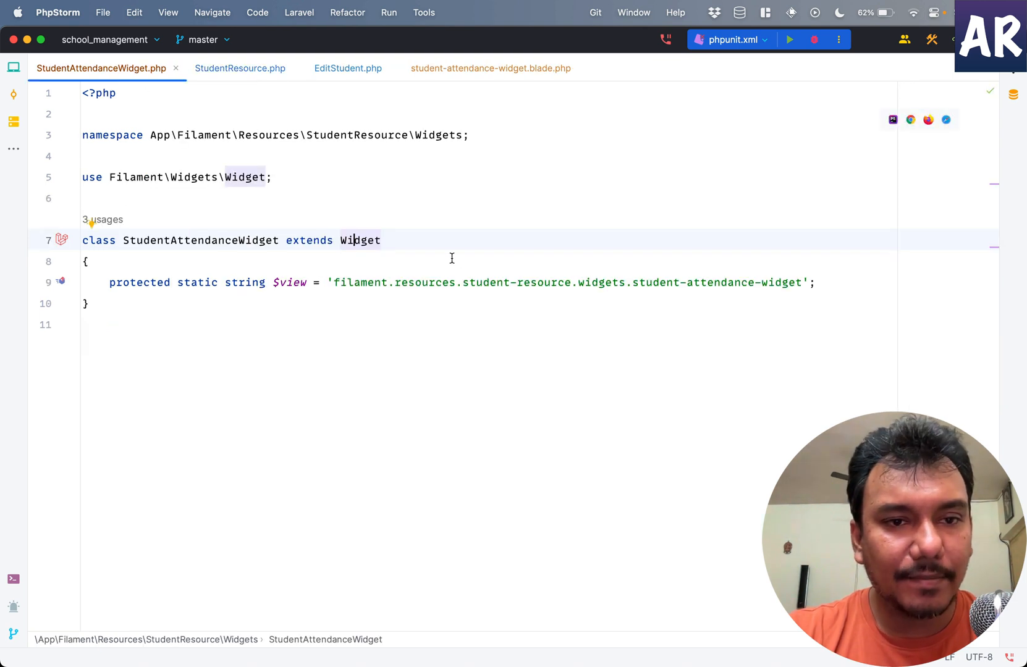
type("$col")
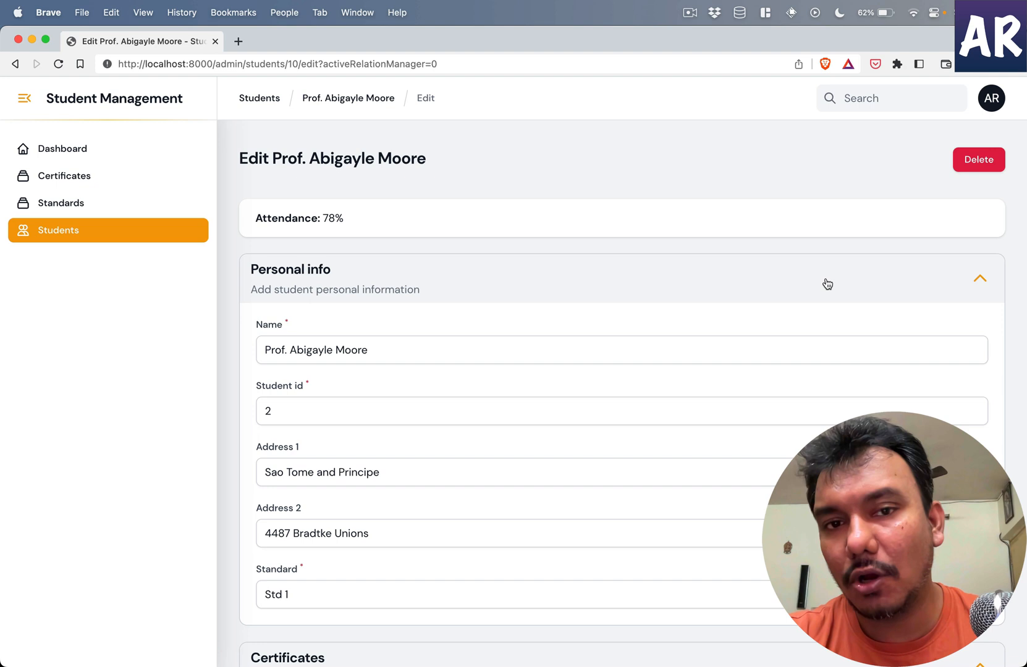
key("cmd+tab")
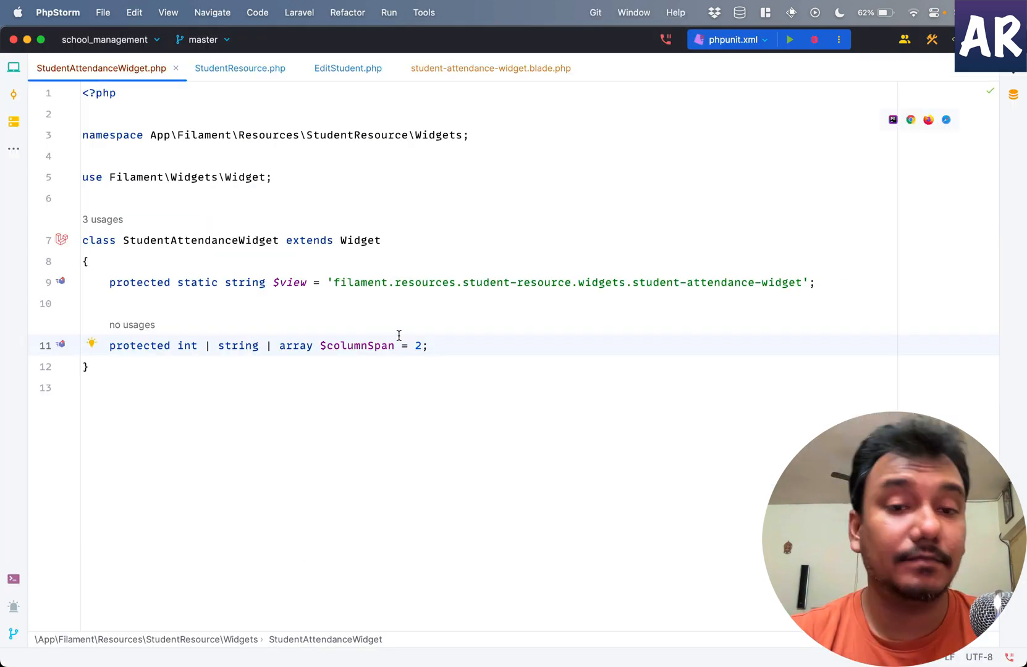
type("1")
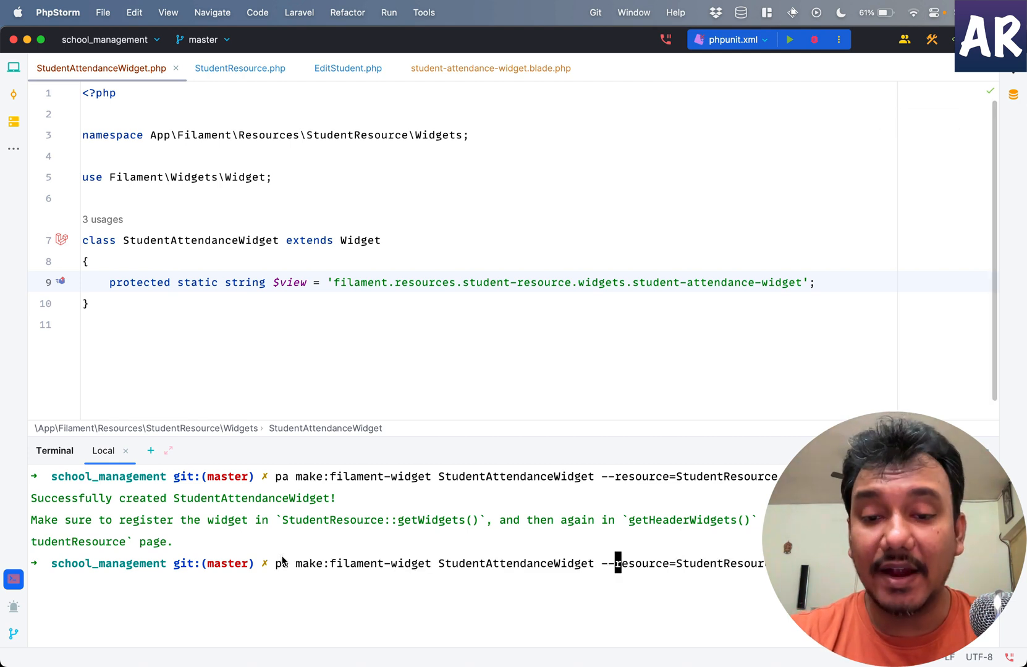
- Rerun make:filament-widget for StudentCertWidget with --resource=StudentResource
key("Backspace")
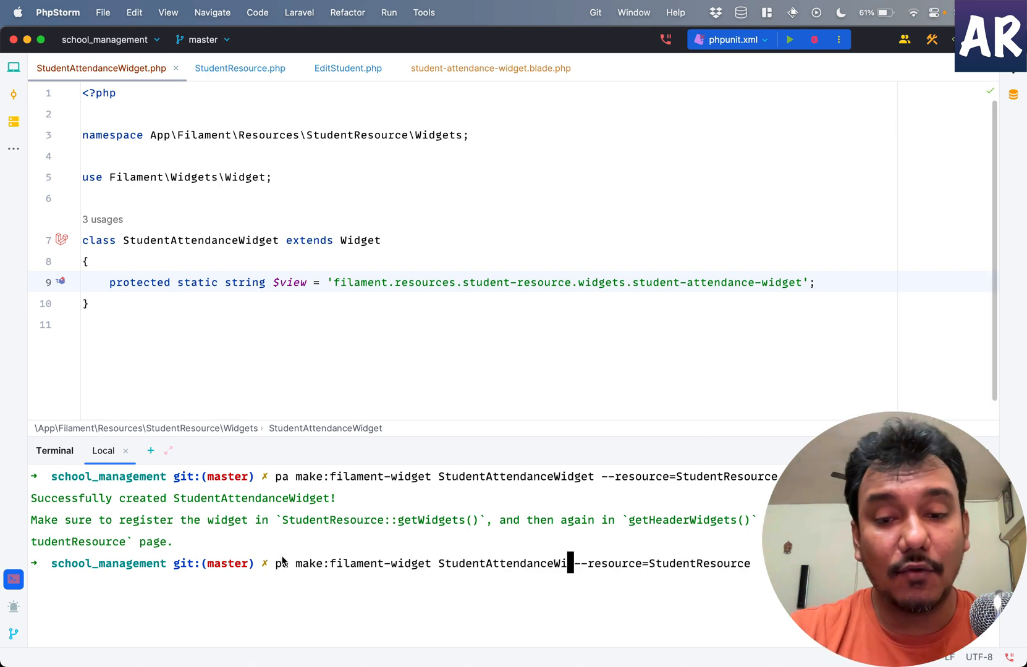
key("Backspace")
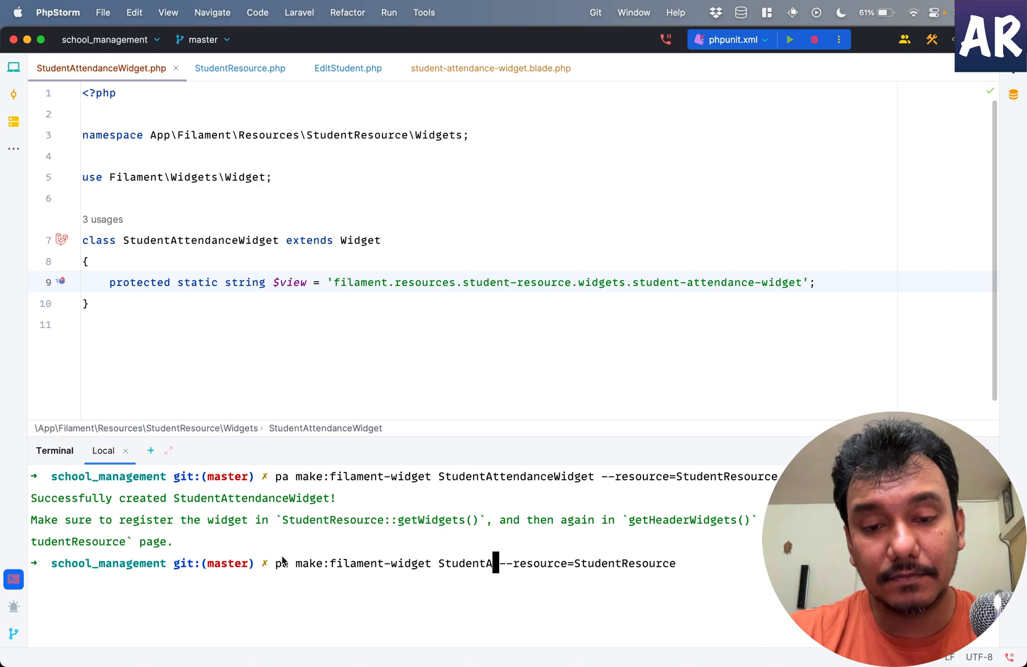
key("Backspace")
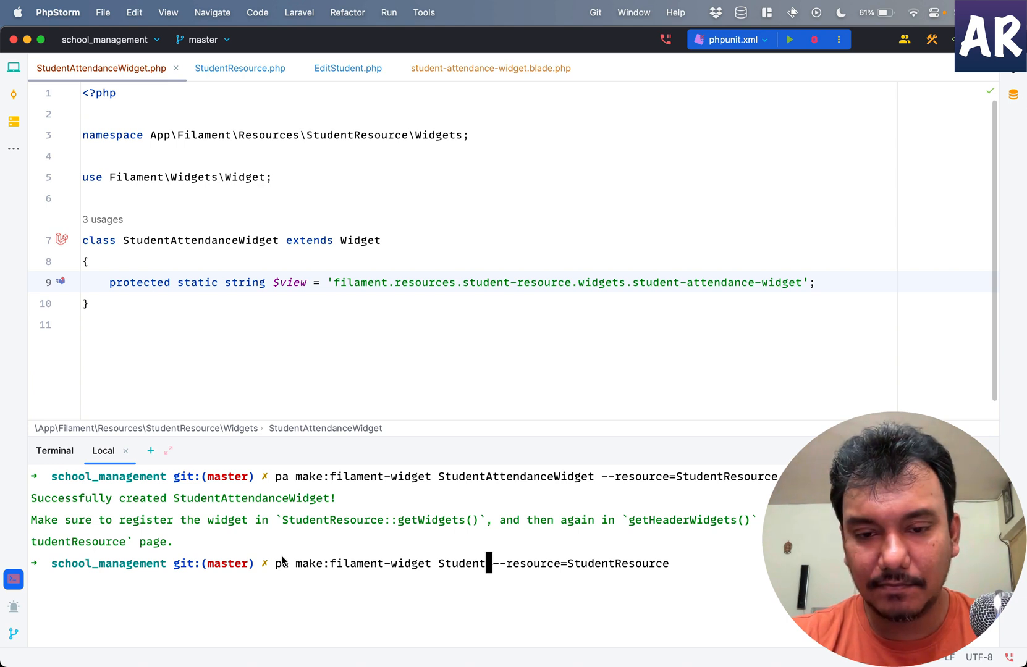
type("Certifica")
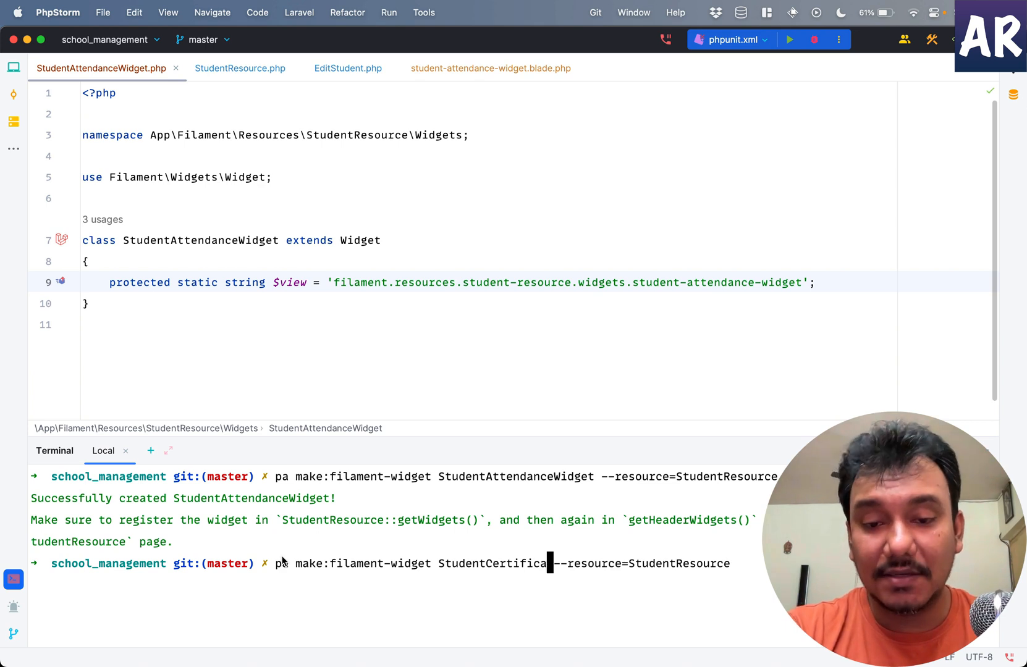
type("Widge")
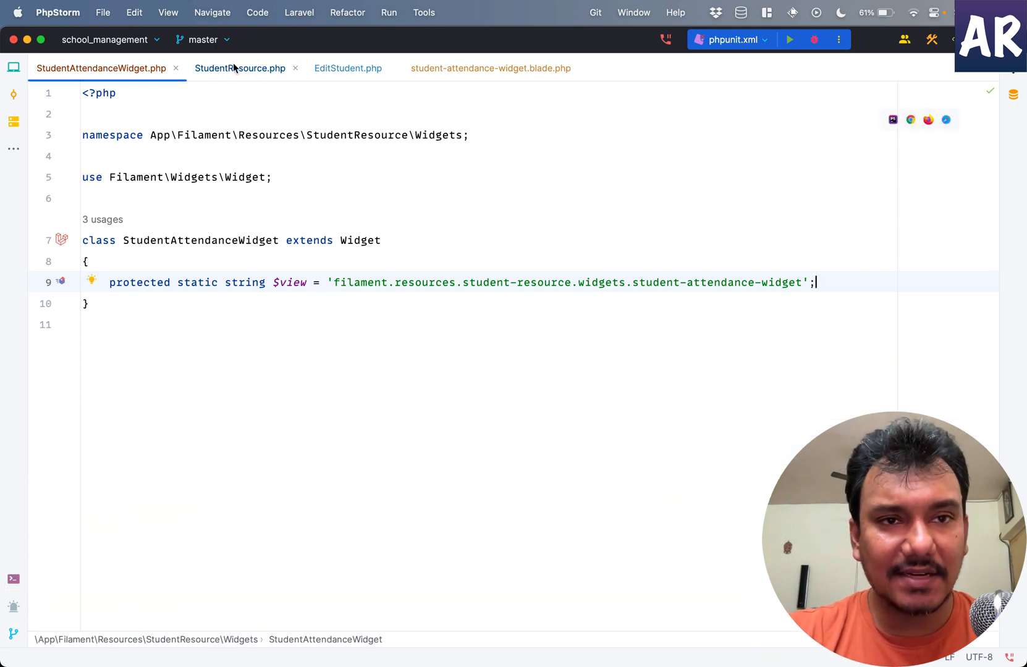
- Check widget registration in StudentResource and return to the EditStudent class
left_click(240, 68)
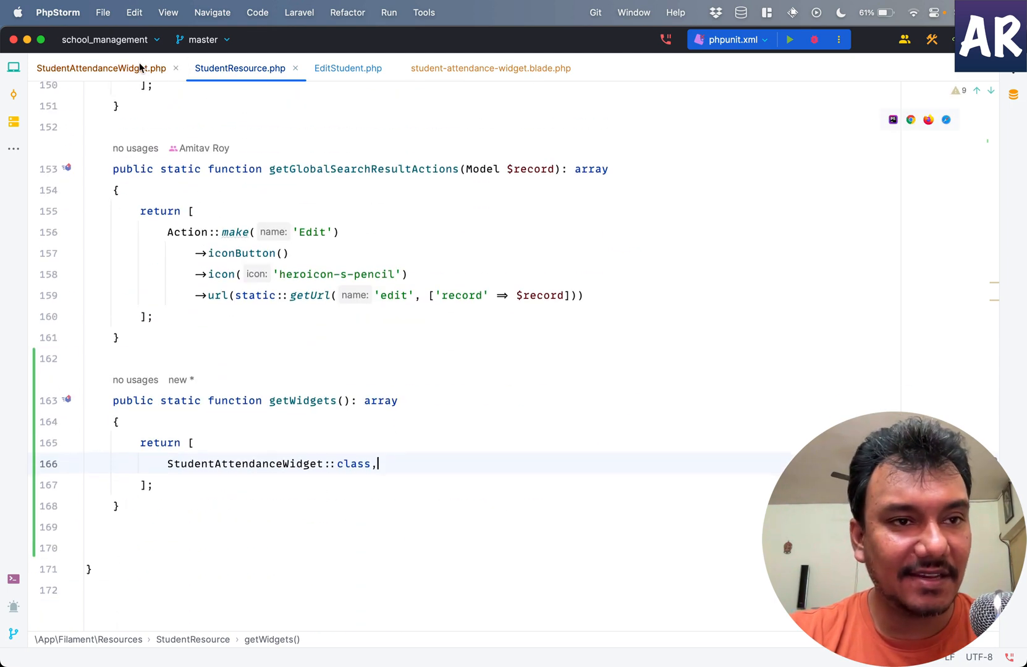
left_click(101, 68)
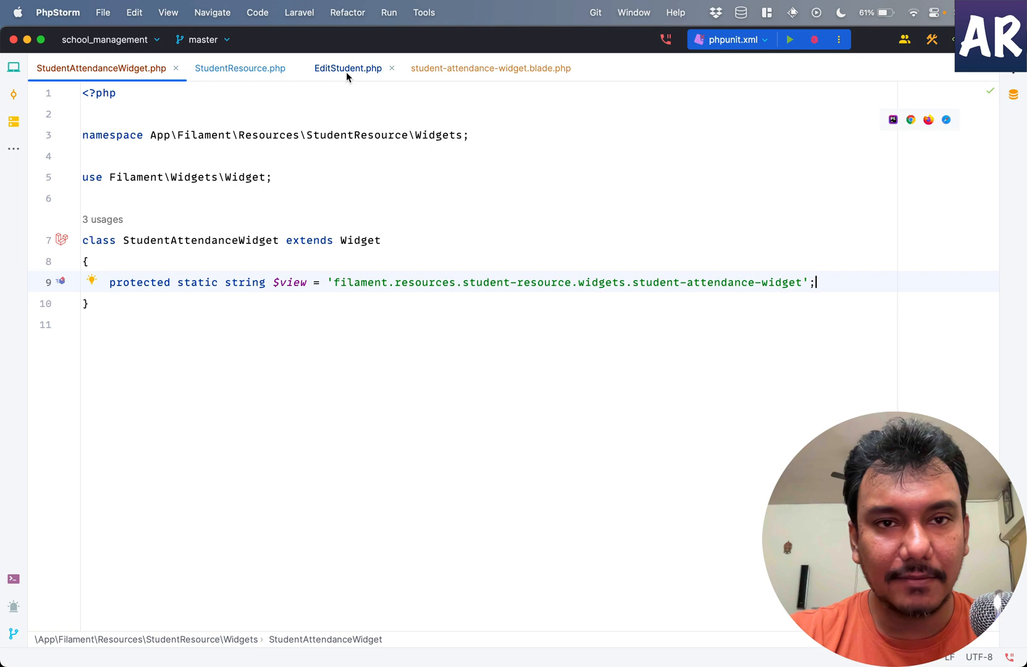
left_click(347, 68)
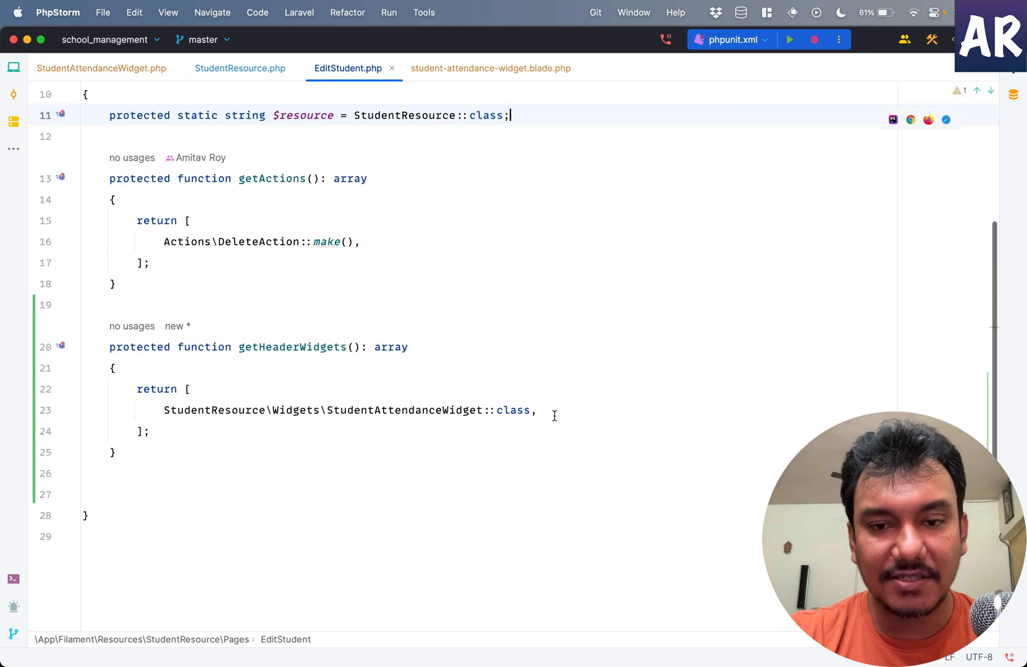
- Add StudentResource\Widgets\StudentCertWidget::class to getHeaderWidgets and open its class
type("s")
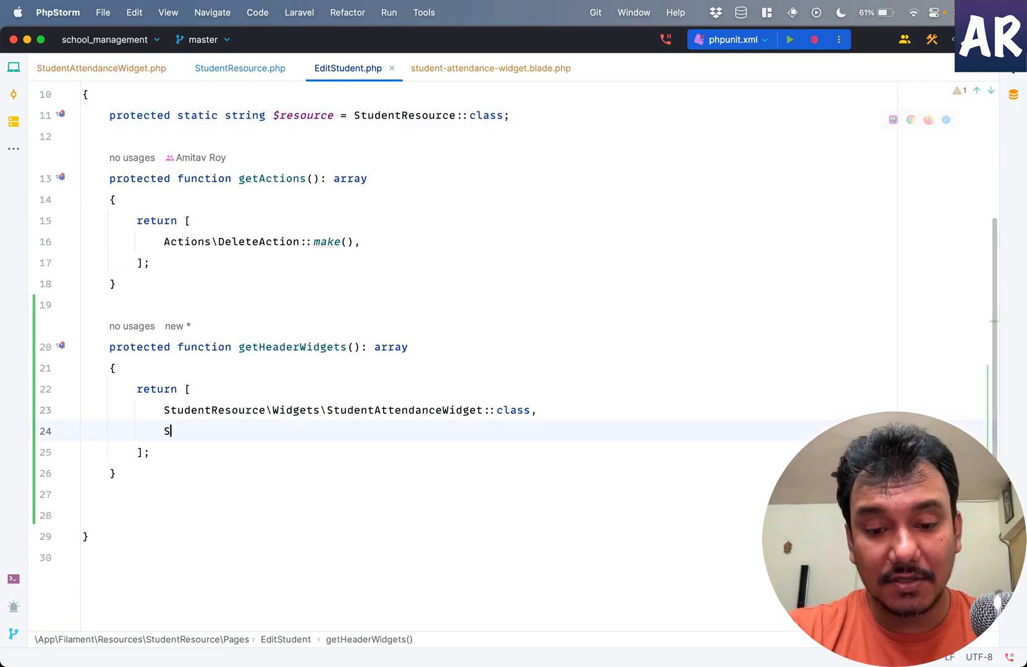
type("StudentResource\\Widgets\\StudentCertWidget::class,")
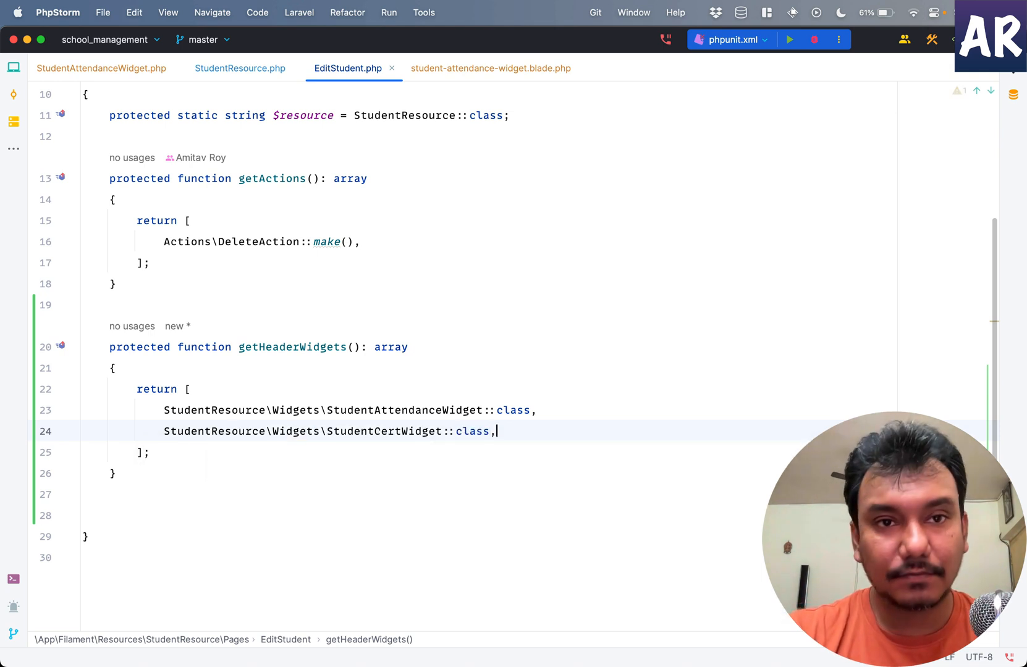
left_click(460, 68)
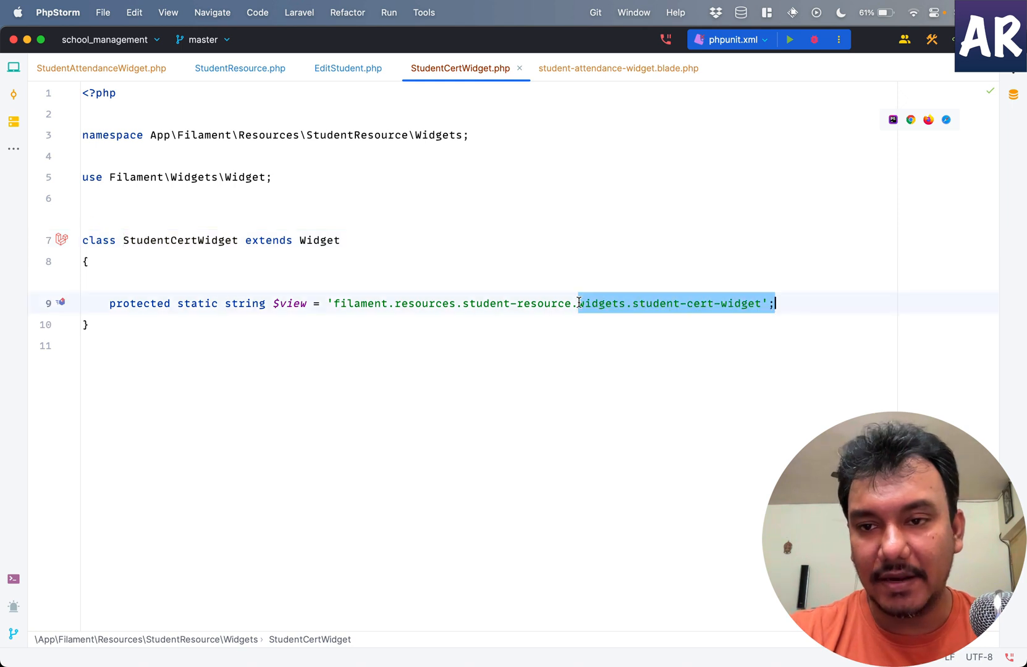
- Replace the card placeholder in student-cert-widget.blade.php with <p>This is the certificate widget component</p>
left_click(602, 68)
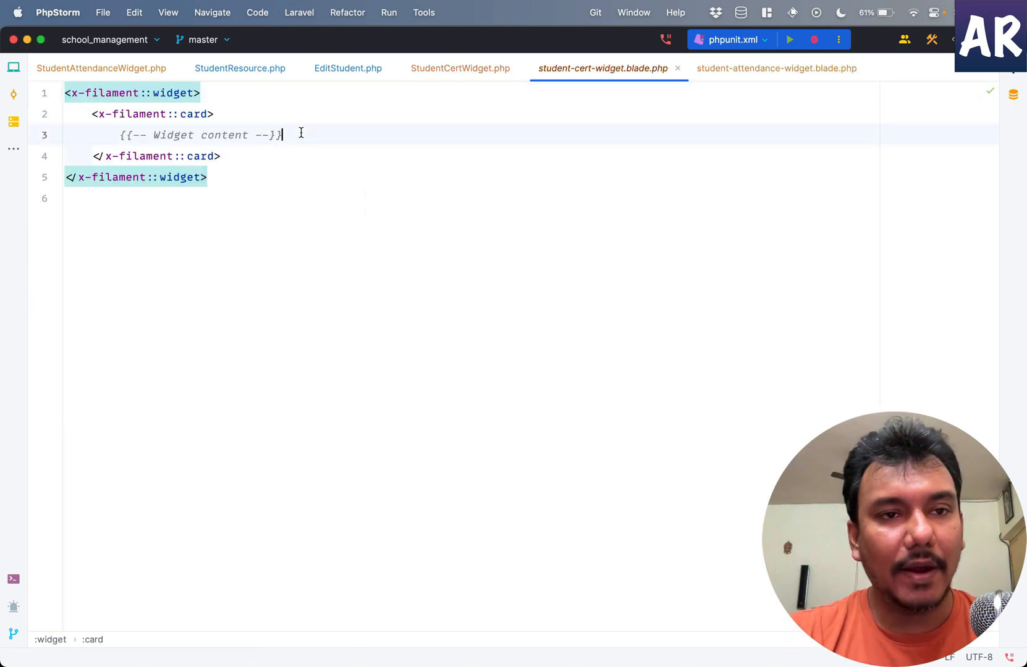
type("<p>This is </p>")
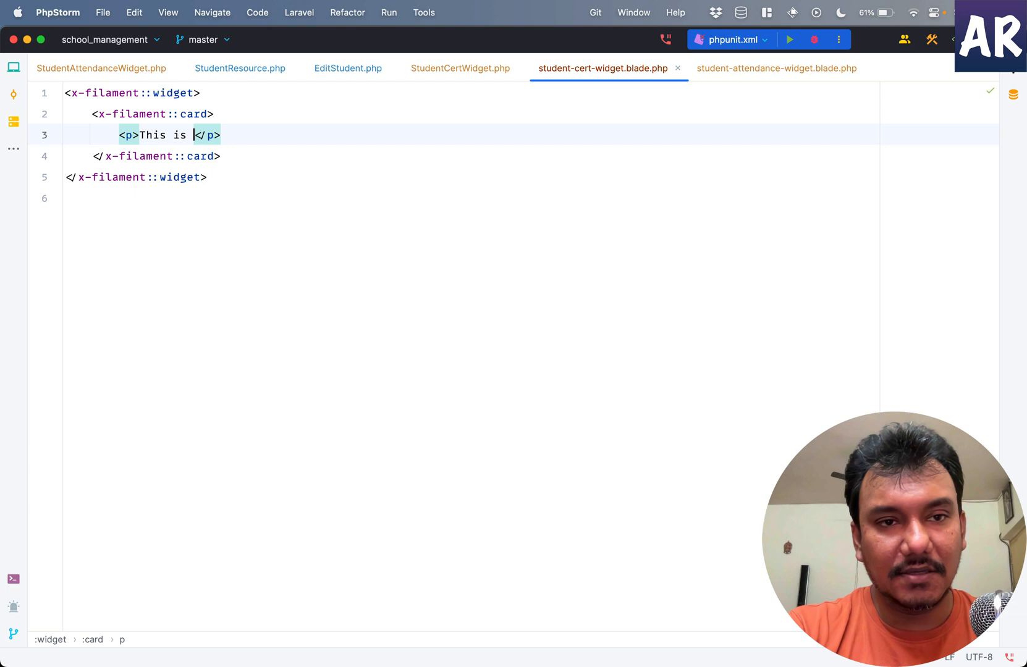
type("the certificate")
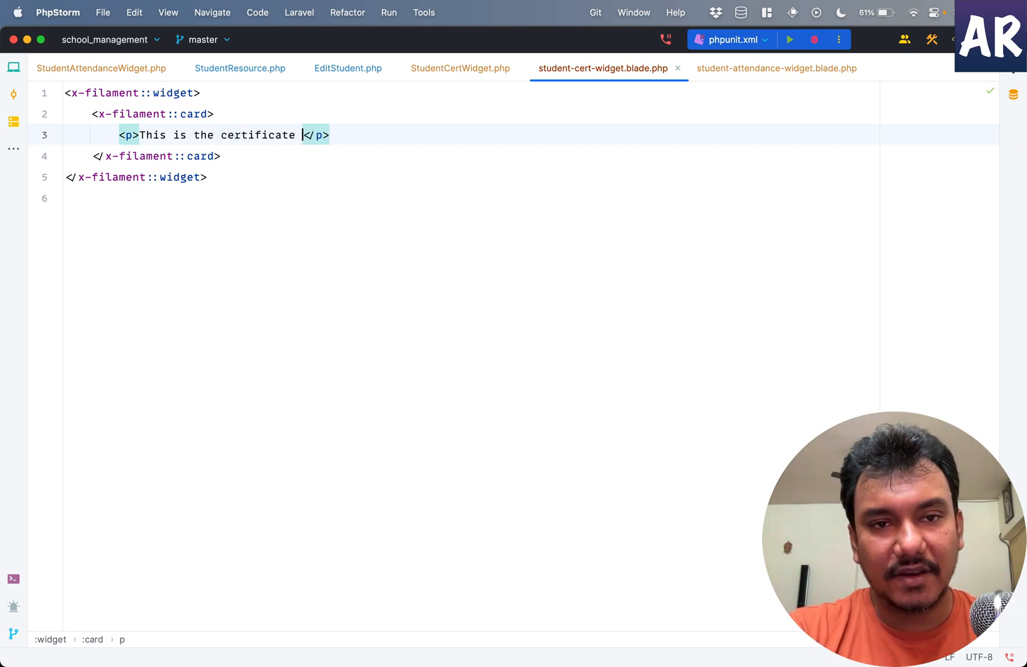
type("widget compon")
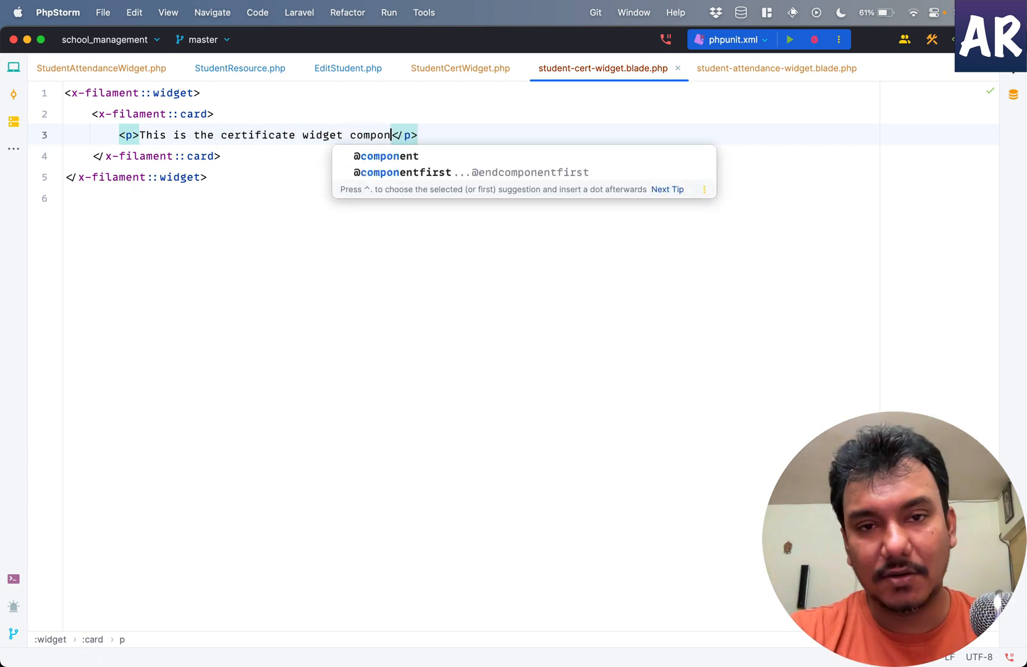
type("ent")
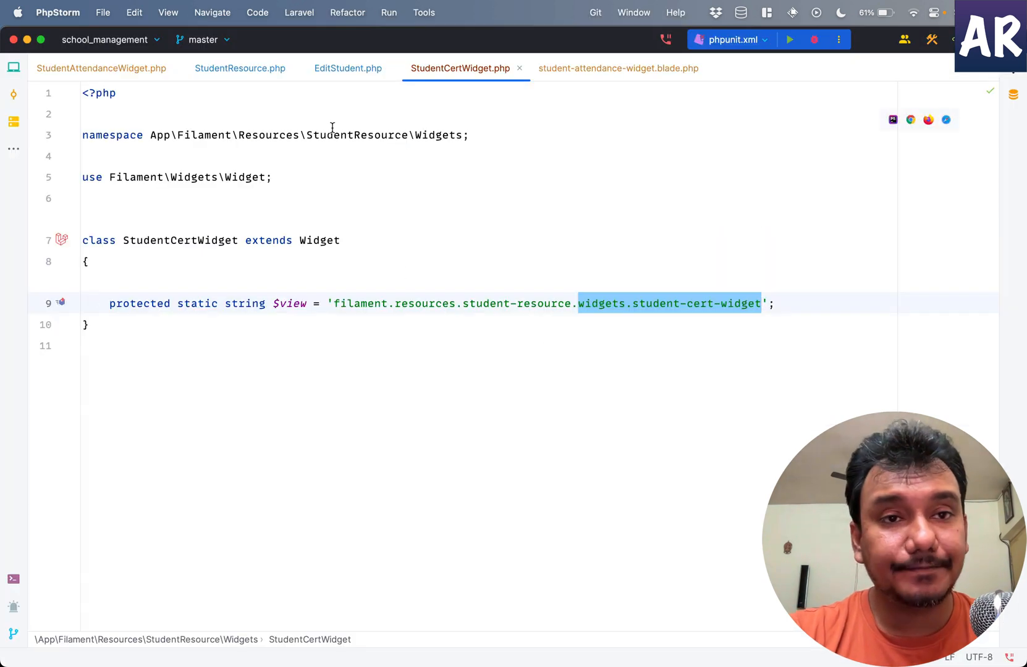
left_click(347, 68)
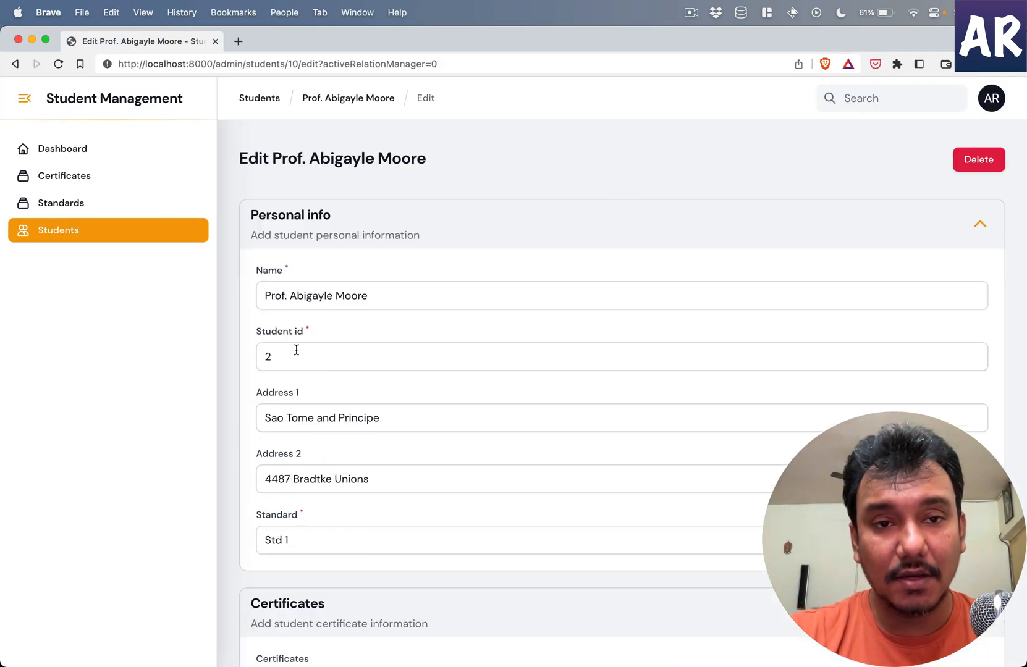
- View both header widgets on the student edit page in Brave, then switch apps
scroll("down", 3)
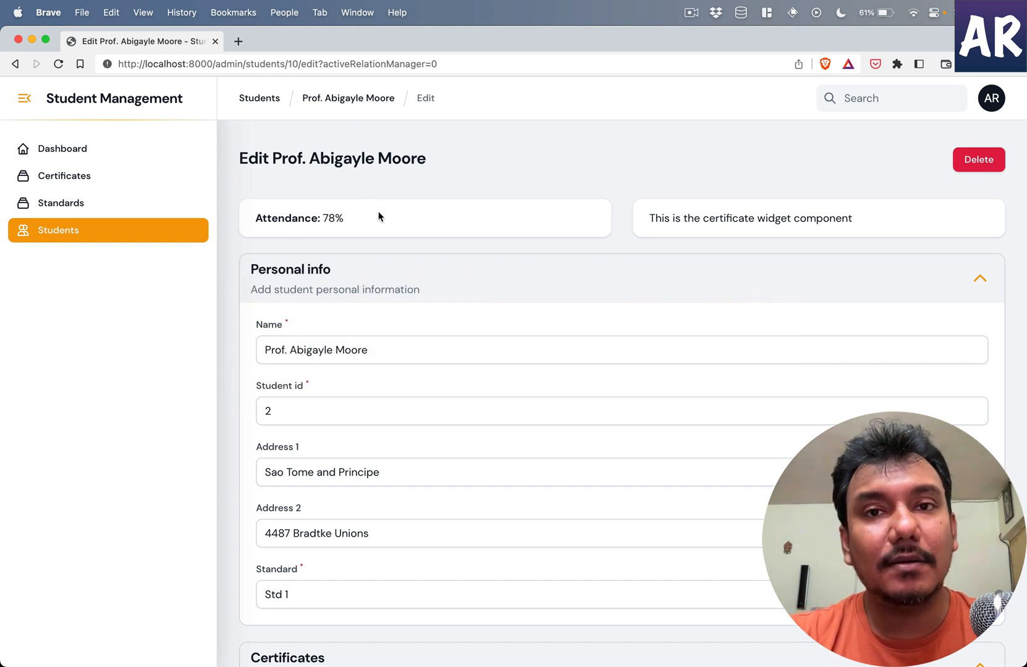
key("cmd+tab")
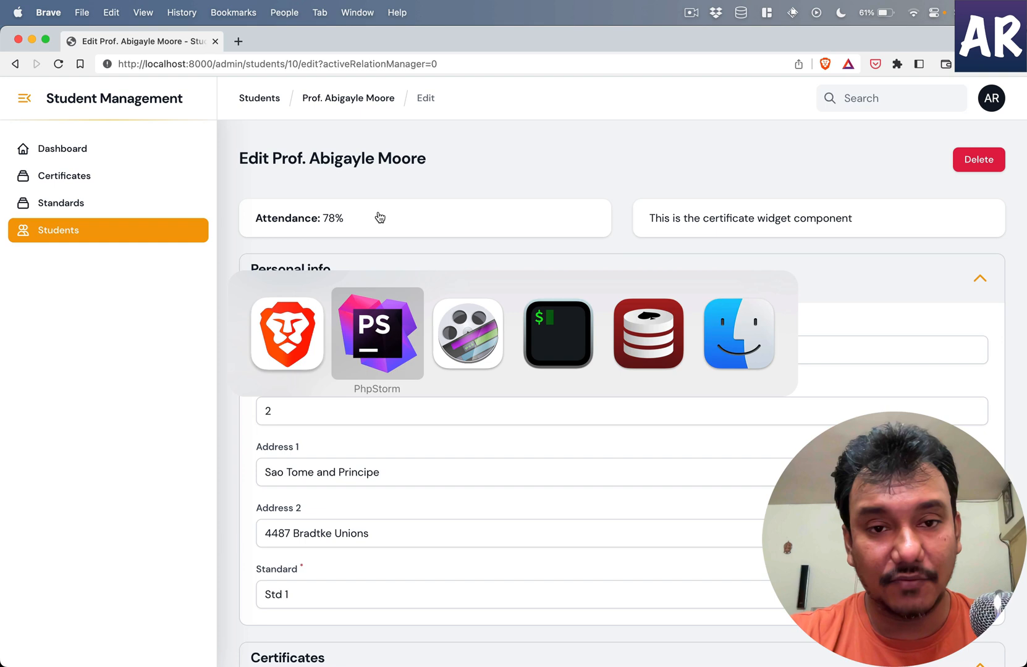
- Bring PhpStorm forward, close the stale blade tab and open student-attendance-widget.blade.php
left_click(376, 333)
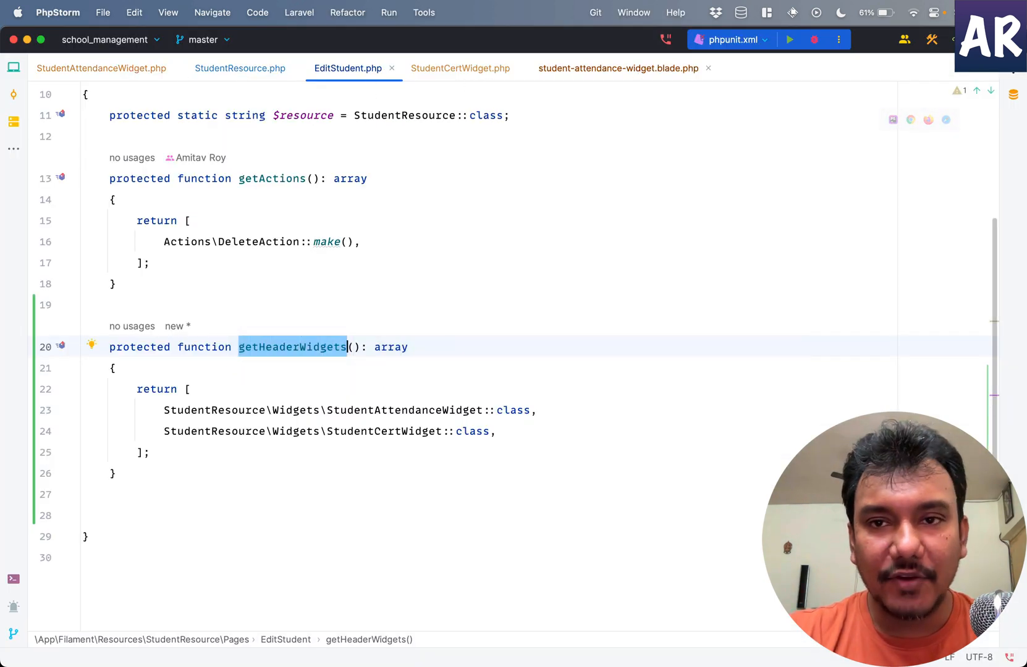
left_click(708, 68)
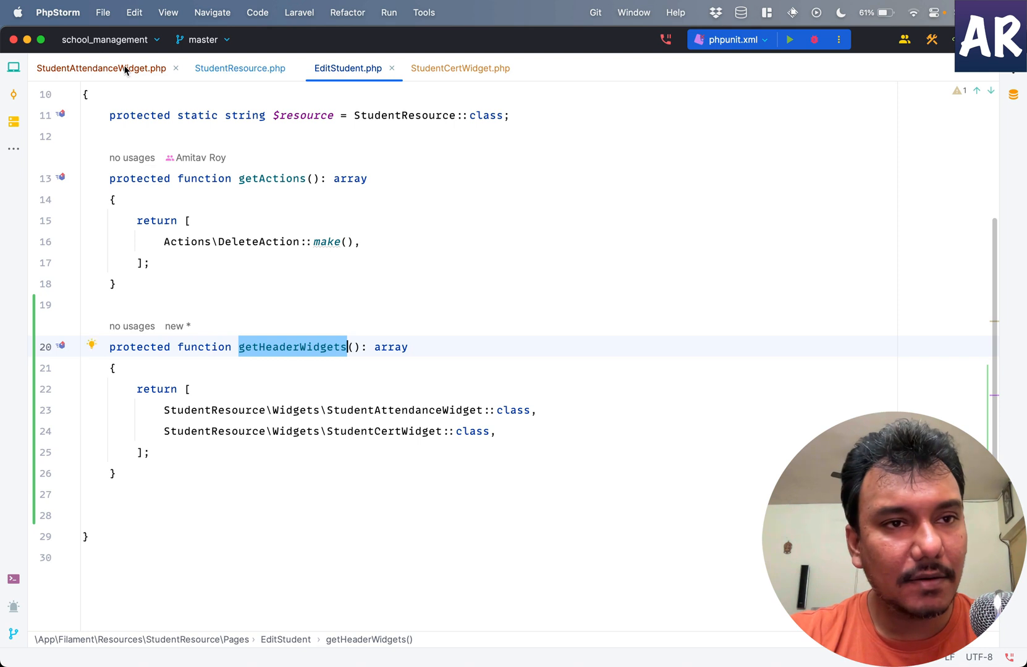
left_click(101, 68)
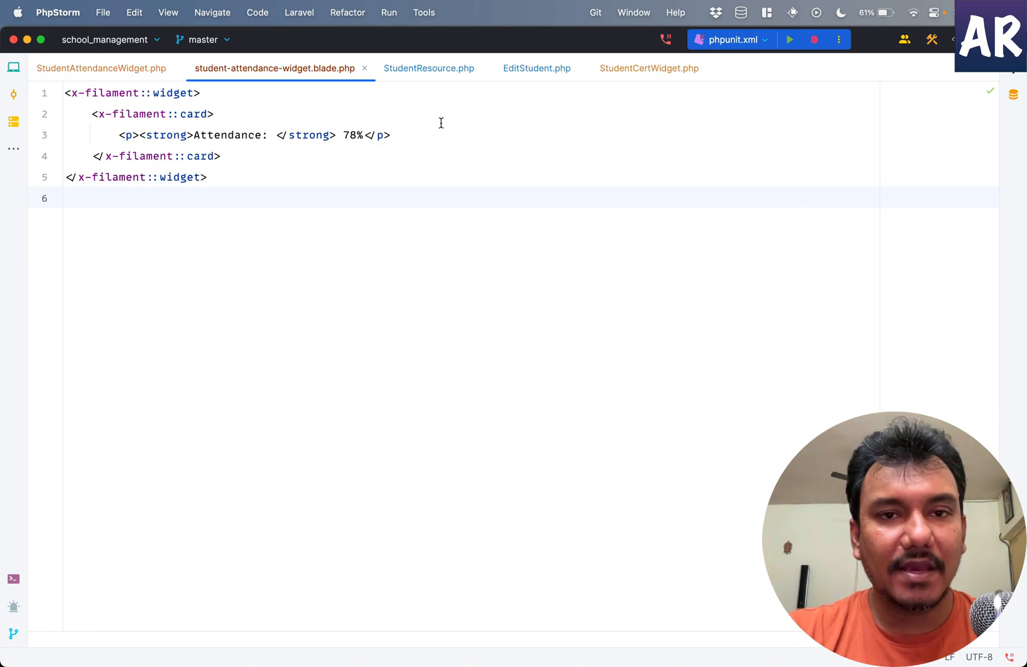
- Add <button class="ronded border px-4 py-2">Add</button> under the attendance line
type("<button></button>")
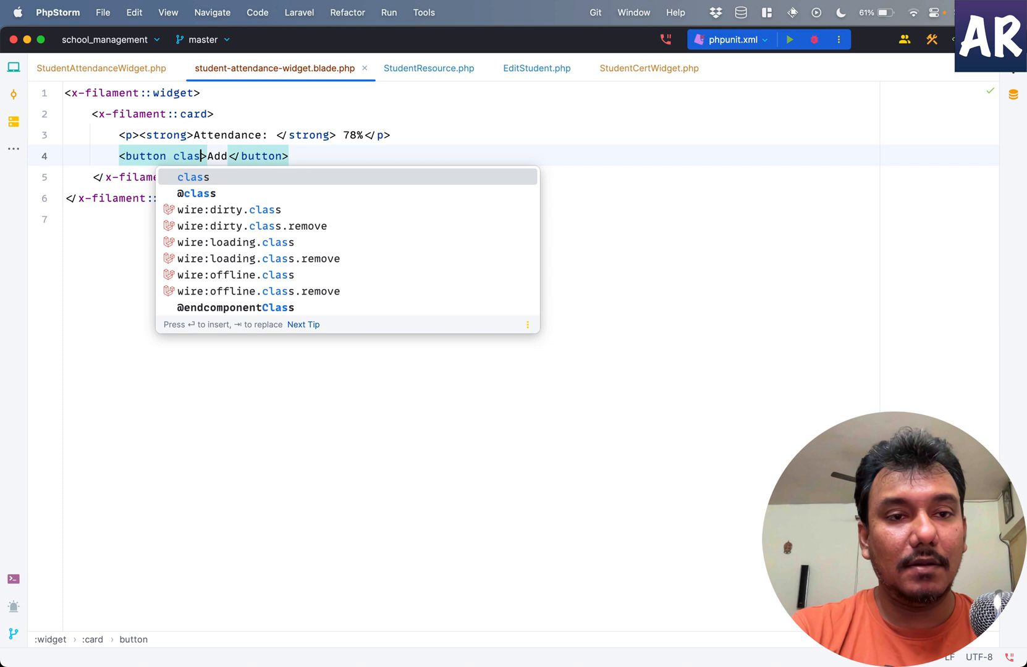
type("=\"")
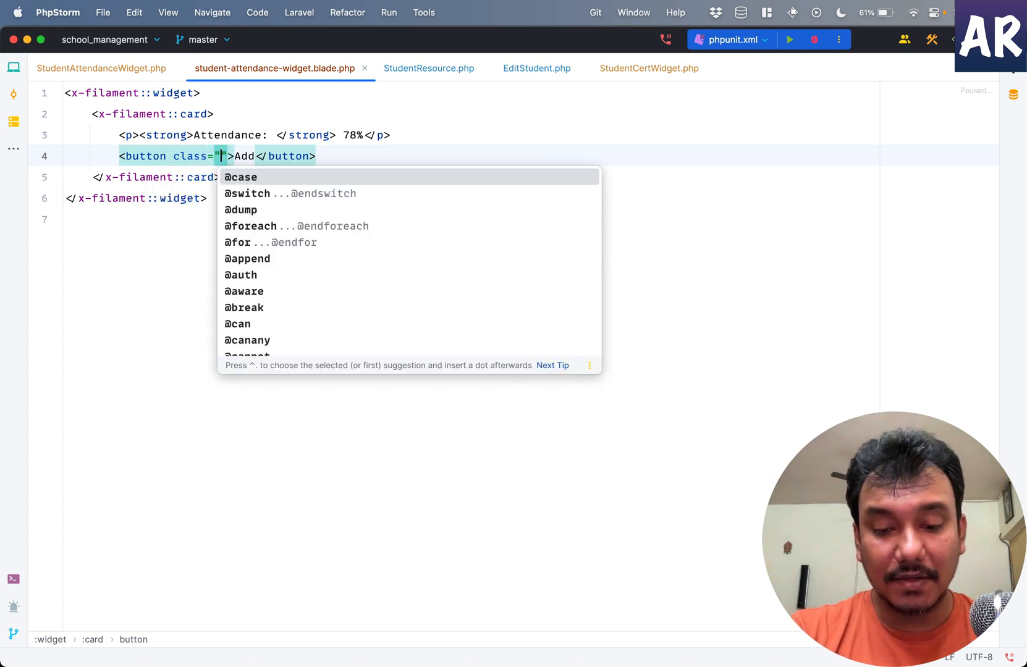
type("ronded border")
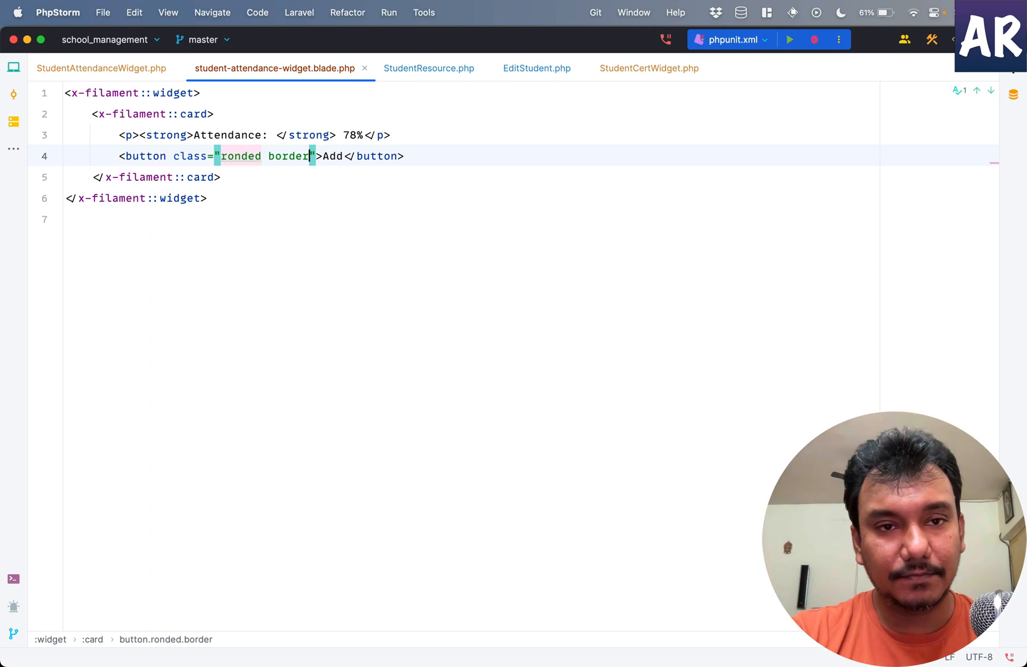
type("px-4 py-2")
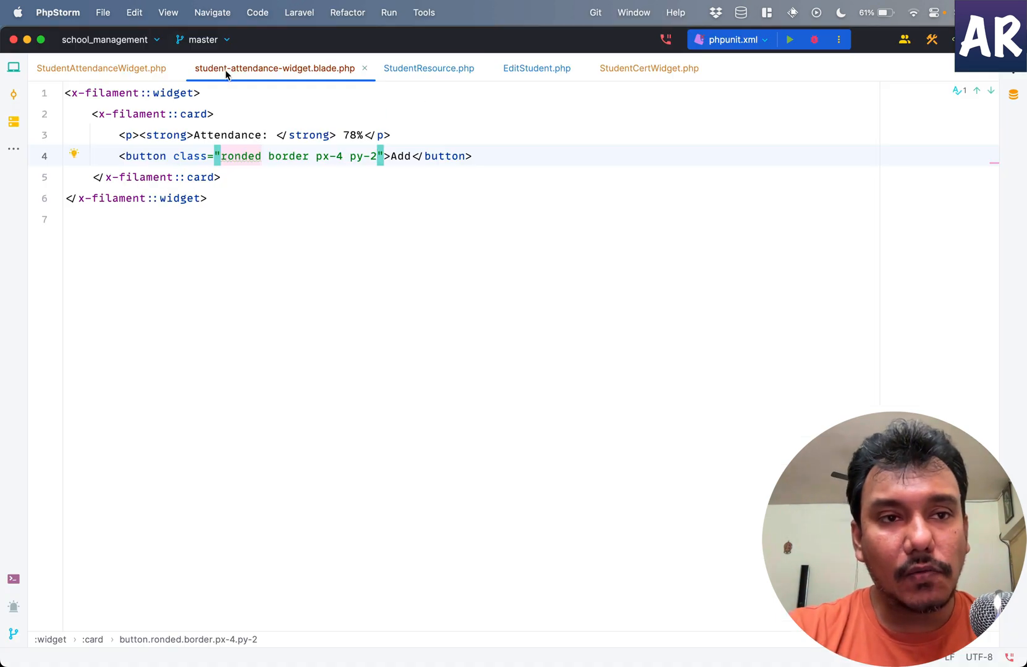
- Begin a public member in the StudentAttendanceWidget class
left_click(100, 68)
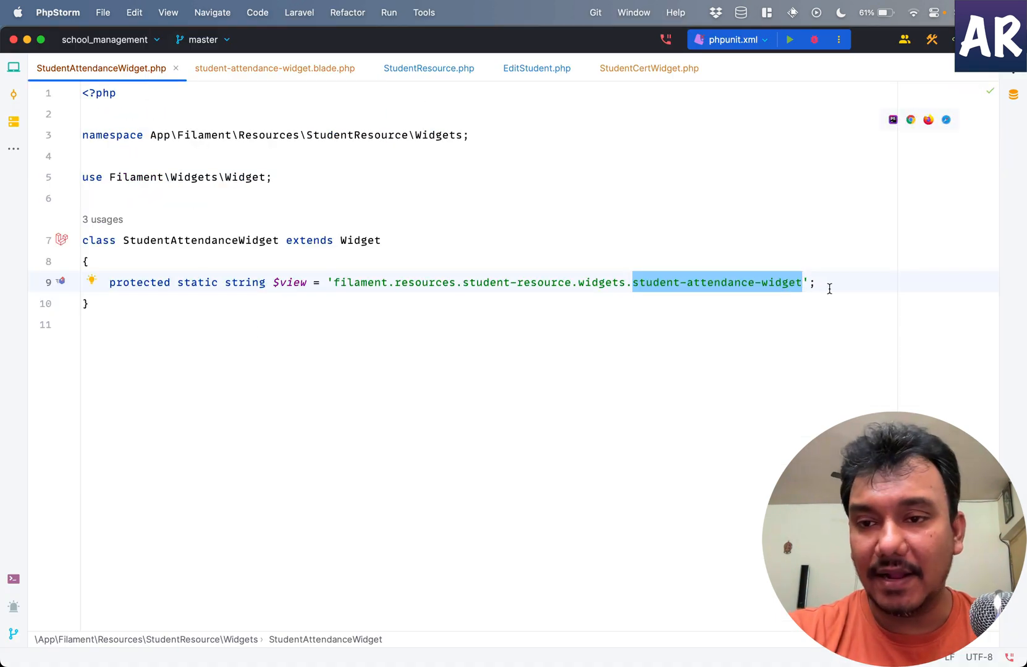
type("public")
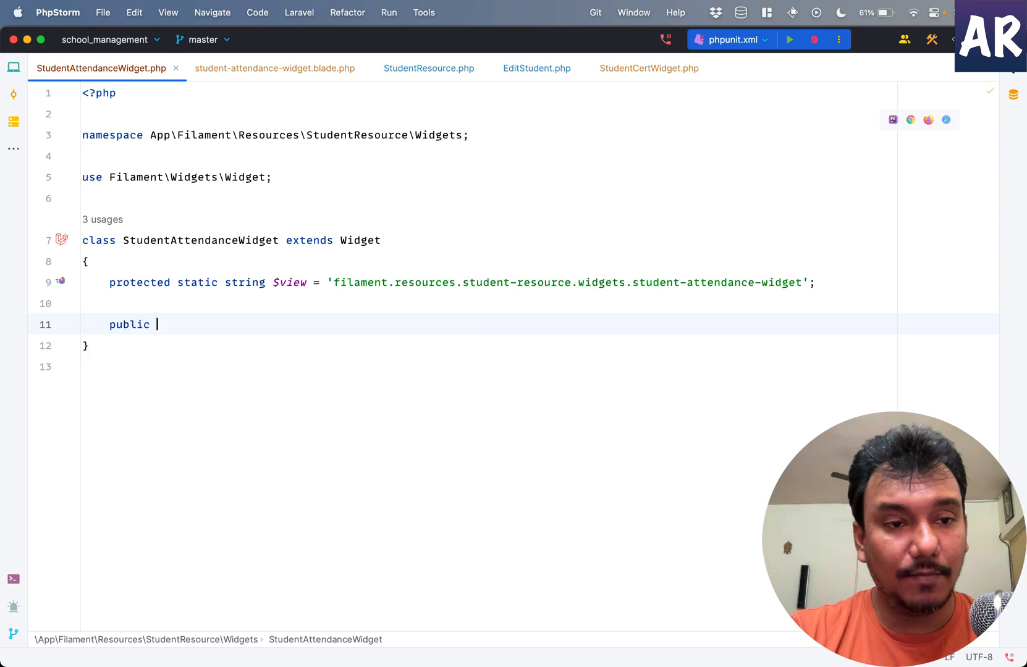
- Declare public int $count = 10 on StudentAttendanceWidget
type("int")
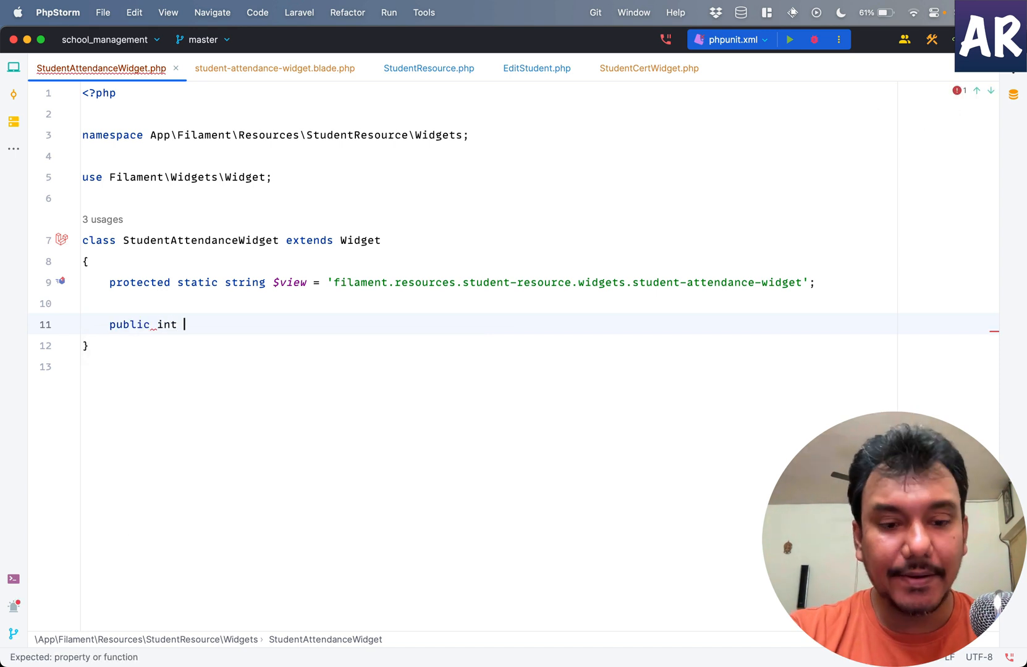
type("$count = 1")
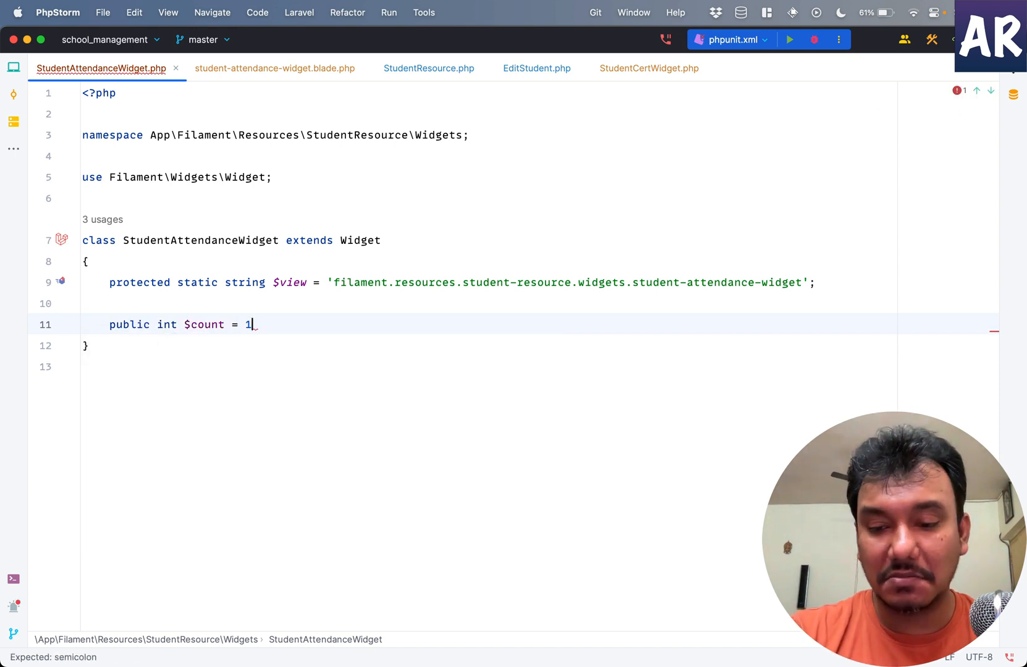
type("0;")
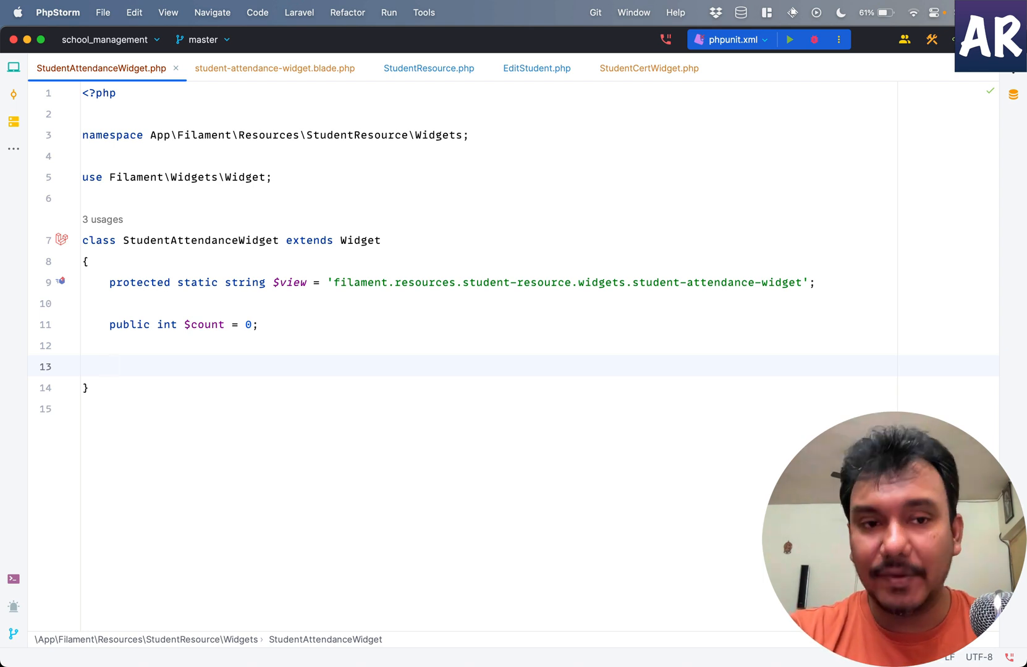
- Add a public incrementCount method running $this->count++ and copy its name
type("public function ()")
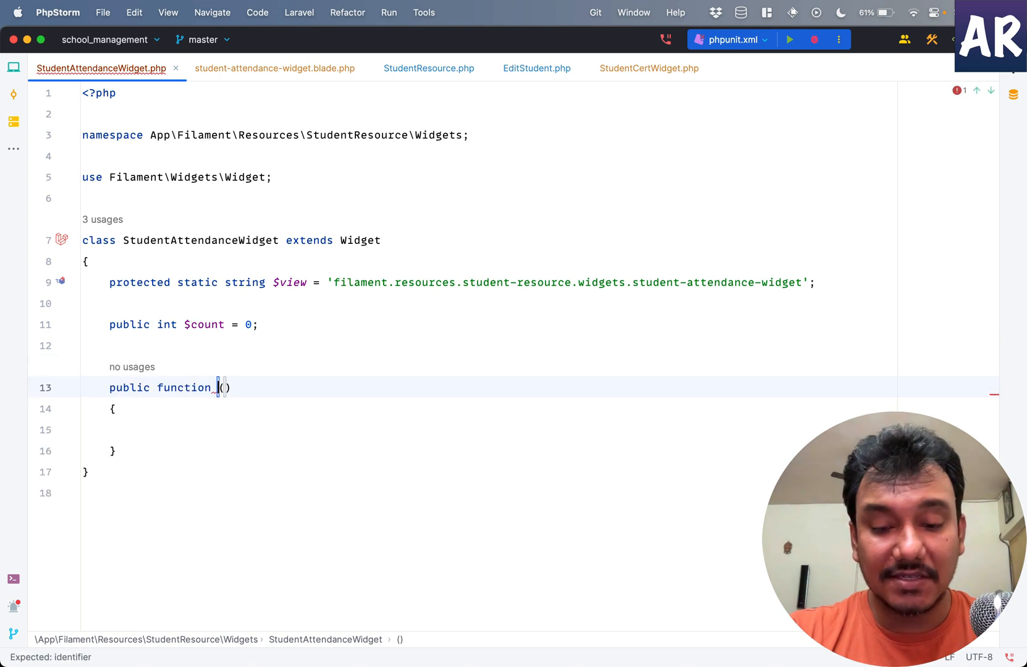
type("incrementC")
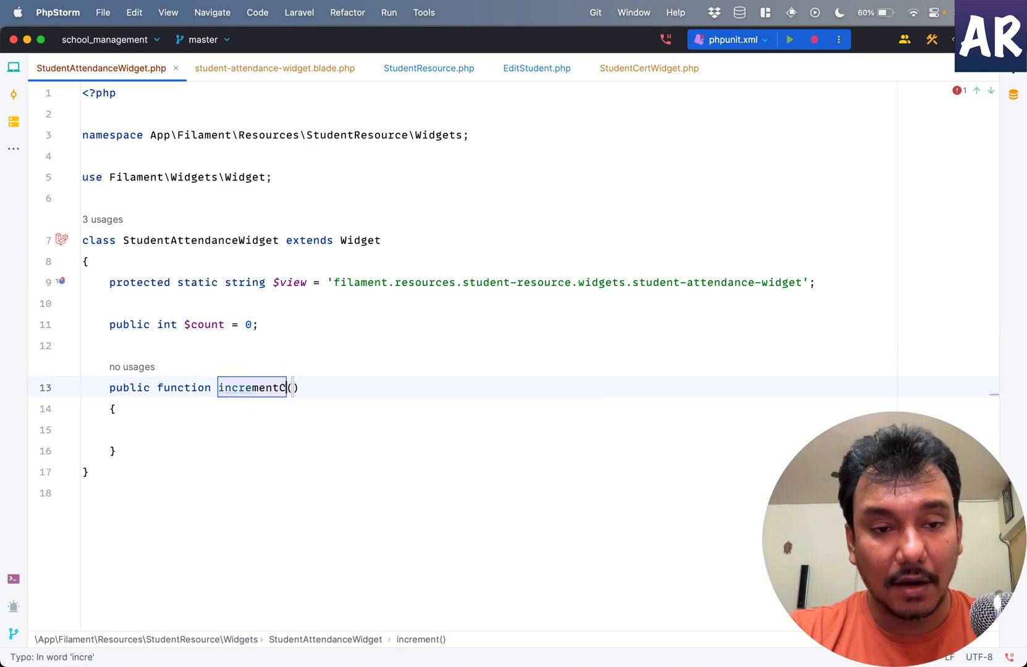
type("ount")
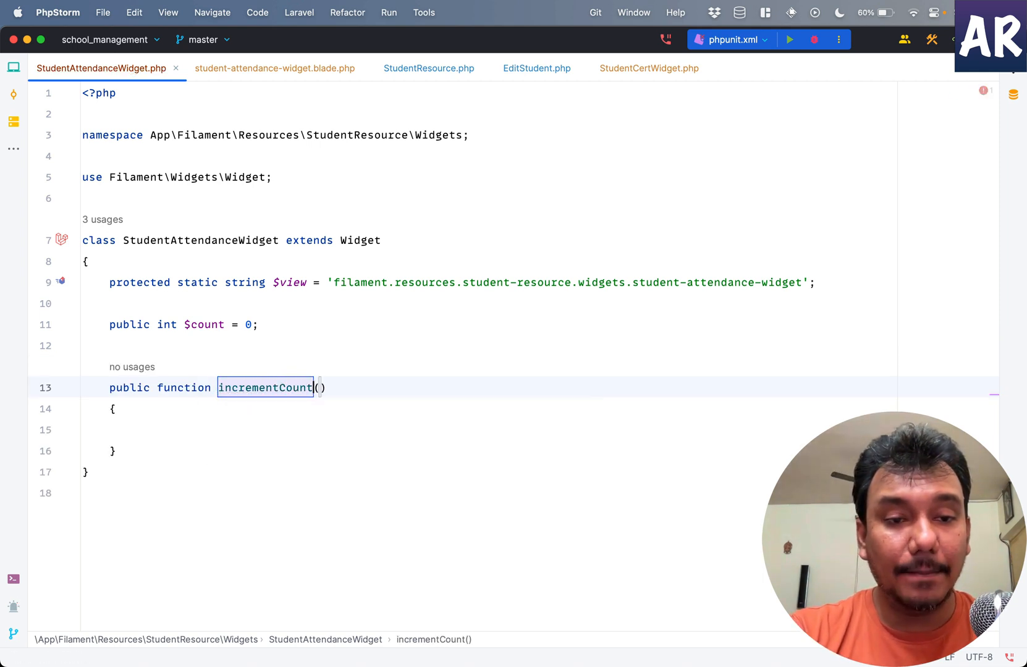
type("$this")
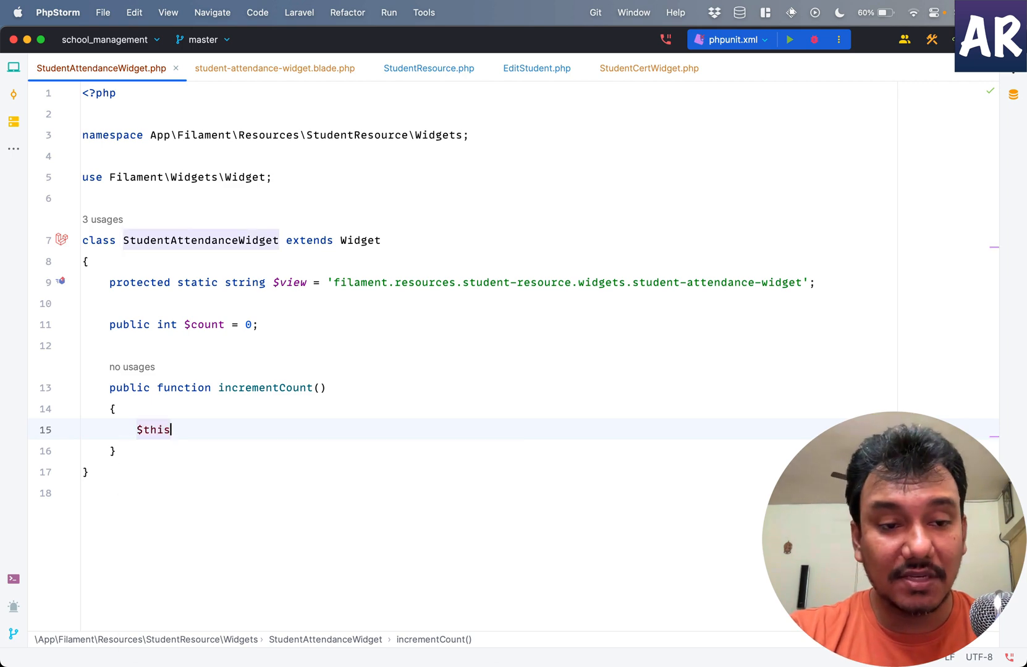
type("->con")
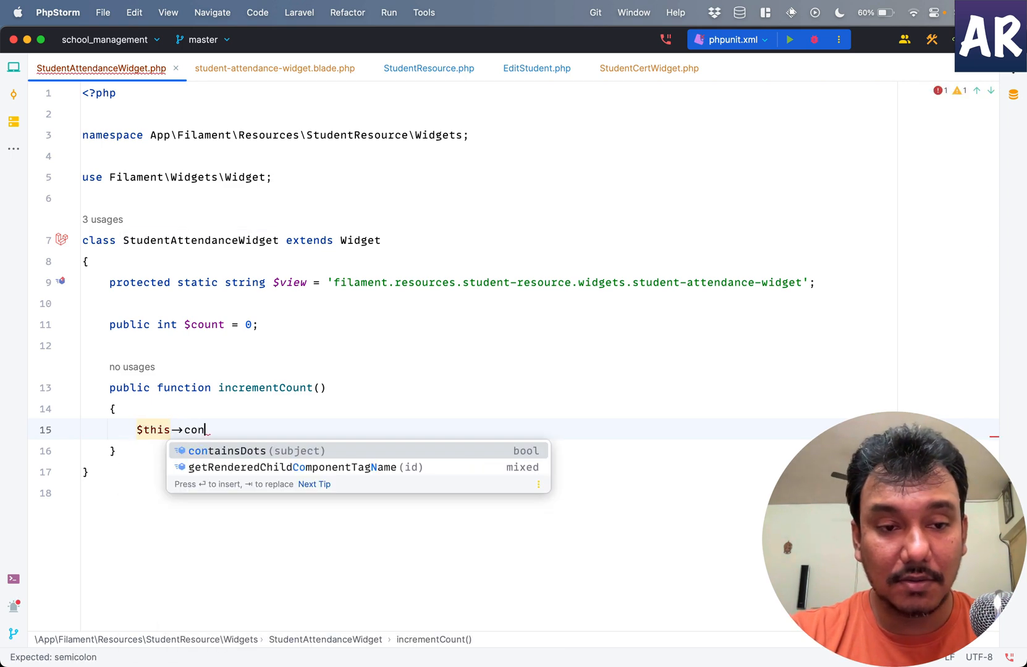
type("count++;")
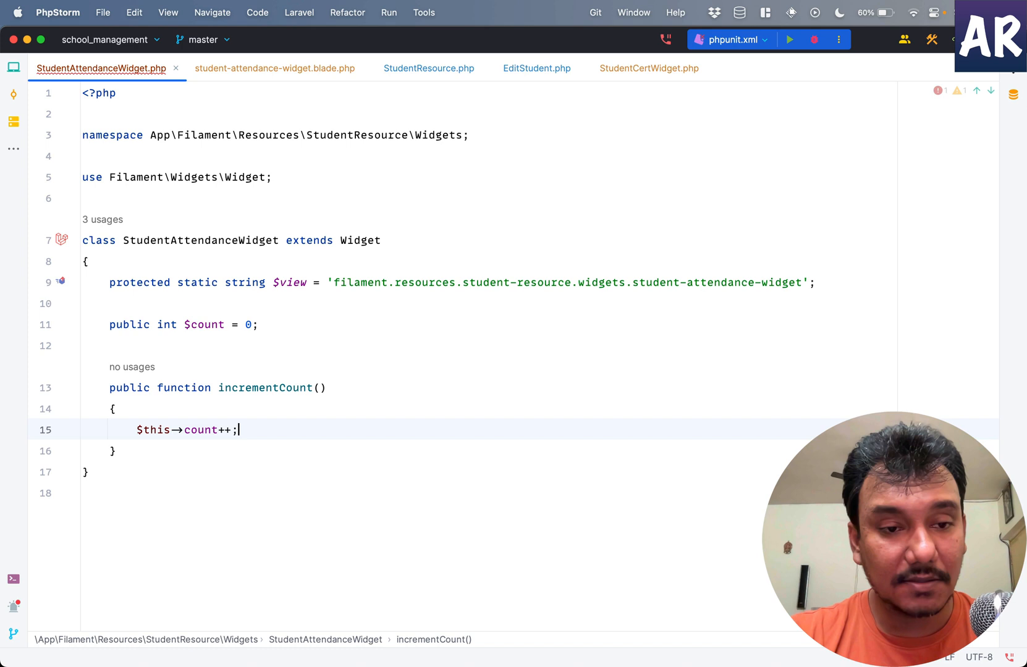
double_click(265, 388)
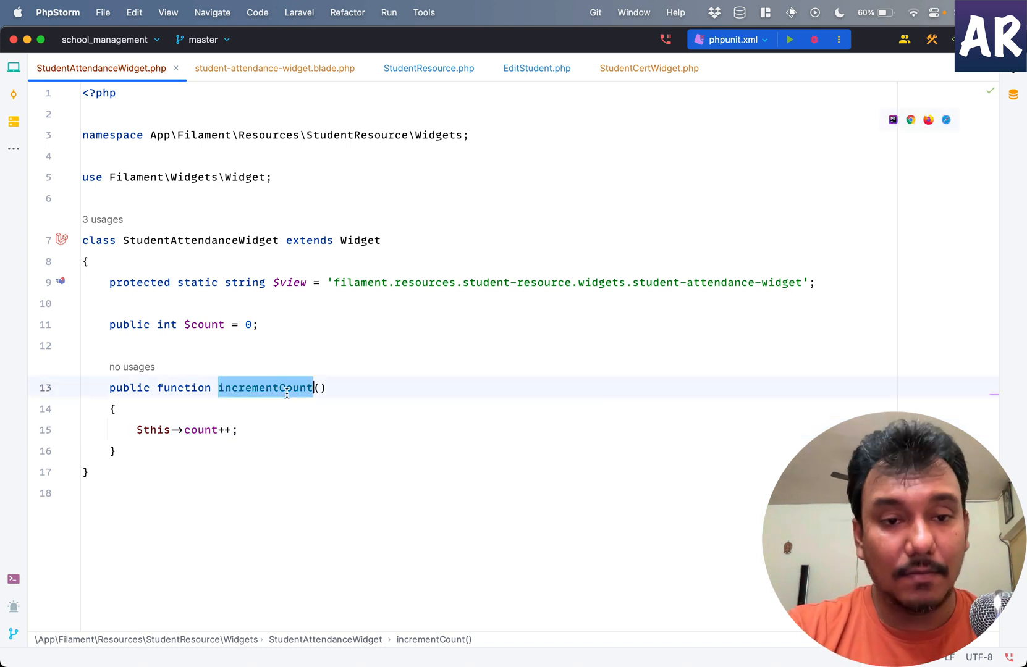
left_click(274, 68)
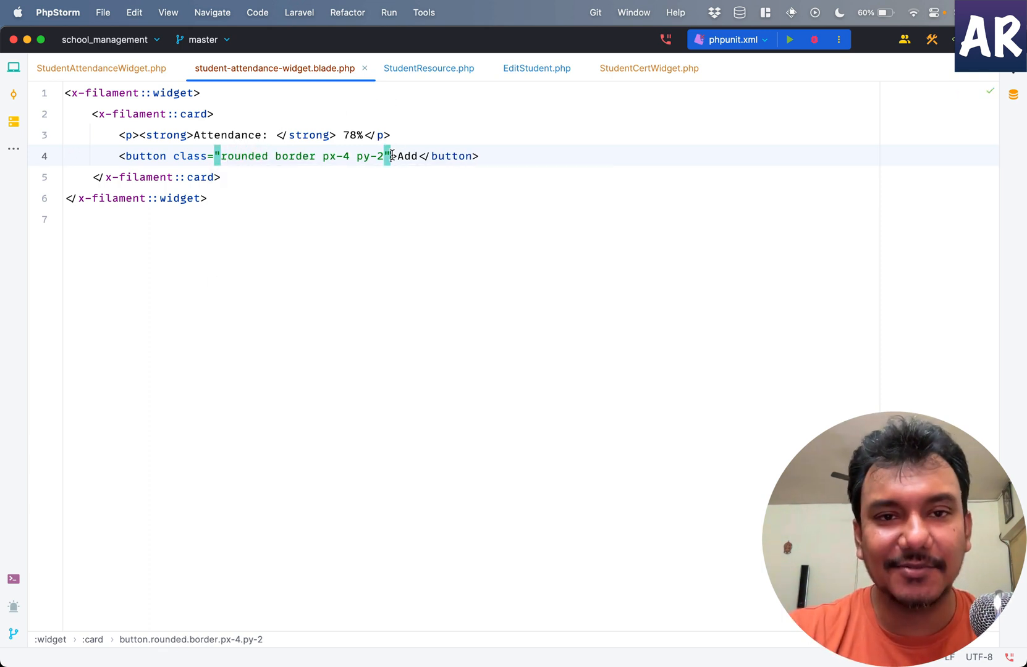
- Bind the Add button to wire:click="incrementCount" and add an <h2> showing {{ $count }} above the paragraph
type("wire:cli")
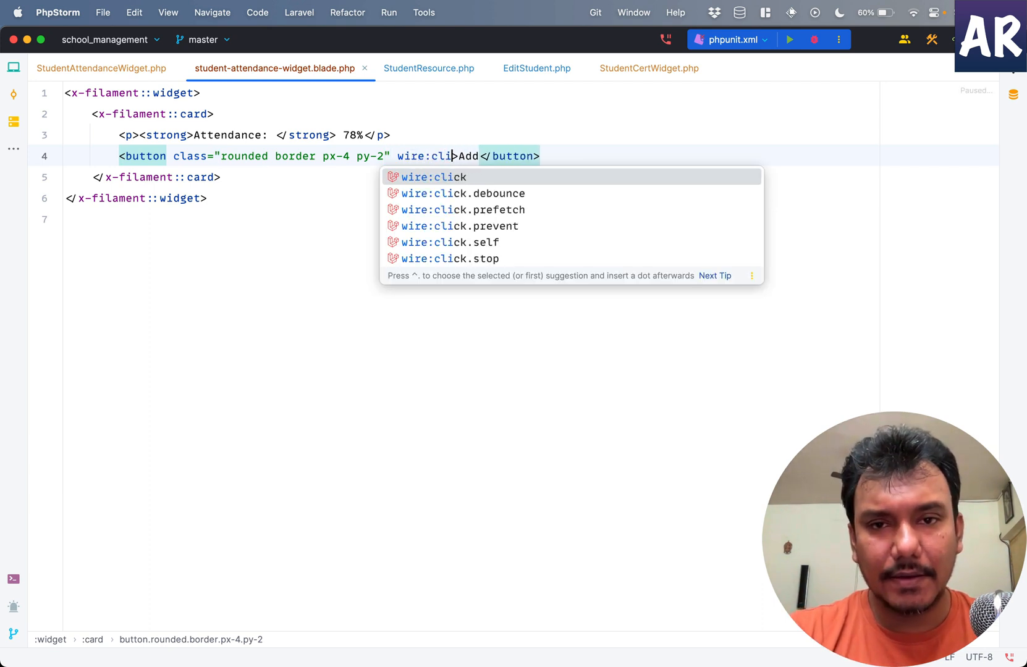
type("=\"incrementCount\">")
type("<h2></h2>")
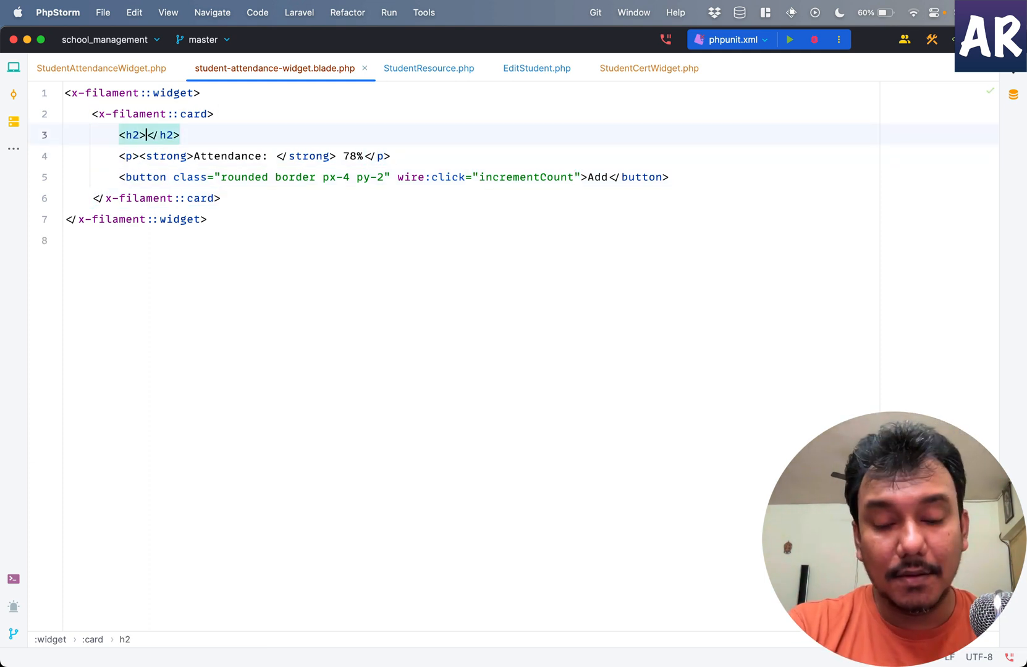
type("{{}}")
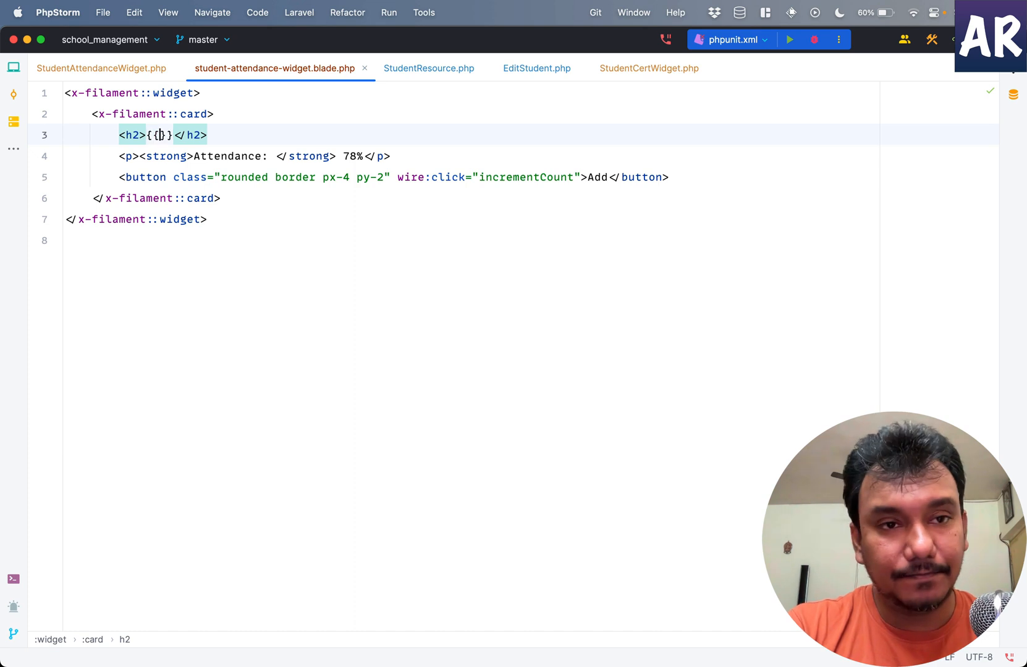
type("$count")
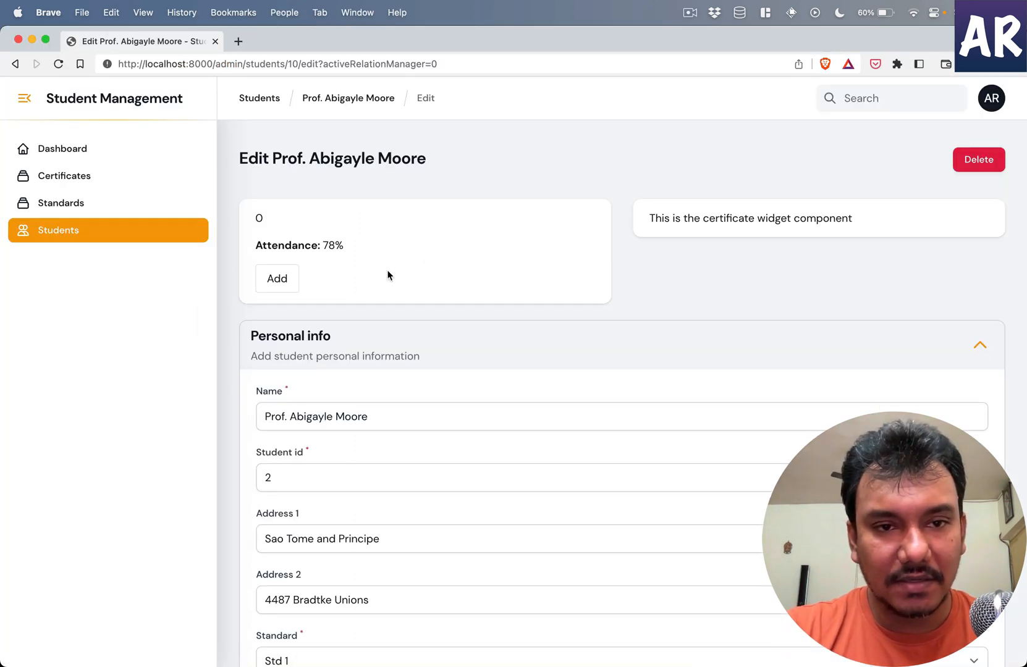
- Use the Add button on the student edit page to raise the widget count to 9
left_click(277, 278)
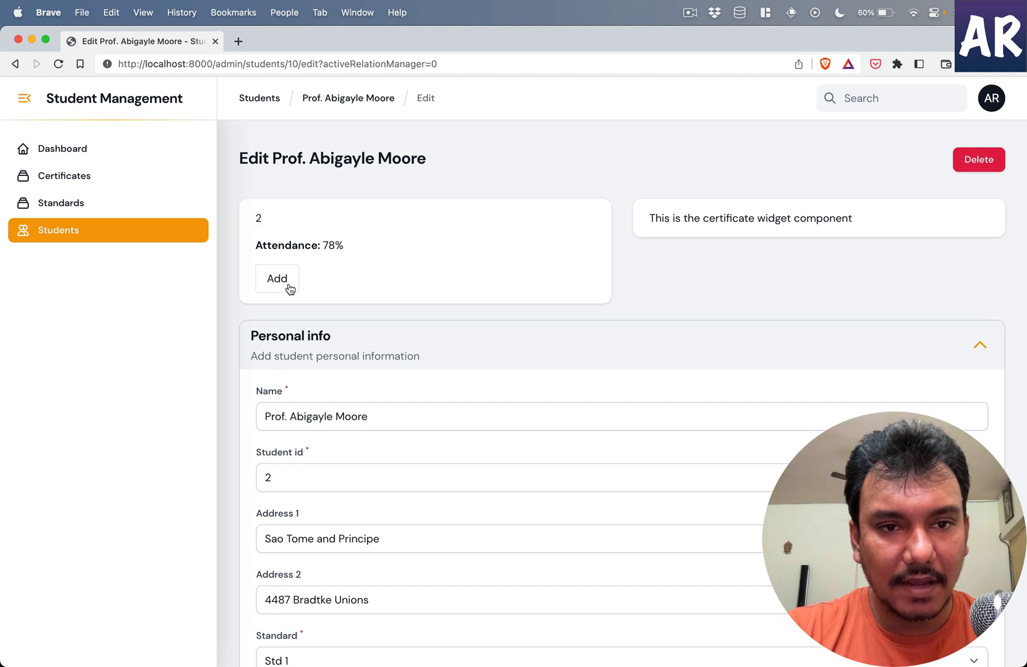
left_click(277, 278)
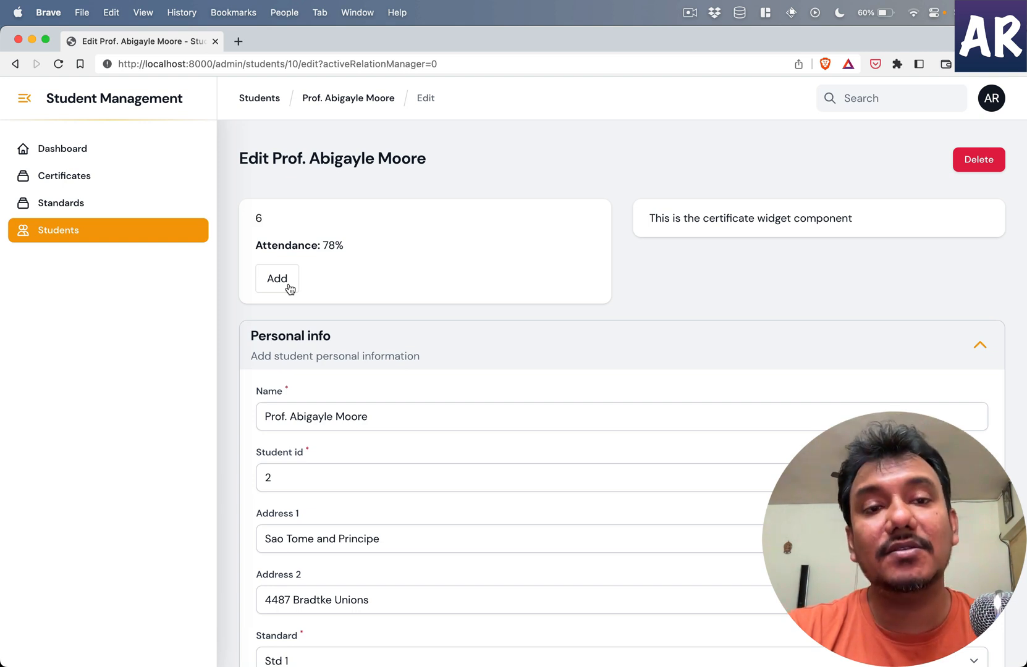
left_click(277, 278)
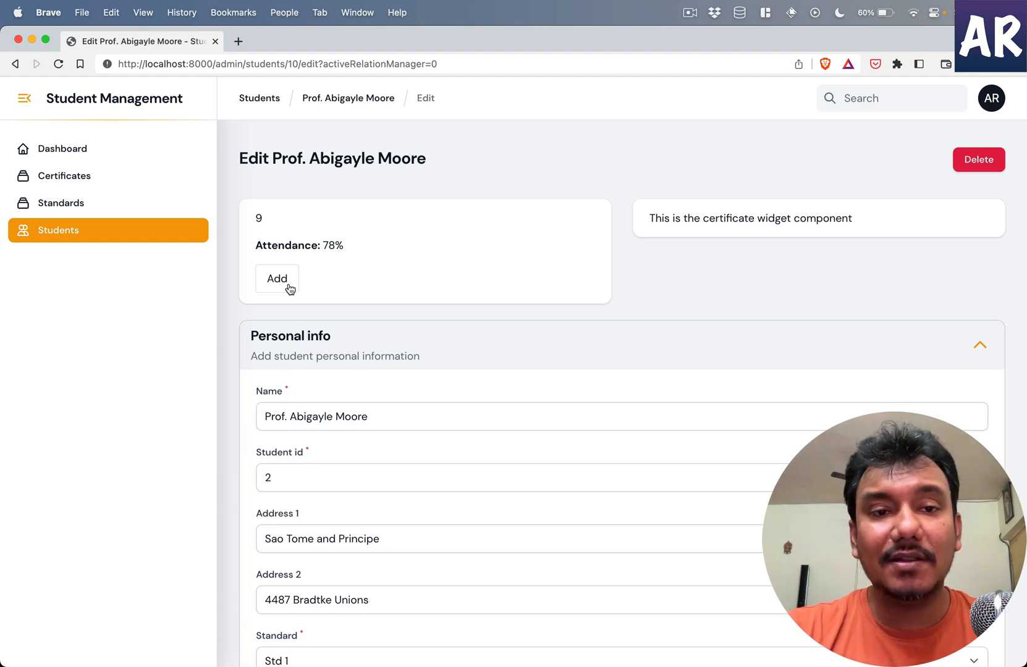
mouse_move(293, 69)
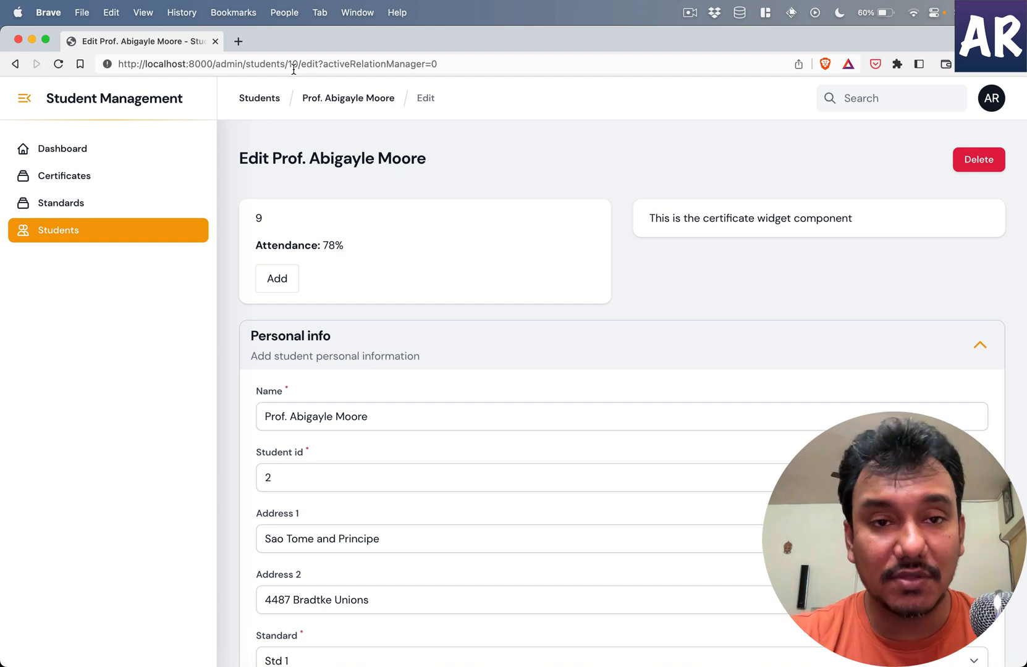
mouse_move(338, 188)
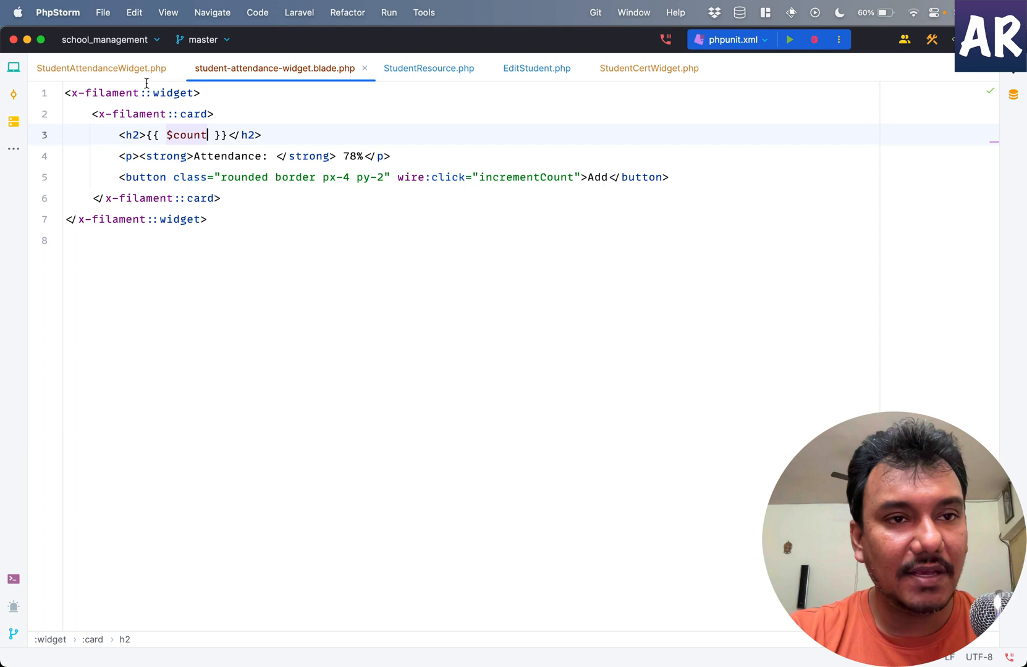
- Declare public ?Model $record = null above $count in StudentAttendanceWidget, importing Model
left_click(102, 68)
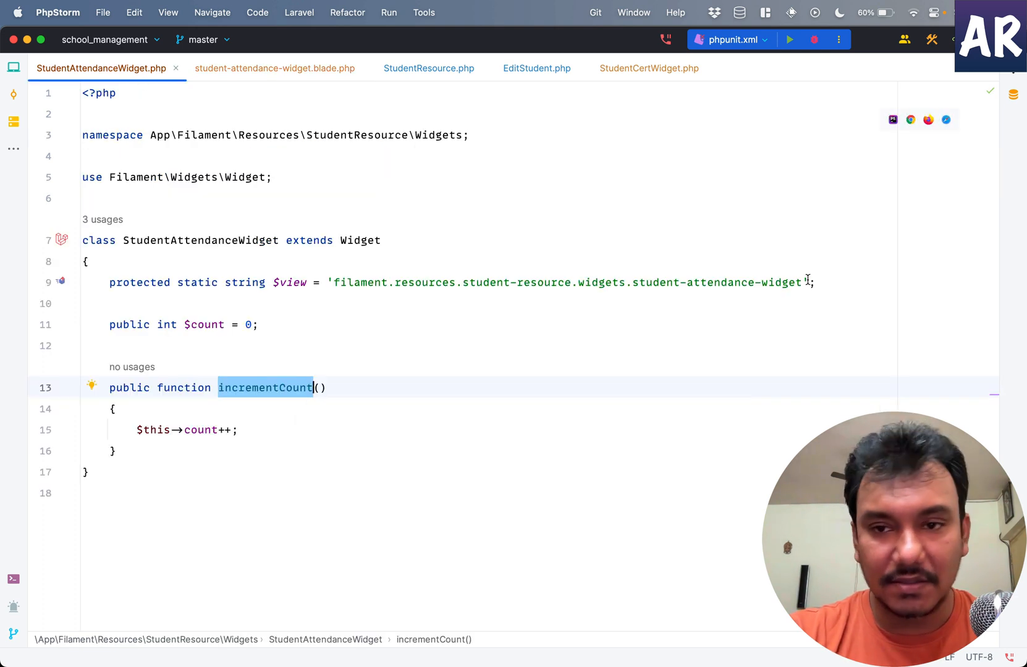
type("public ?")
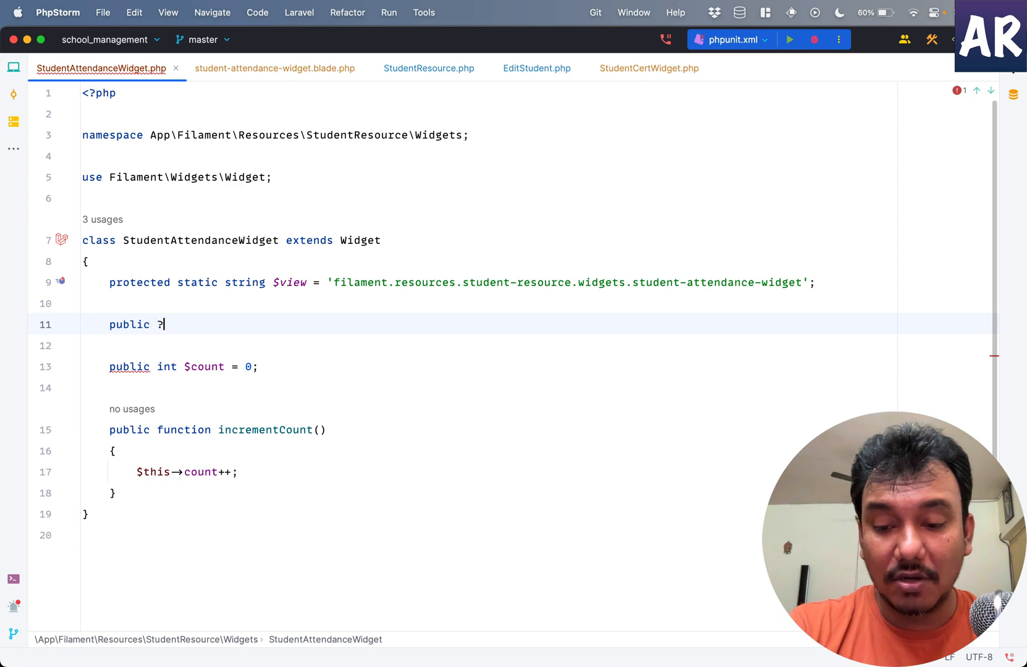
type("Model")
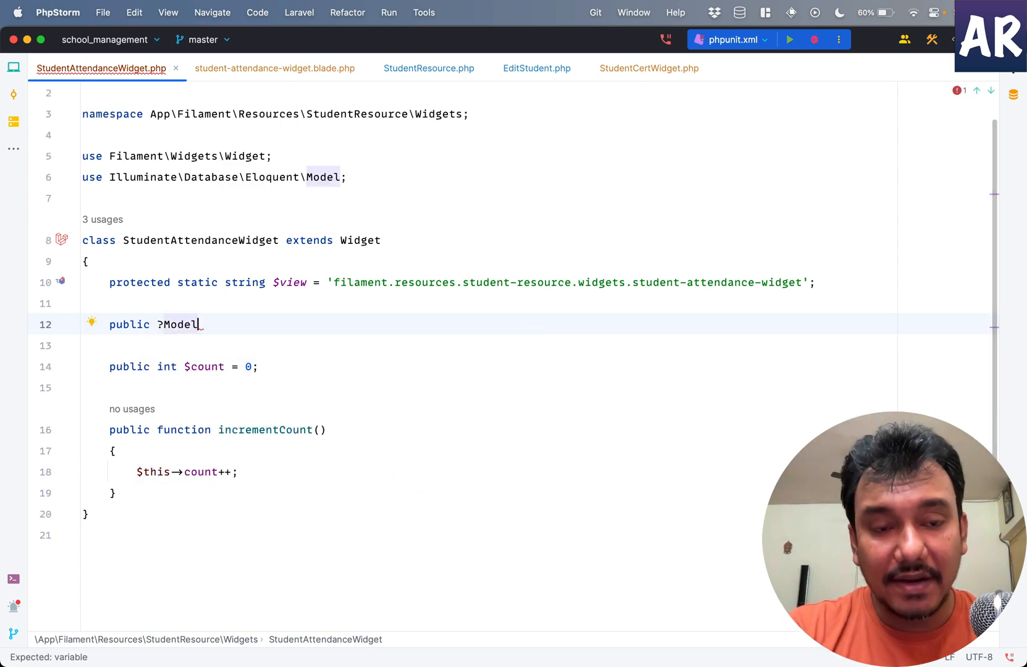
type("_$r")
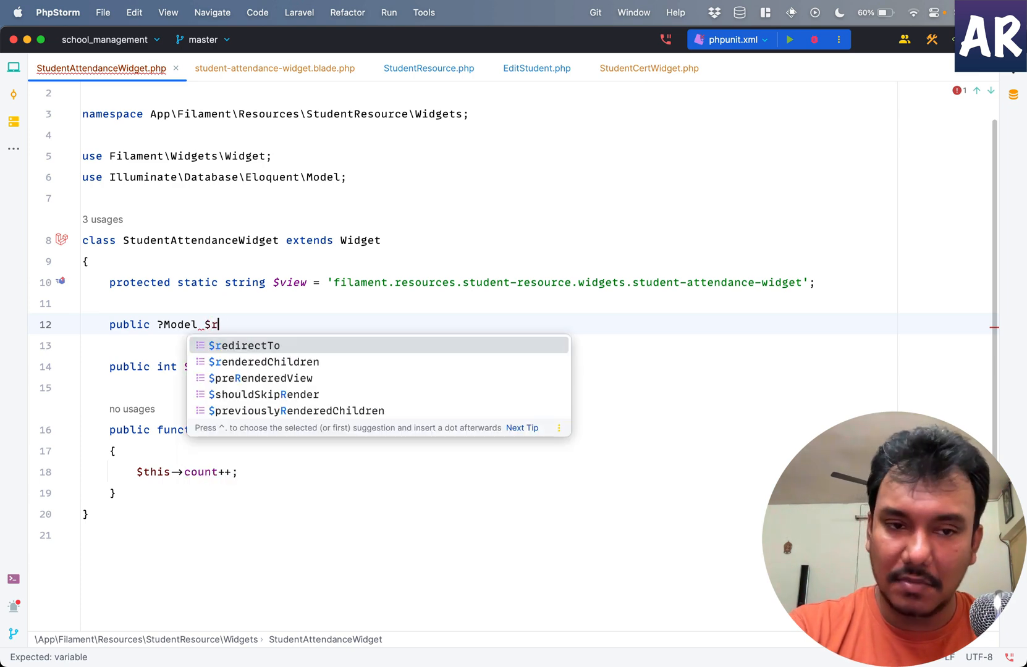
type("ecord = null;")
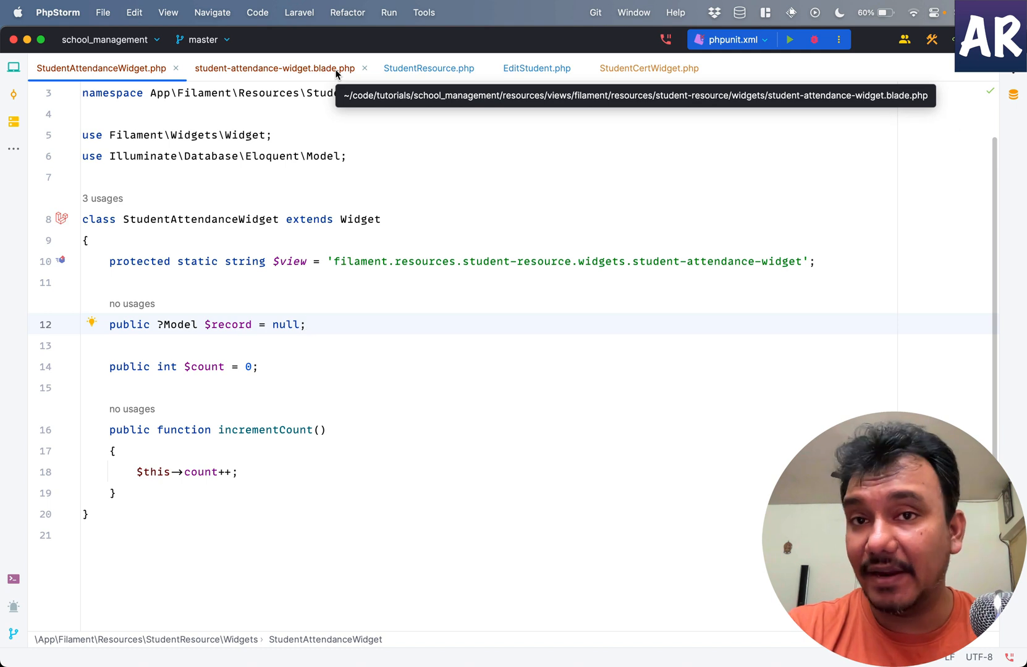
left_click(275, 68)
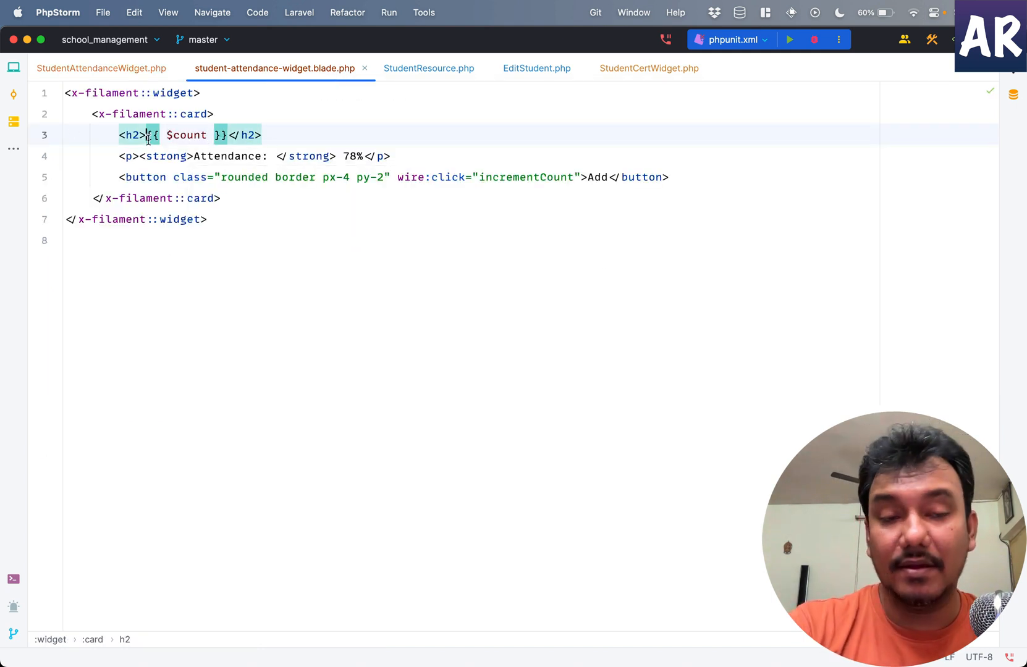
- Insert {{ $record->name }} before {{ $count }} in the widget's h2 heading
type("{{}}")
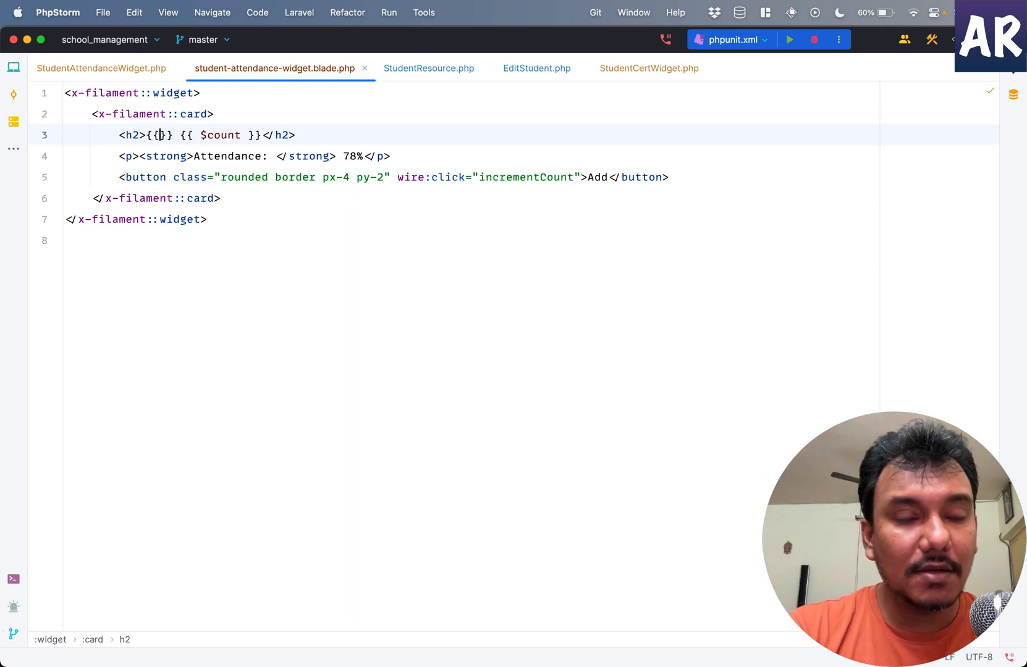
type("\" \"")
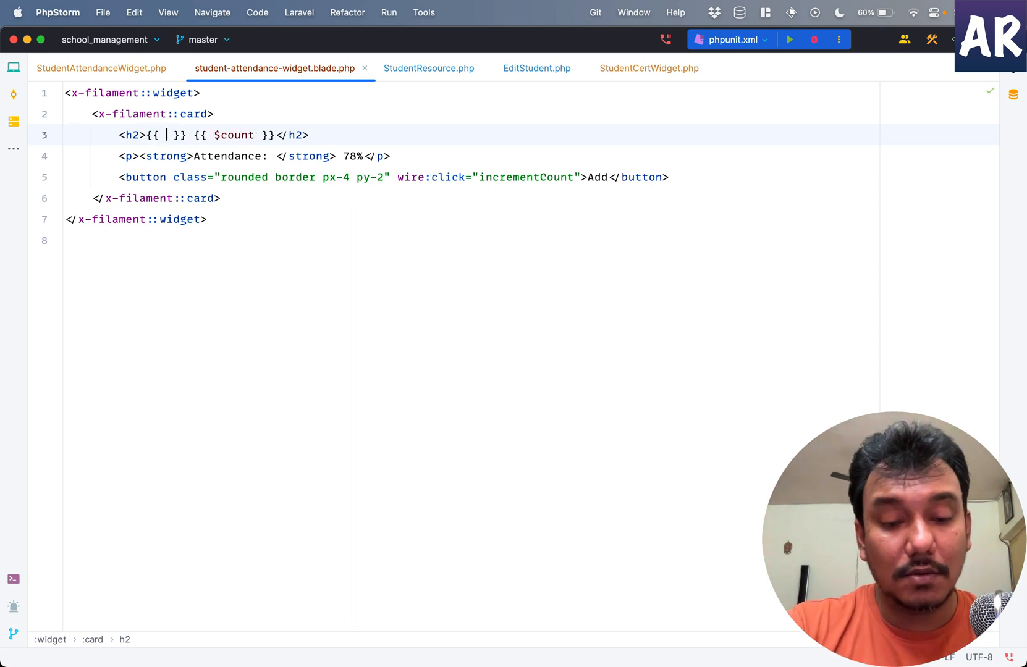
type("$reco")
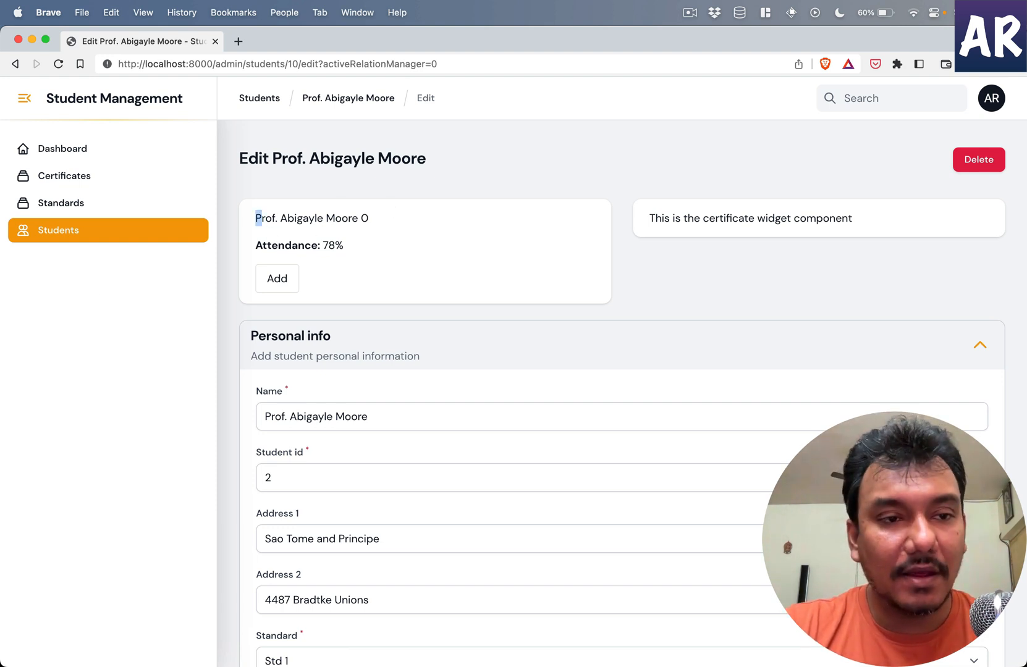
- View a different student's edit page showing their name with a 0 count, then return to the editor
left_click(258, 98)
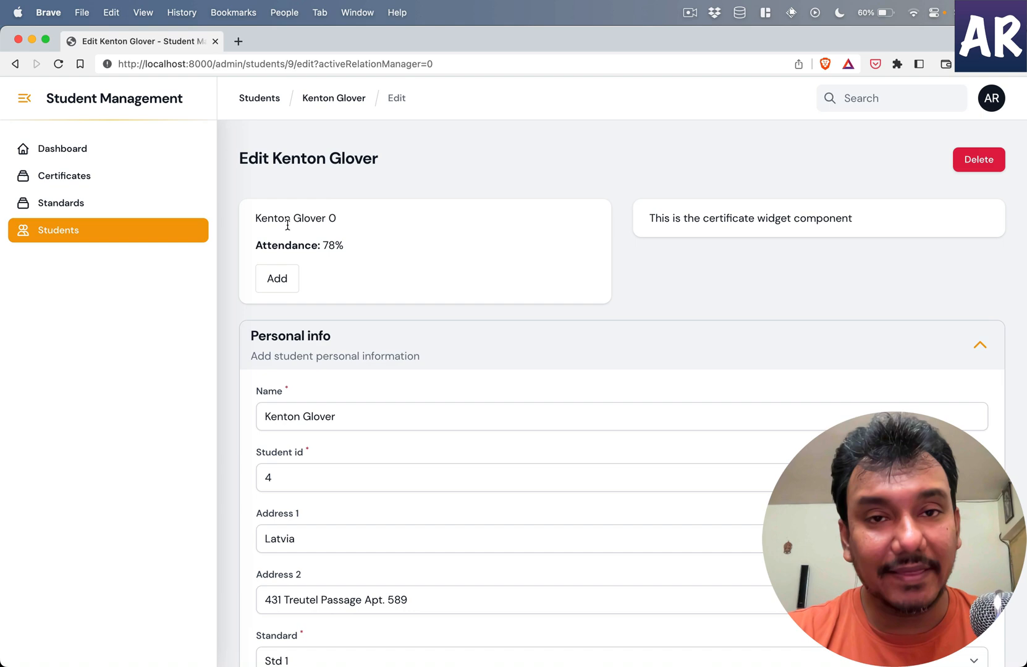
key("cmd+tab")
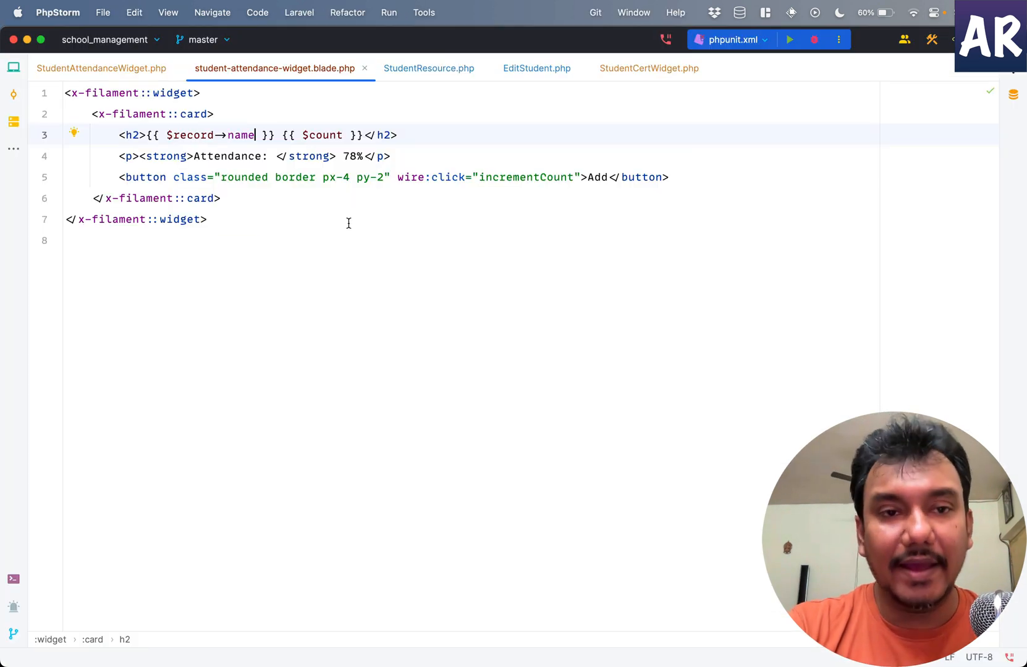
- Reopen StudentAttendanceWidget.php to review the nullable $record property declaration
left_click(101, 68)
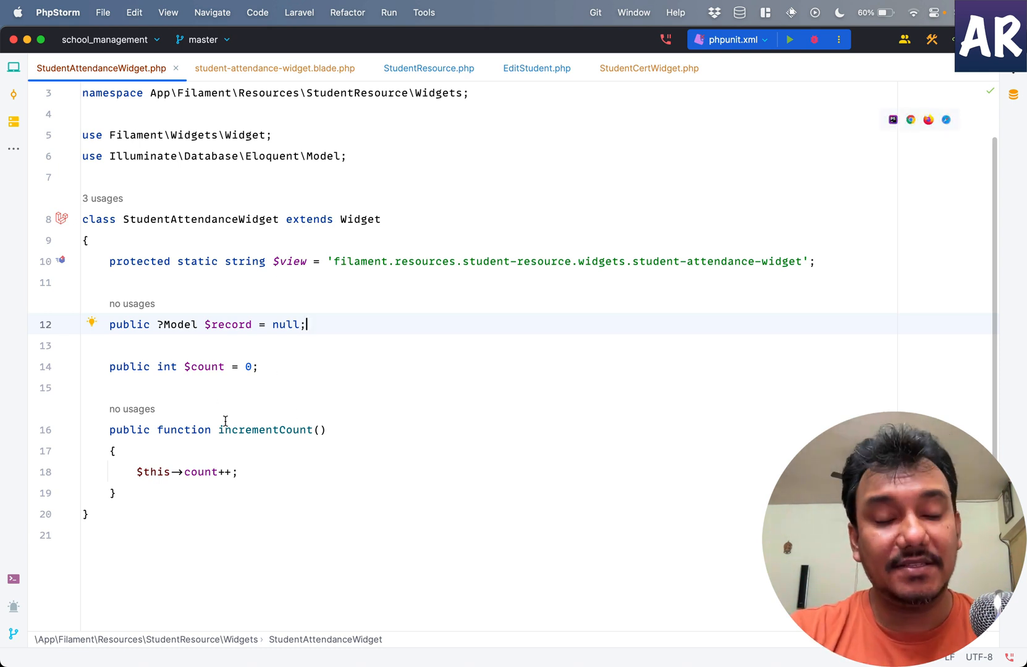
mouse_move(227, 323)
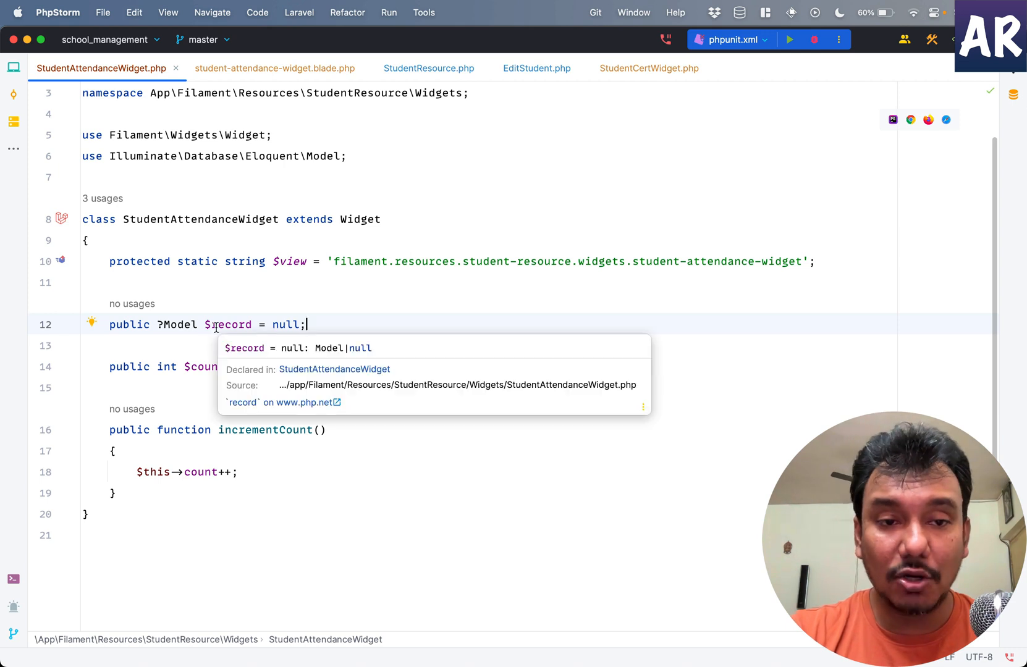